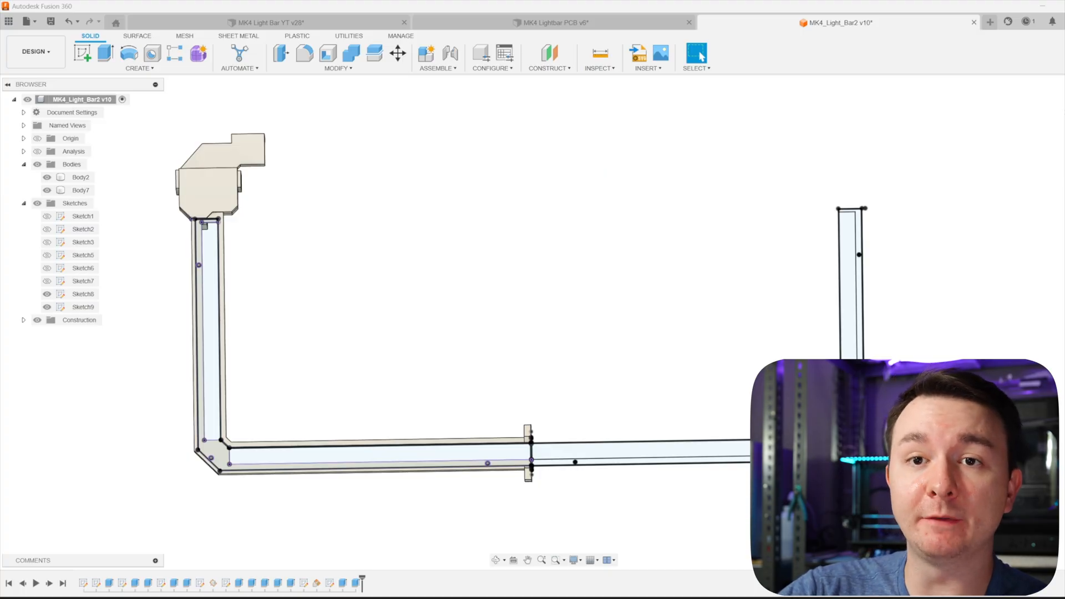
{"action": "mouse_move", "coordinate": [364, 331]}
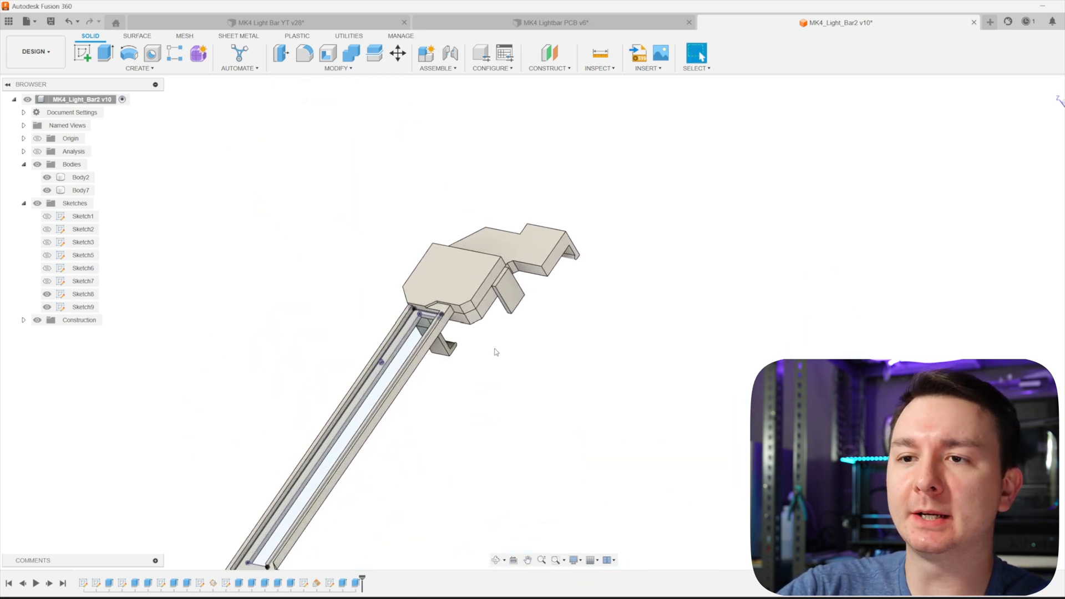
Open autodesk.com/products/eagle/free-download in Chrome and review the free EAGLE download options.
{"action": "left_click", "coordinate": [80, 178]}
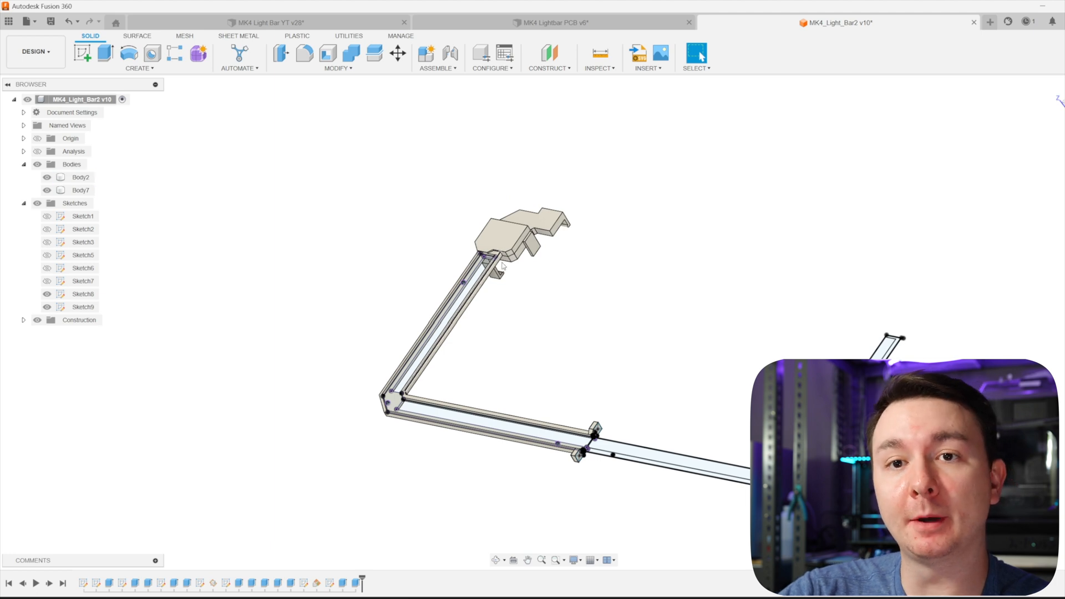
{"action": "left_click", "coordinate": [80, 177]}
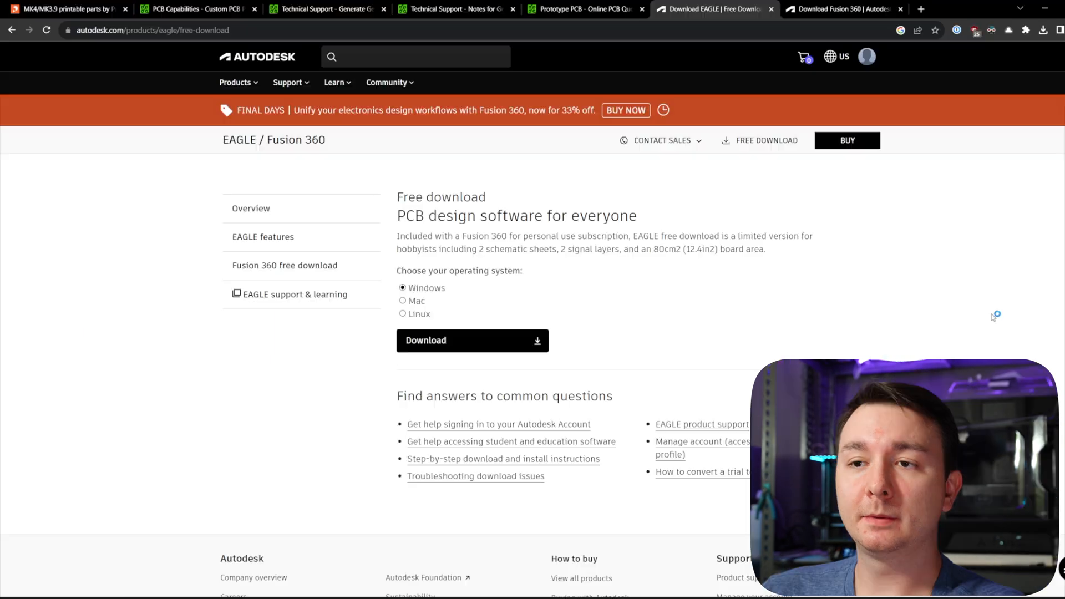
{"action": "mouse_move", "coordinate": [993, 317]}
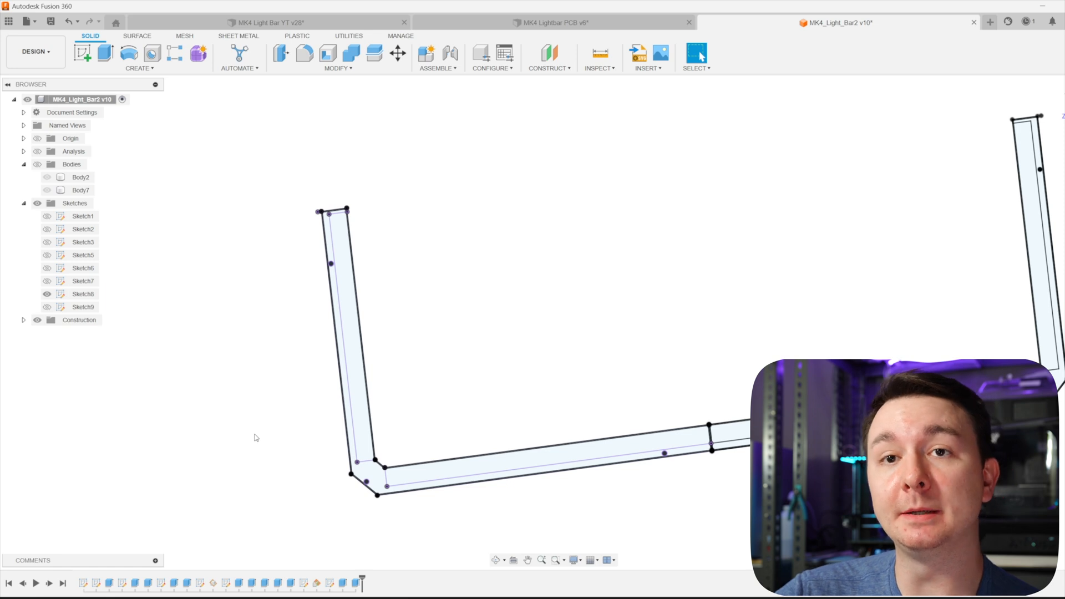
Create an associative PCB from the Sketch8 light-bar outline, setting its origin and X axis.
{"action": "left_click", "coordinate": [139, 58]}
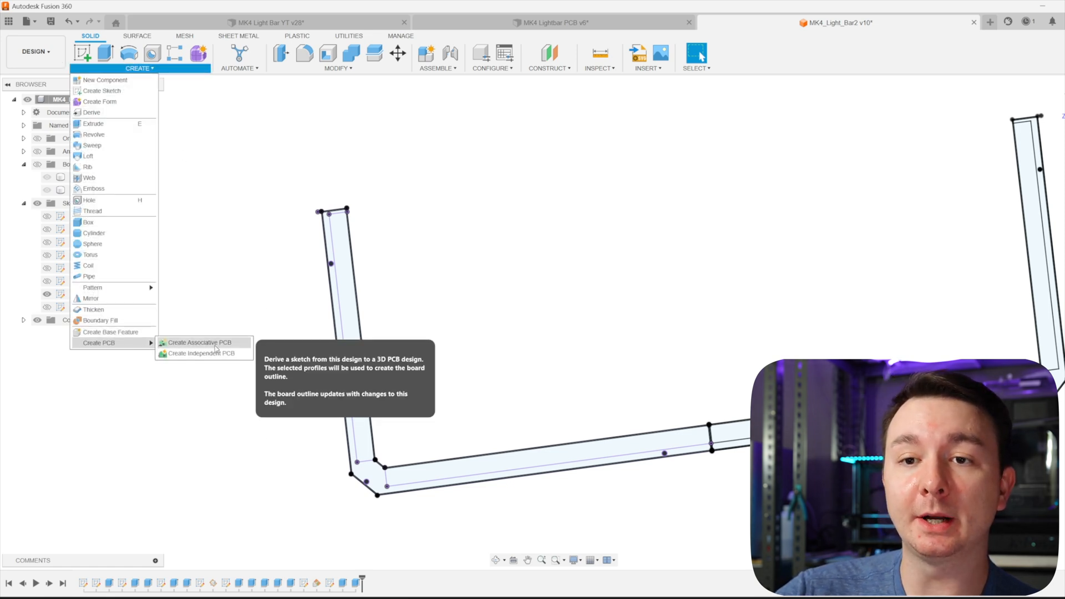
{"action": "left_click", "coordinate": [196, 343]}
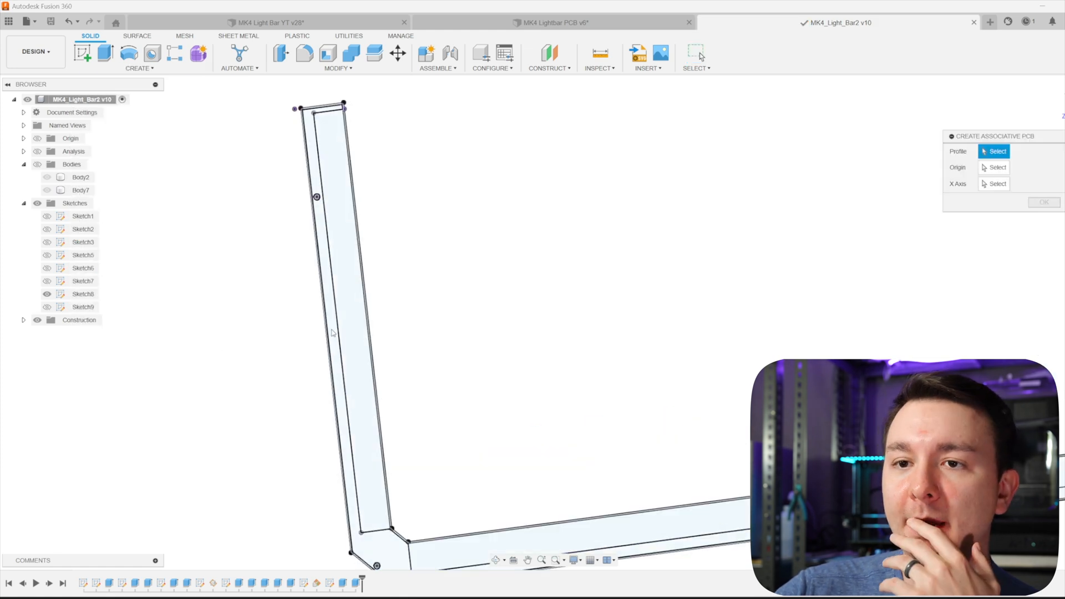
{"action": "left_click", "coordinate": [333, 238]}
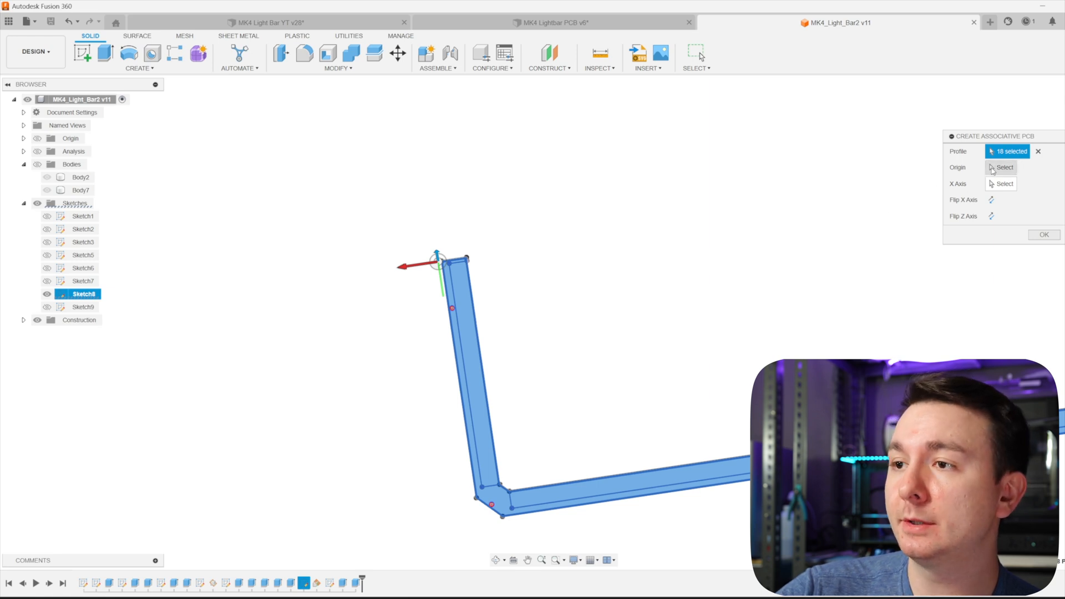
{"action": "left_click", "coordinate": [1005, 167]}
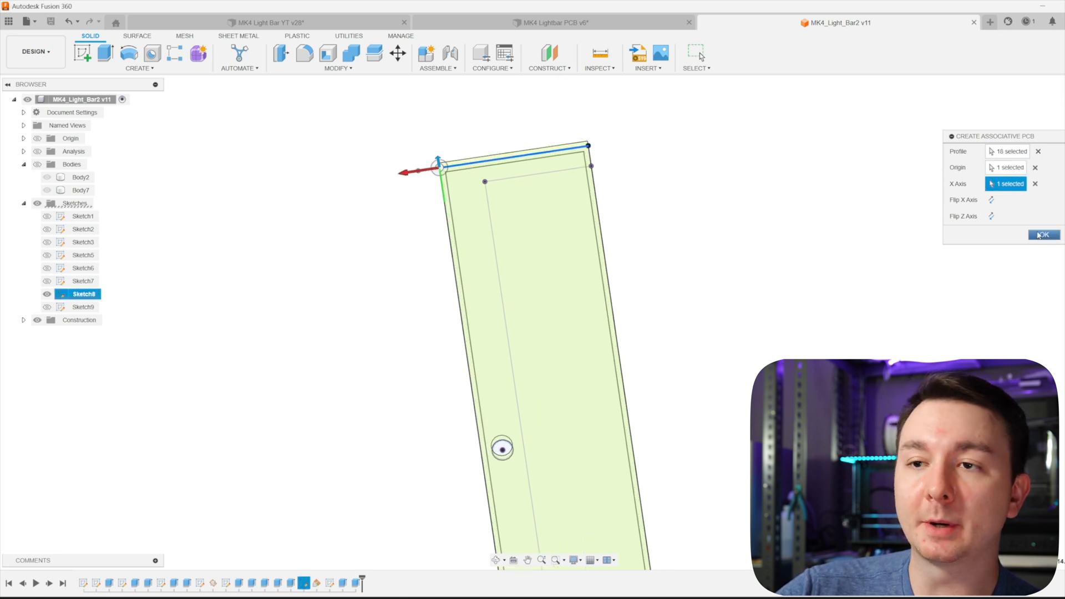
{"action": "left_click", "coordinate": [1044, 235]}
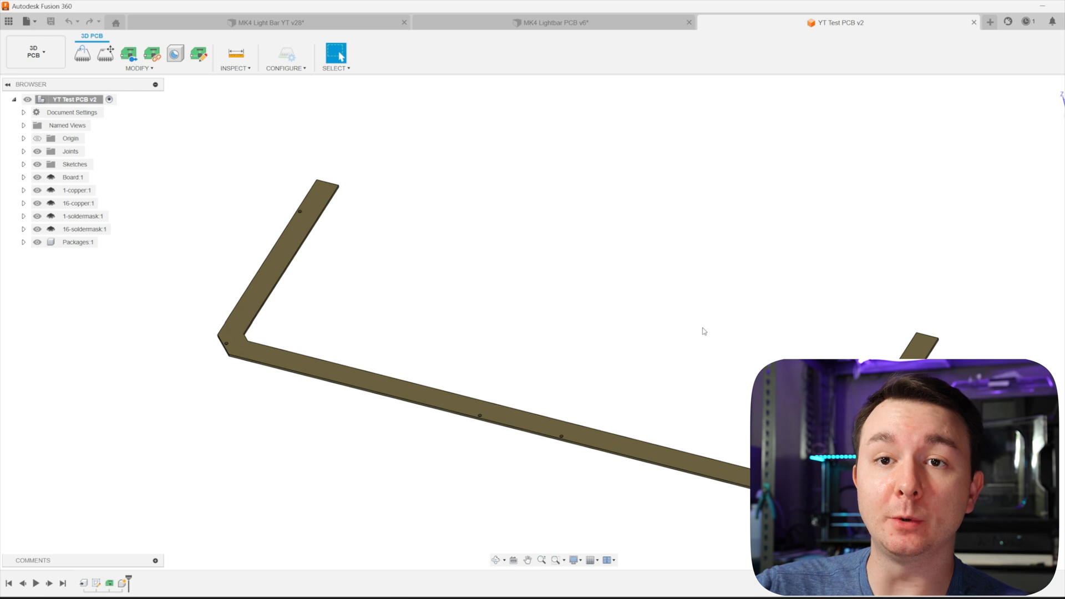
{"action": "mouse_move", "coordinate": [709, 328]}
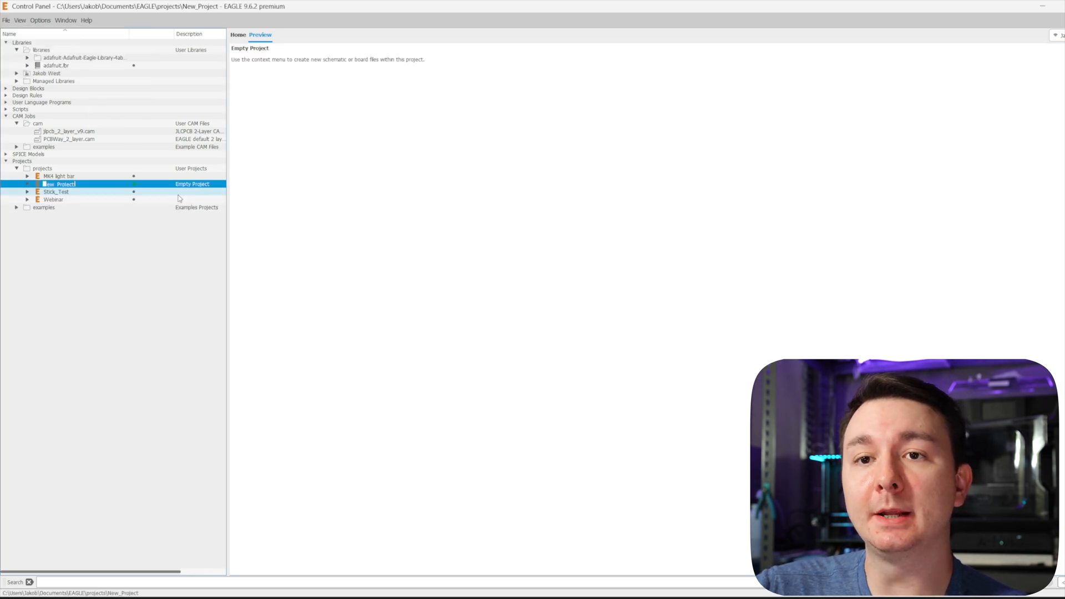
Create a board in New_Project and link it to the existing YT Test PCB design.
{"action": "right_click", "coordinate": [59, 184]}
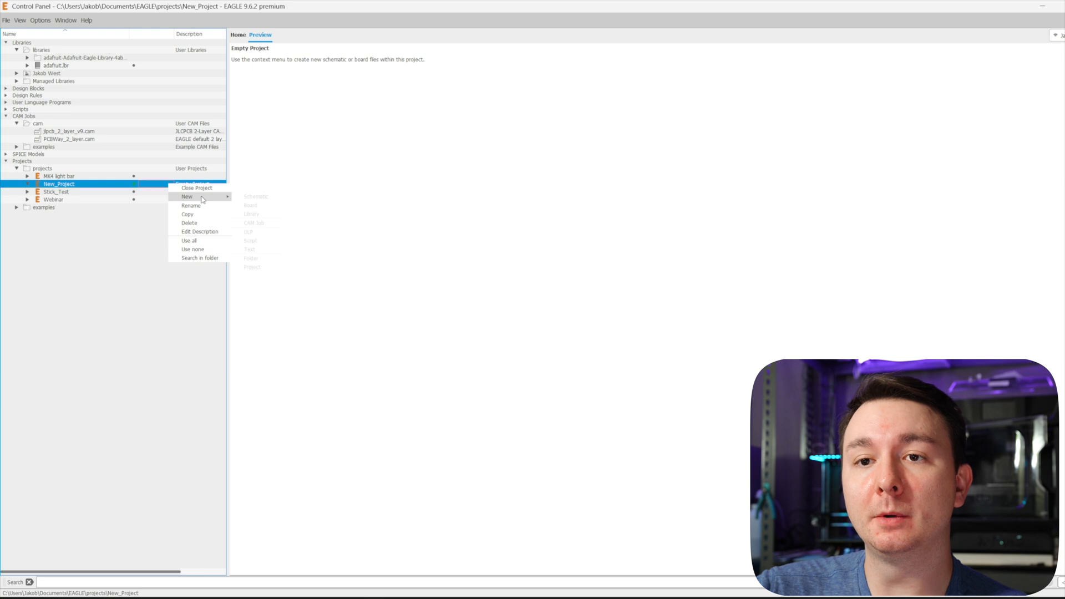
{"action": "left_click", "coordinate": [250, 205]}
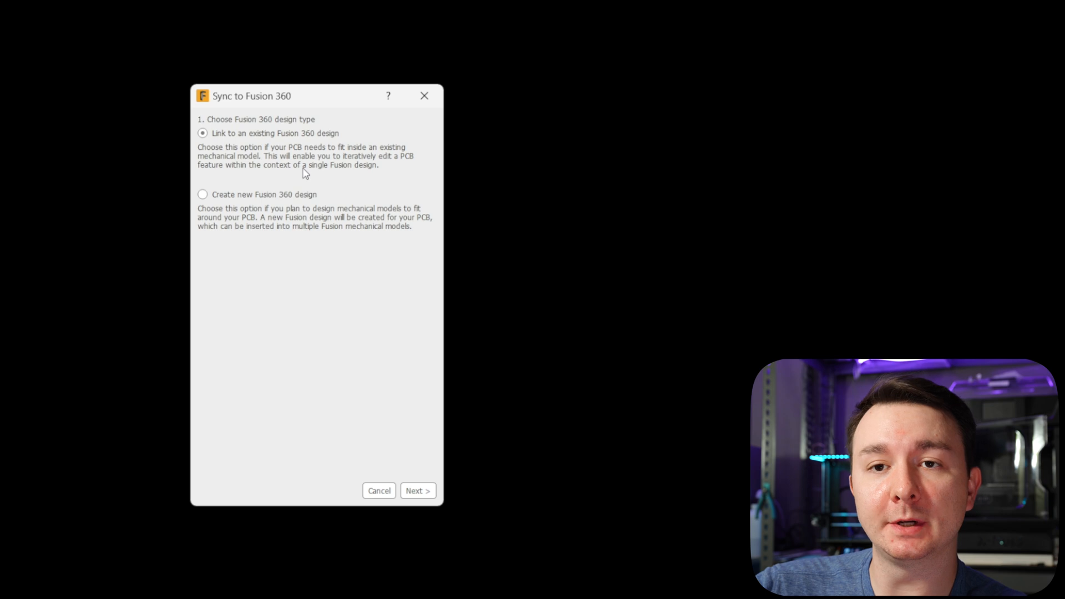
{"action": "left_click", "coordinate": [416, 490]}
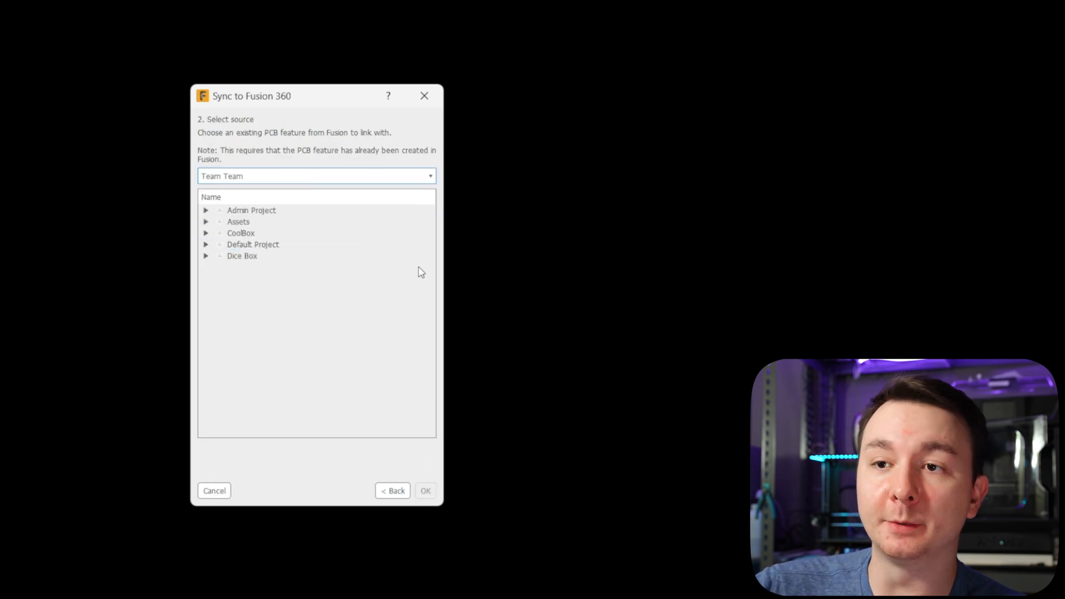
{"action": "left_click", "coordinate": [242, 257]}
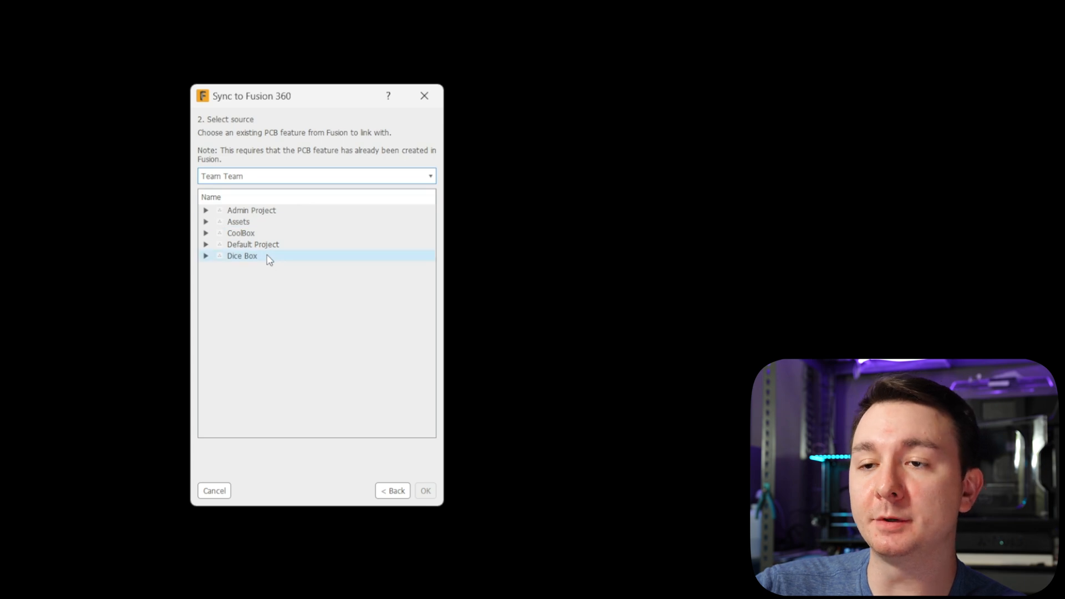
{"action": "left_click", "coordinate": [206, 255]}
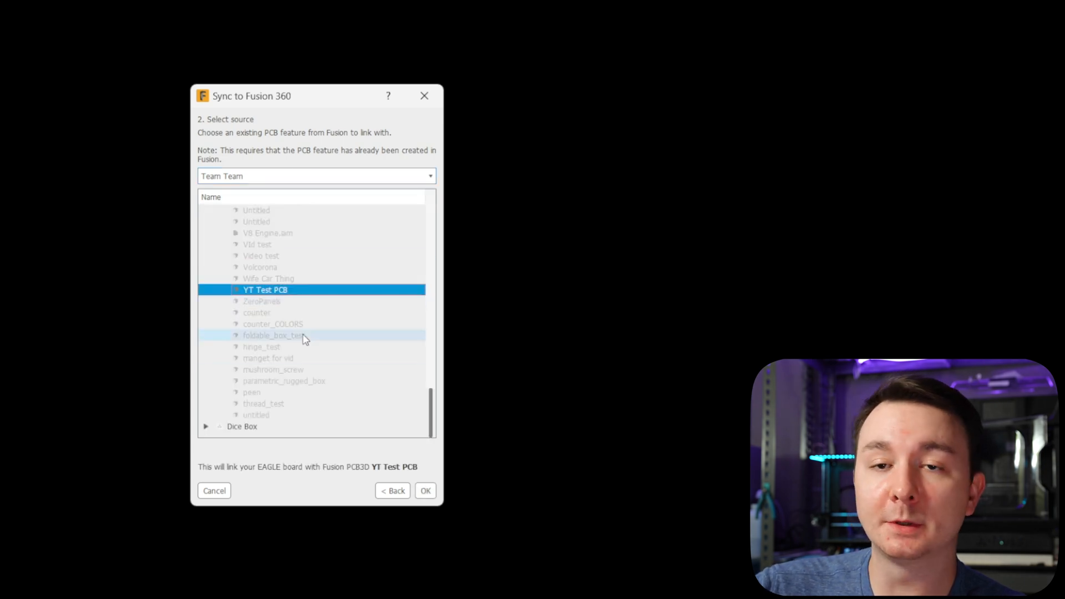
{"action": "left_click", "coordinate": [424, 491]}
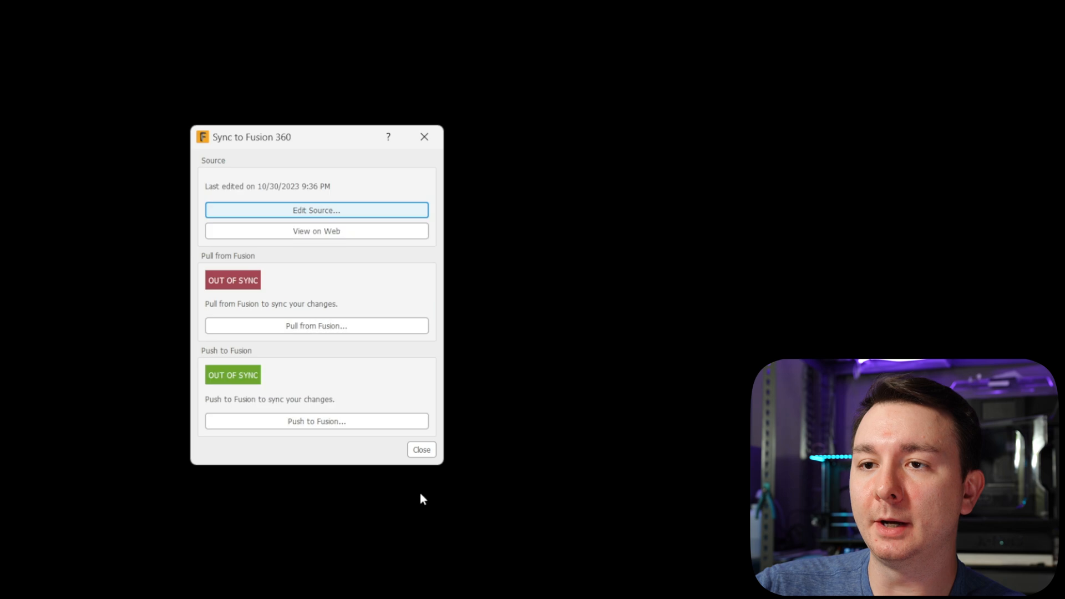
{"action": "mouse_move", "coordinate": [316, 326]}
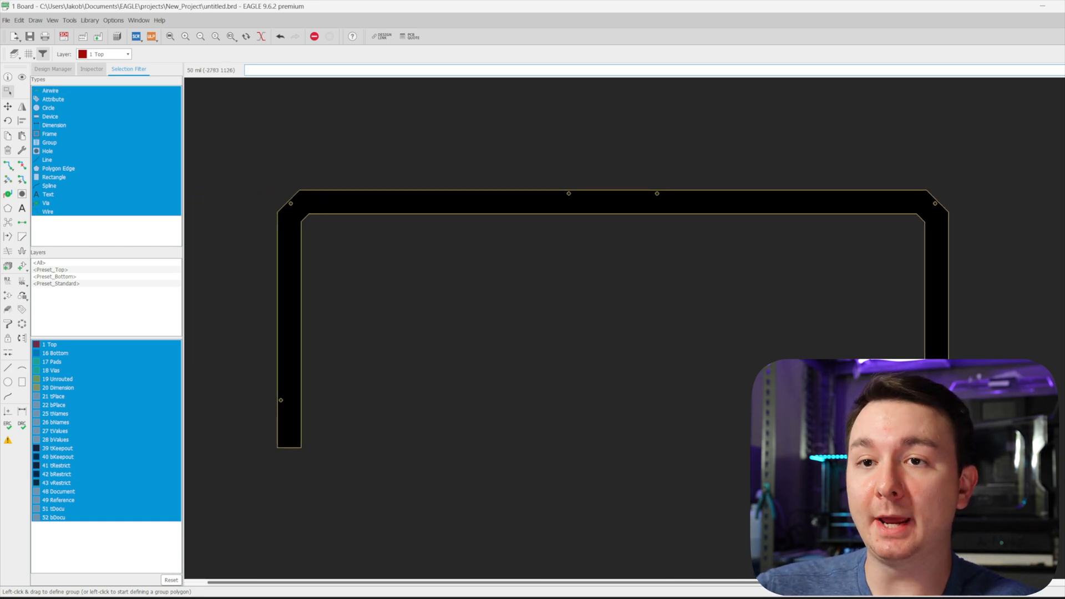
{"action": "mouse_move", "coordinate": [672, 347]}
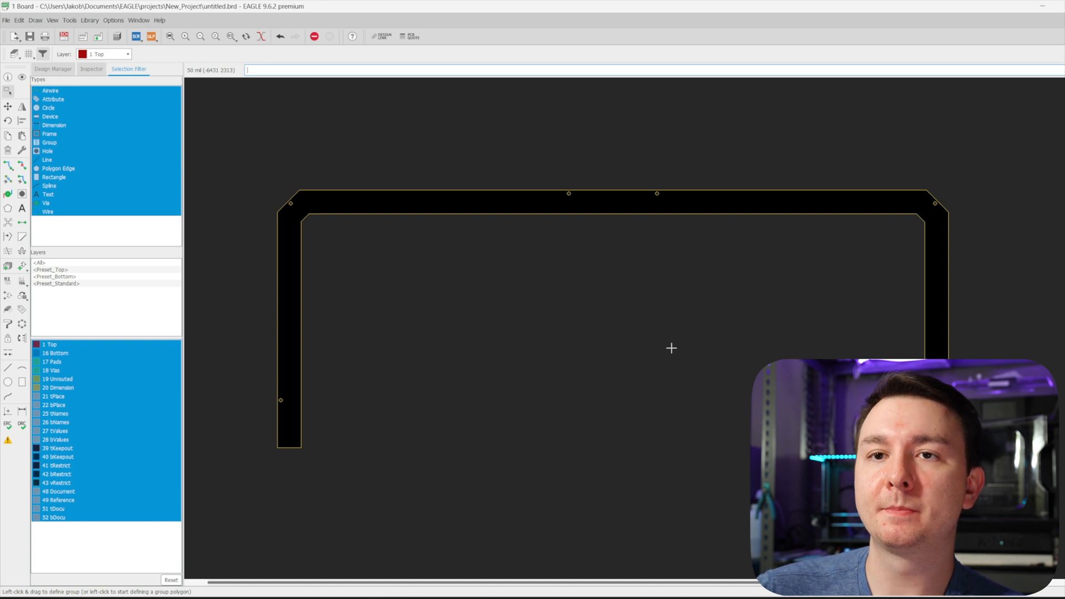
{"action": "mouse_move", "coordinate": [678, 342]}
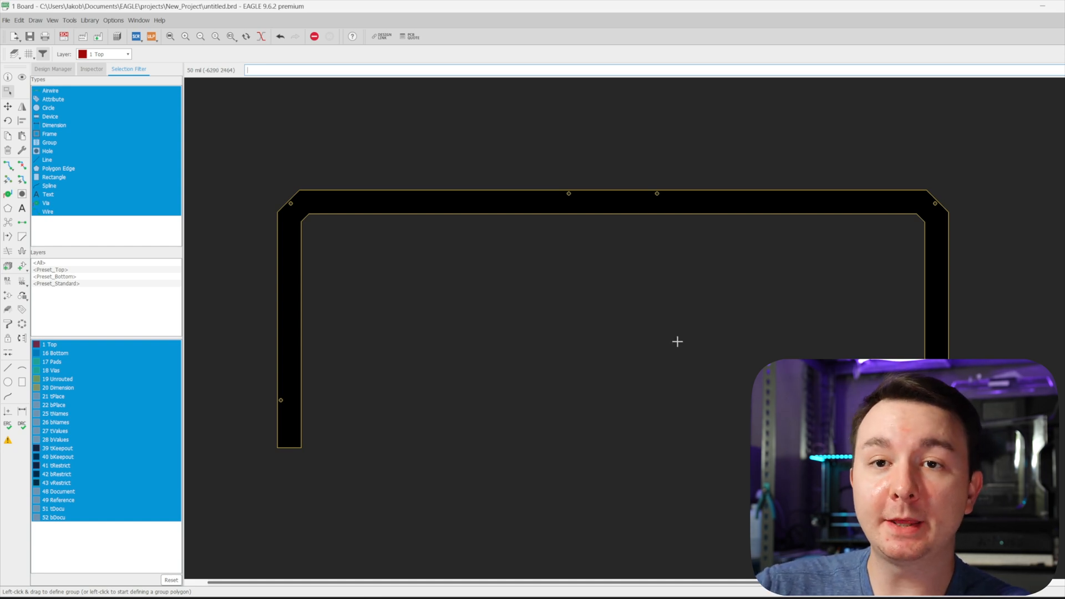
{"action": "mouse_move", "coordinate": [605, 356]}
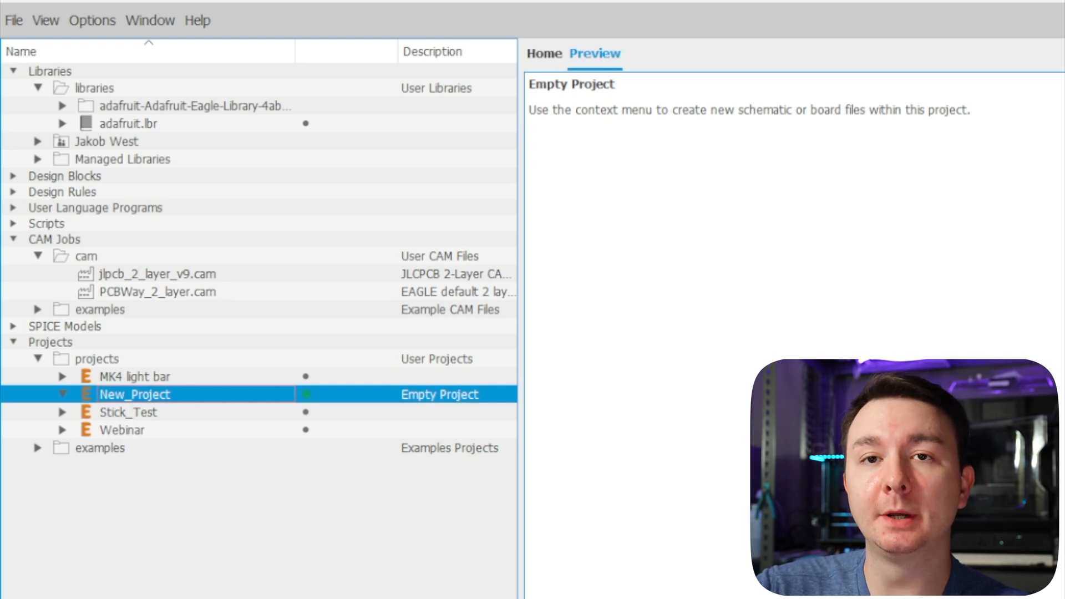
Expand Stick_Test and preview the Adafruit NeoPixel 8 Stick v2.sch schematic.
{"action": "left_click", "coordinate": [194, 106]}
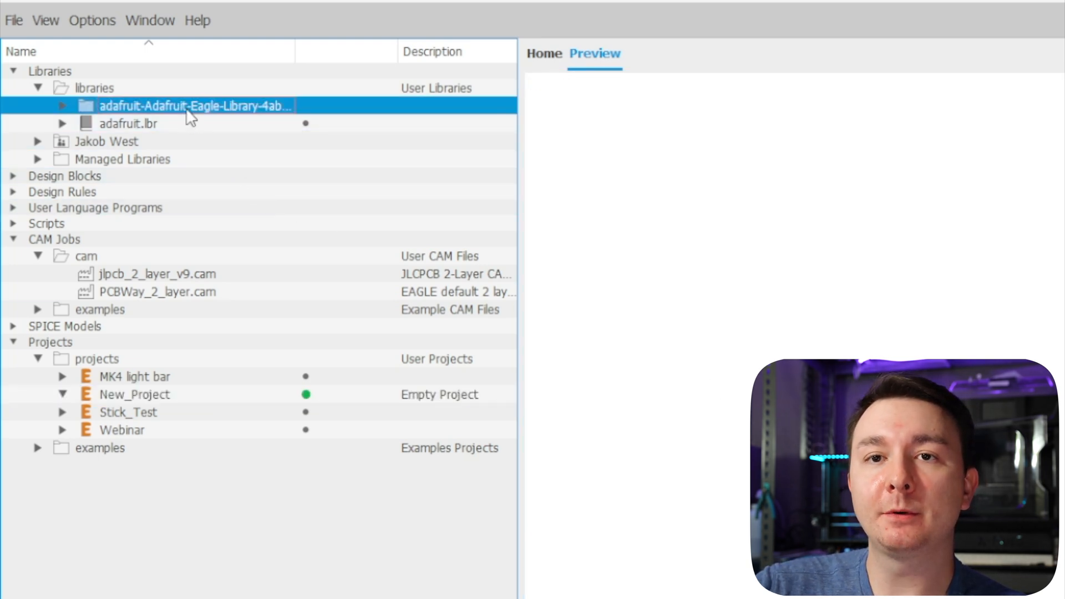
{"action": "left_click", "coordinate": [129, 123]}
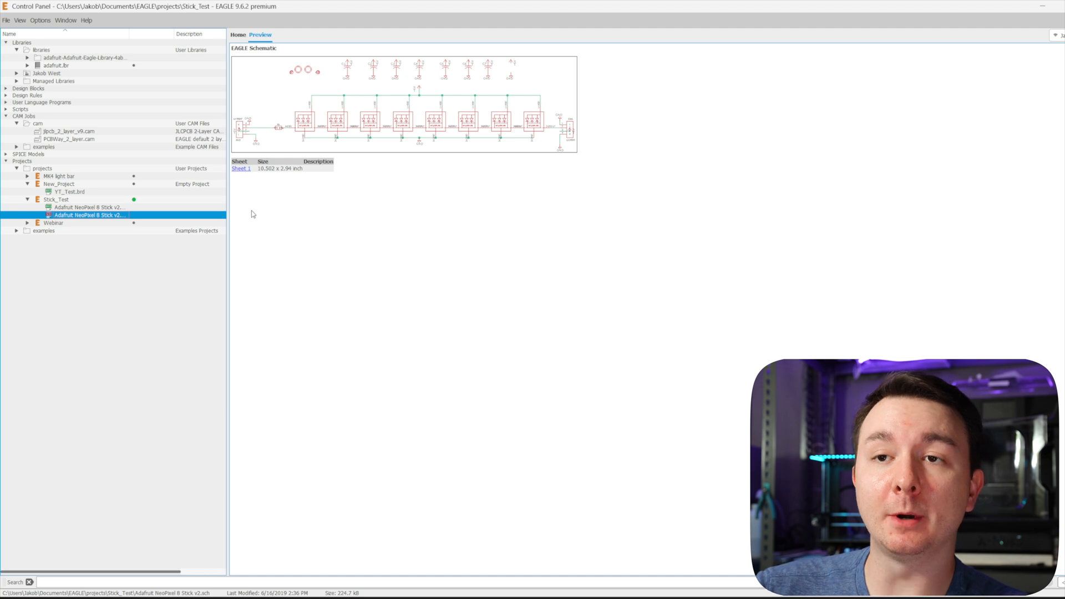
{"action": "mouse_move", "coordinate": [288, 206]}
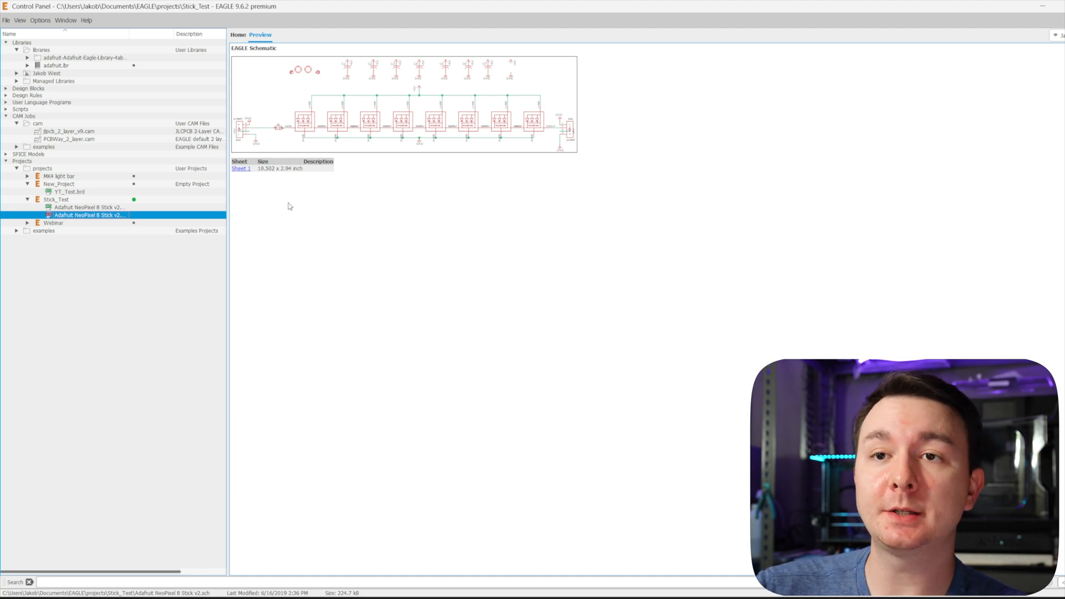
{"action": "mouse_move", "coordinate": [311, 220]}
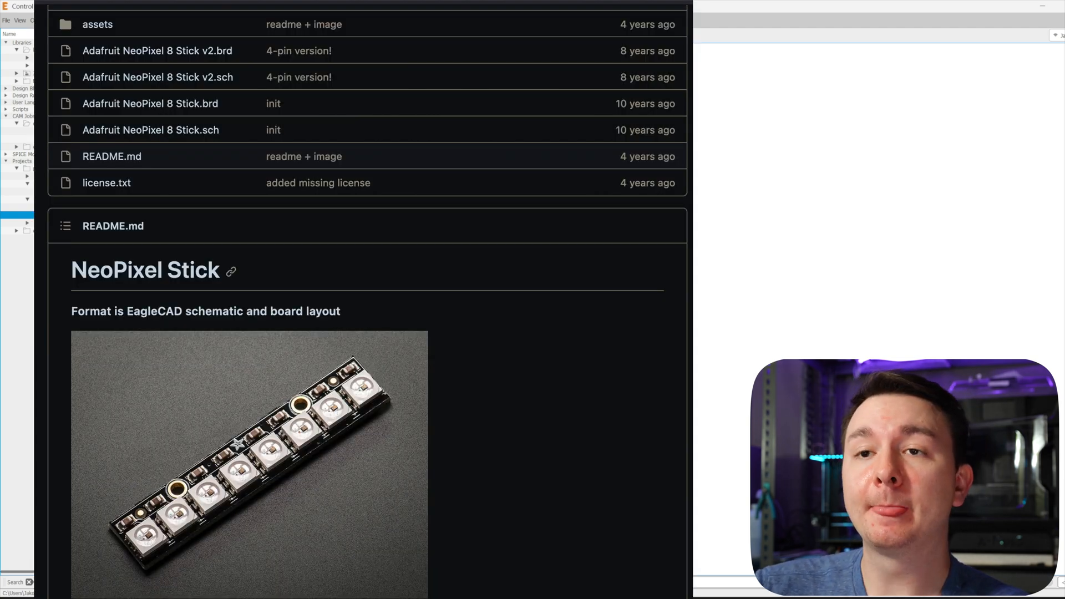
{"action": "left_click", "coordinate": [88, 216]}
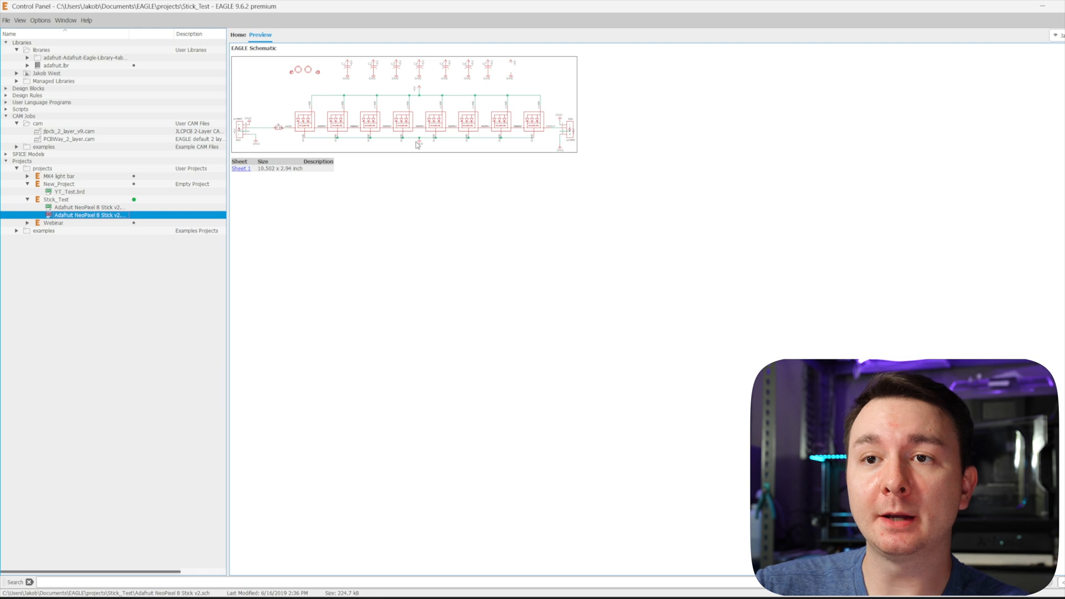
{"action": "mouse_move", "coordinate": [651, 247]}
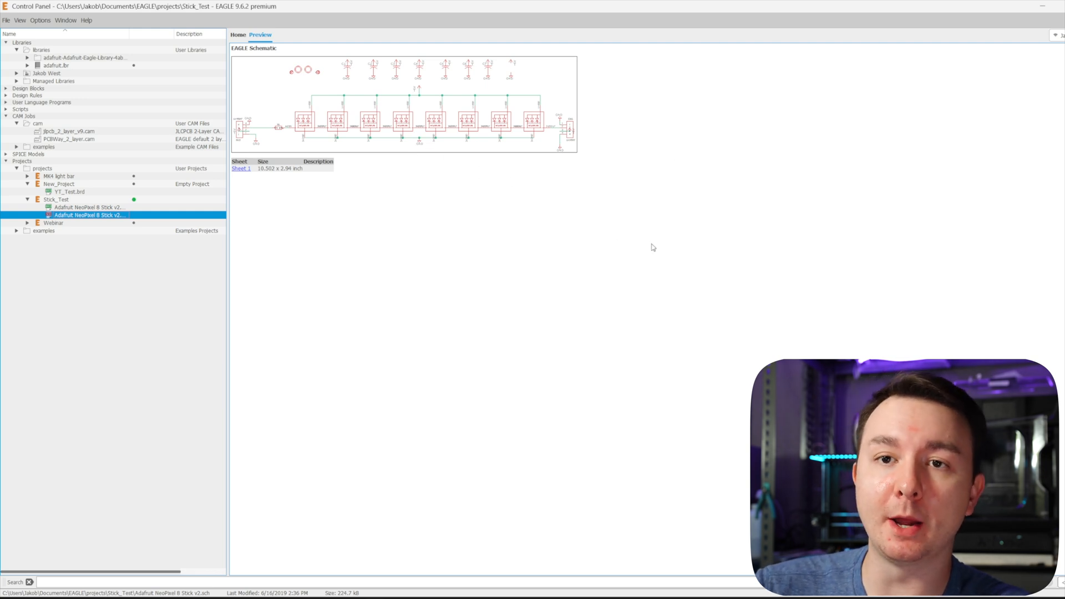
{"action": "mouse_move", "coordinate": [568, 245]}
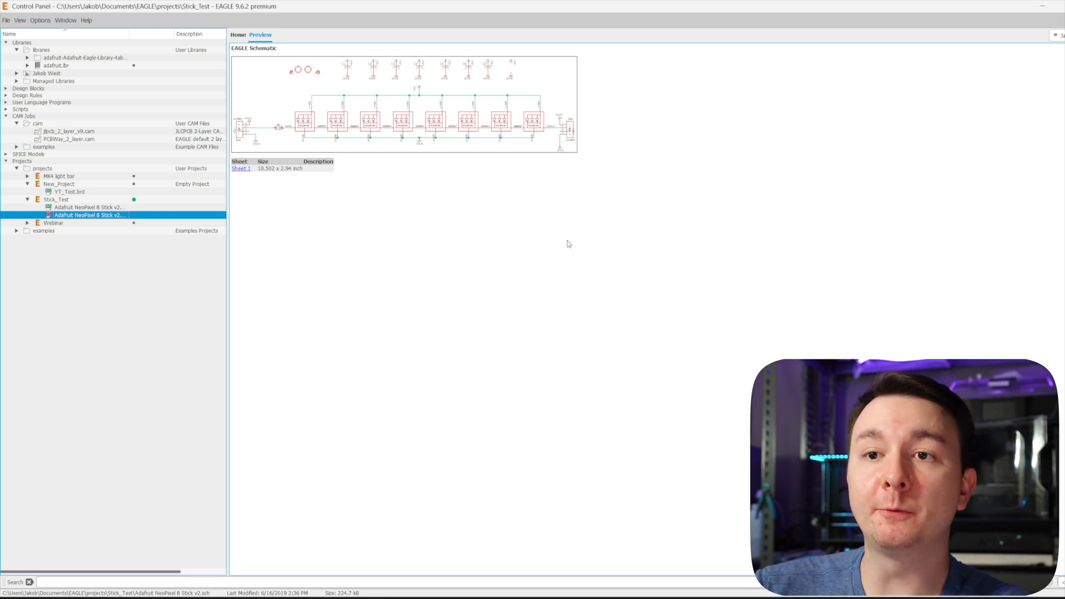
{"action": "mouse_move", "coordinate": [499, 236]}
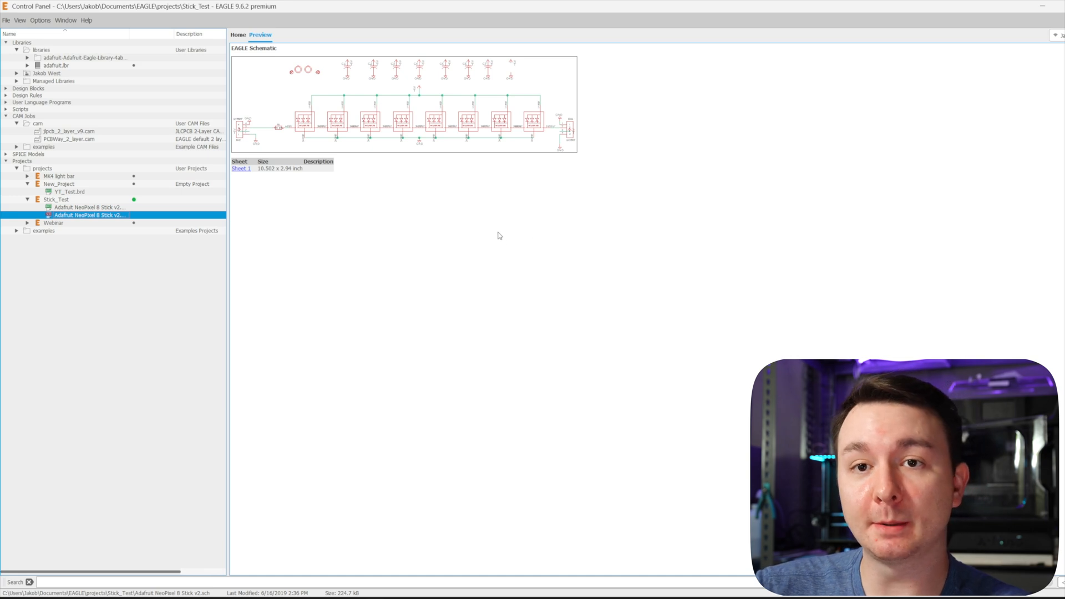
{"action": "double_click", "coordinate": [89, 215]}
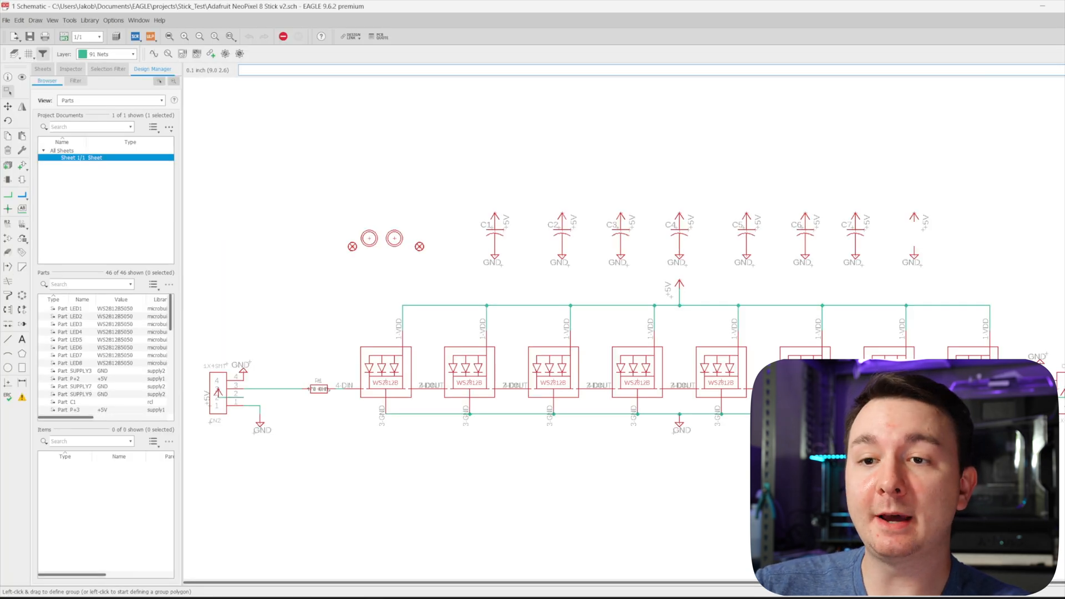
{"action": "mouse_move", "coordinate": [272, 406]}
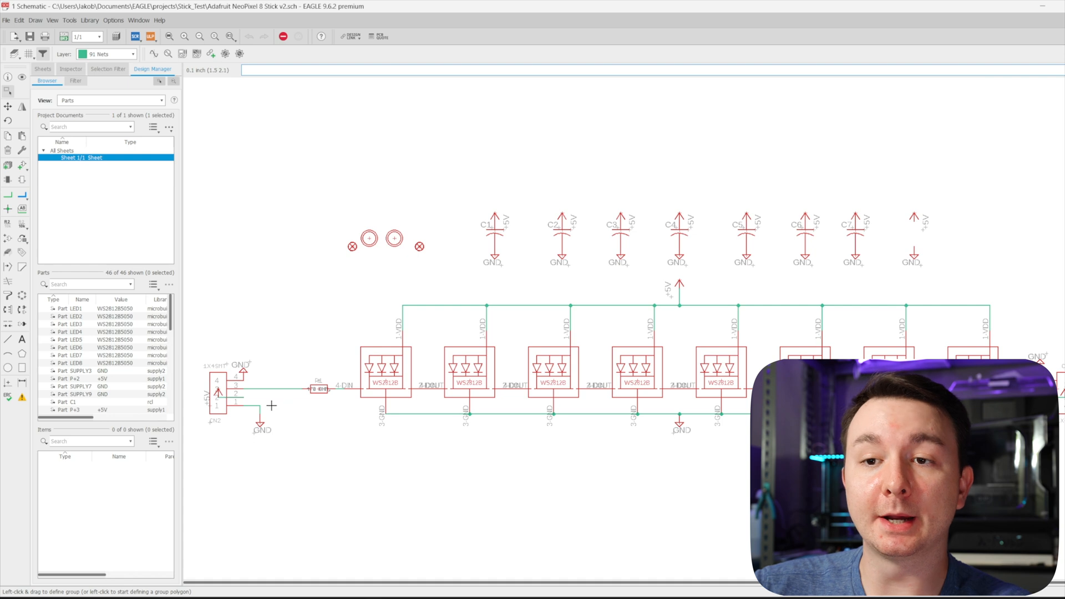
{"action": "mouse_move", "coordinate": [686, 249]}
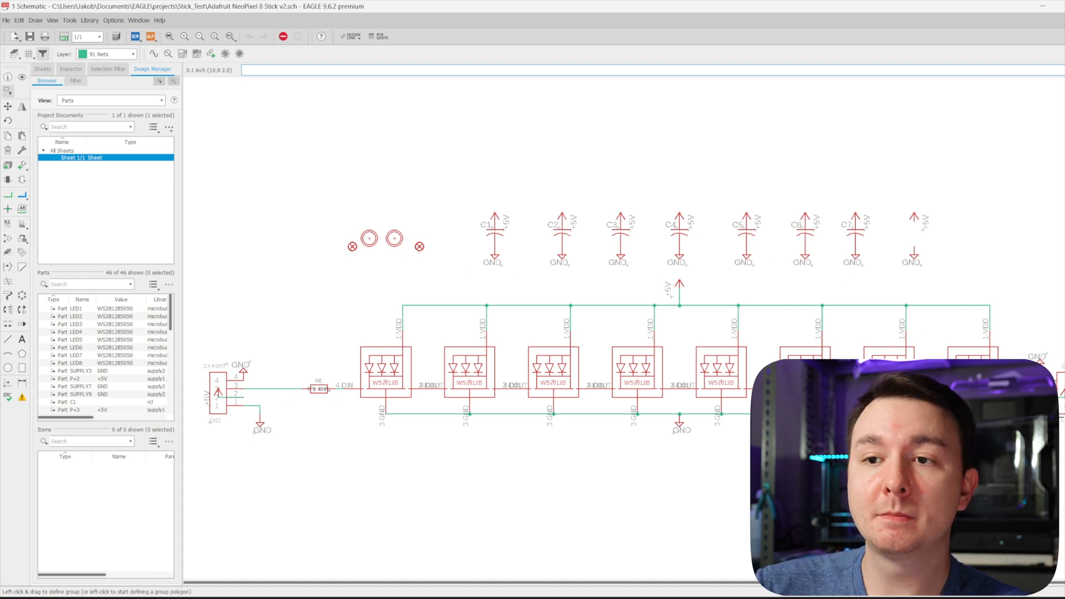
{"action": "mouse_move", "coordinate": [447, 414]}
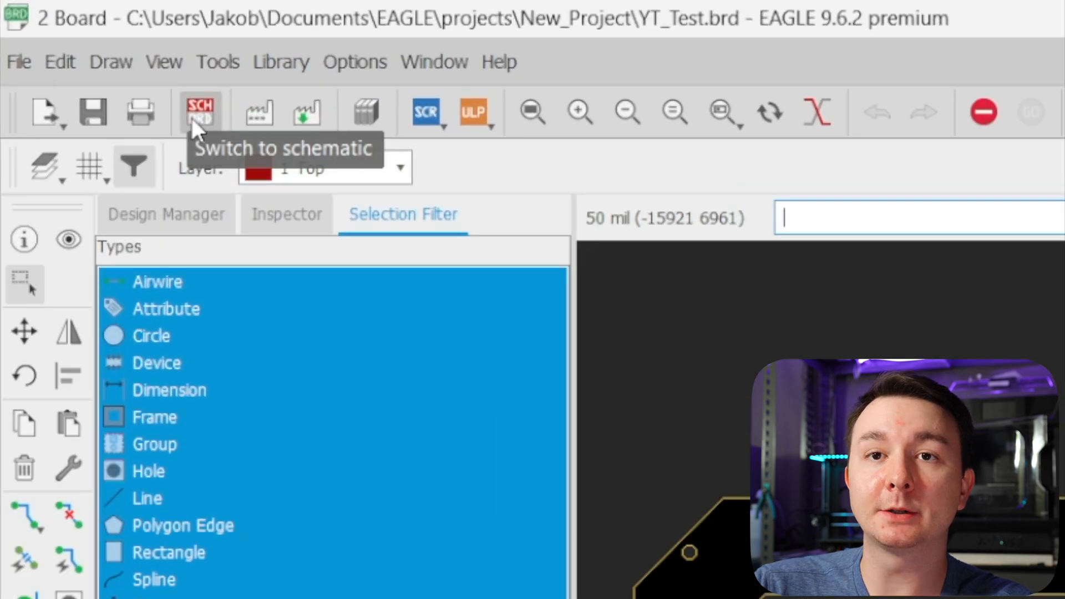
Switch from the board layout to the MK4 light bar schematic.
{"action": "left_click", "coordinate": [200, 112]}
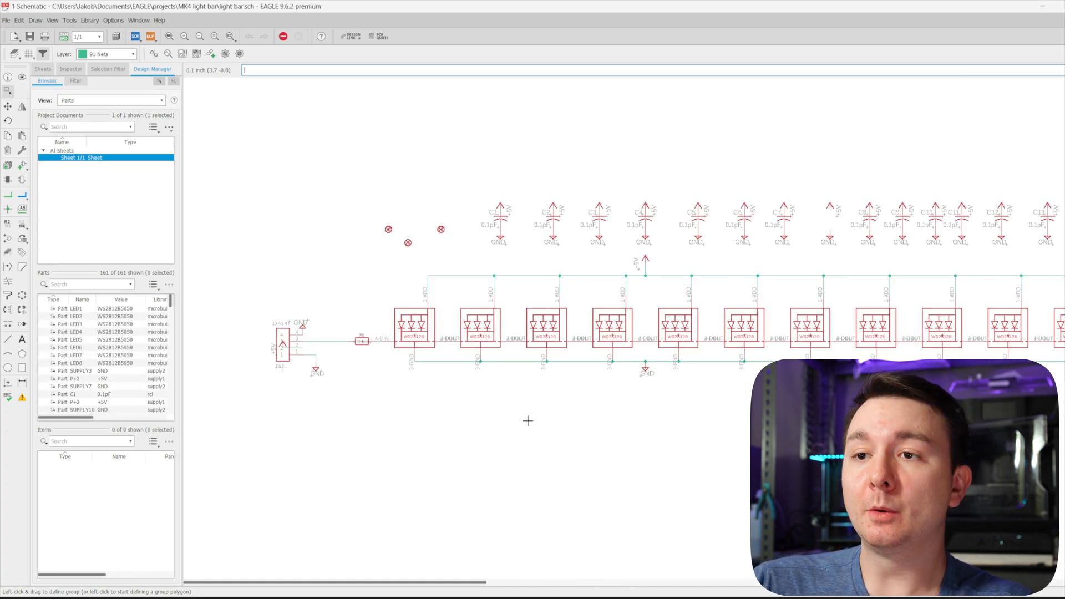
{"action": "mouse_move", "coordinate": [582, 391]}
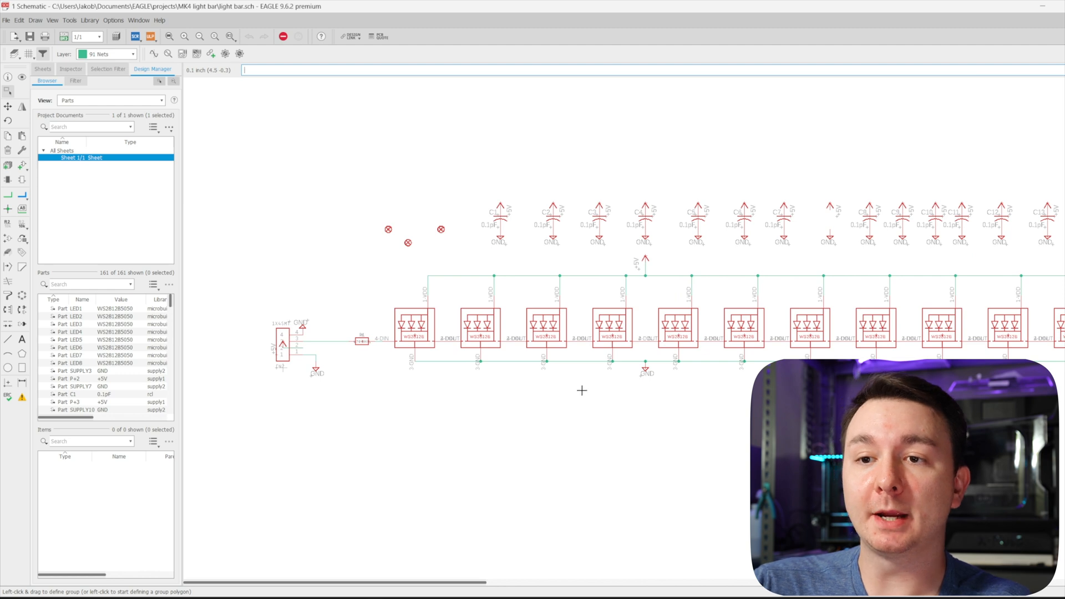
{"action": "mouse_move", "coordinate": [610, 424]}
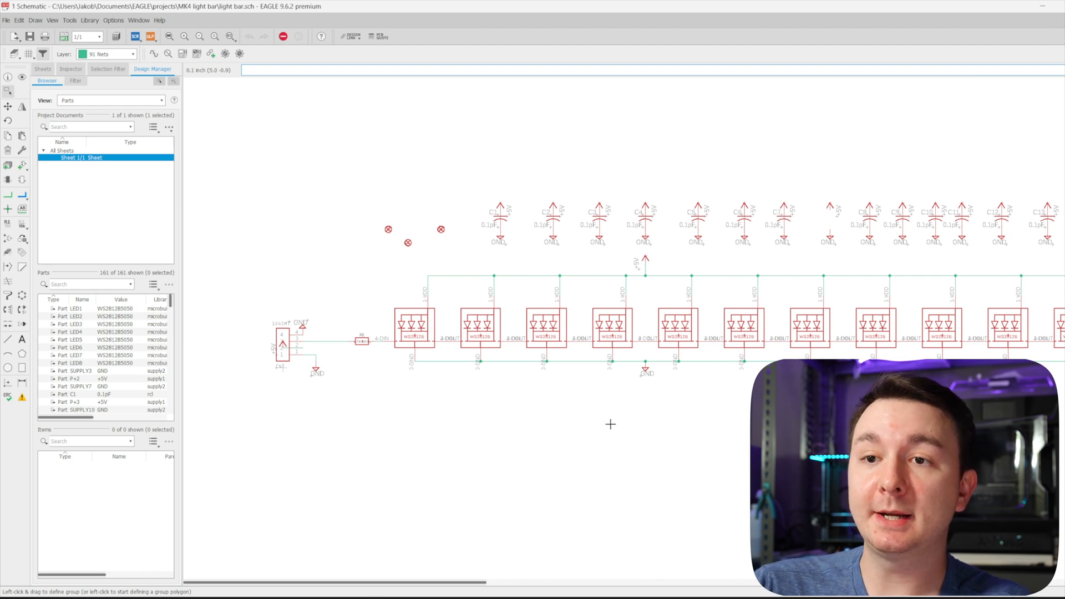
{"action": "mouse_move", "coordinate": [604, 428]}
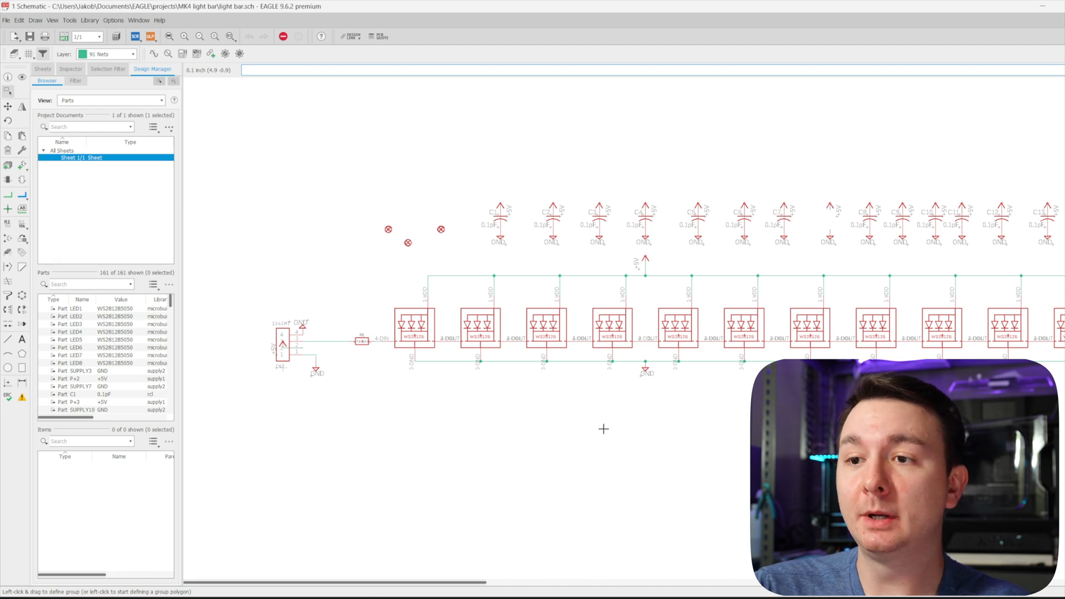
{"action": "mouse_move", "coordinate": [339, 344]}
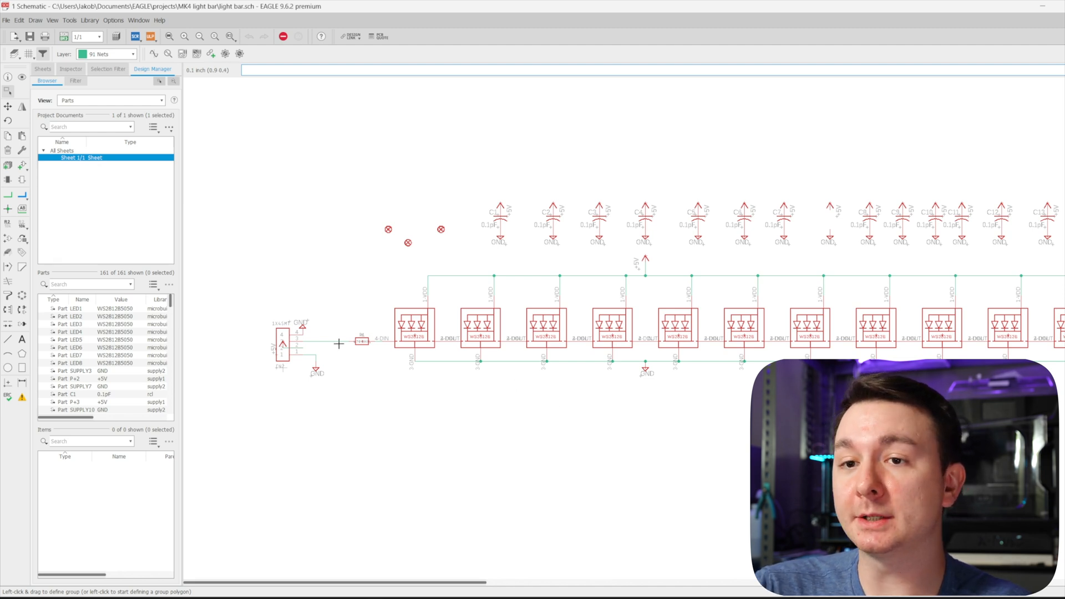
{"action": "mouse_move", "coordinate": [867, 316]}
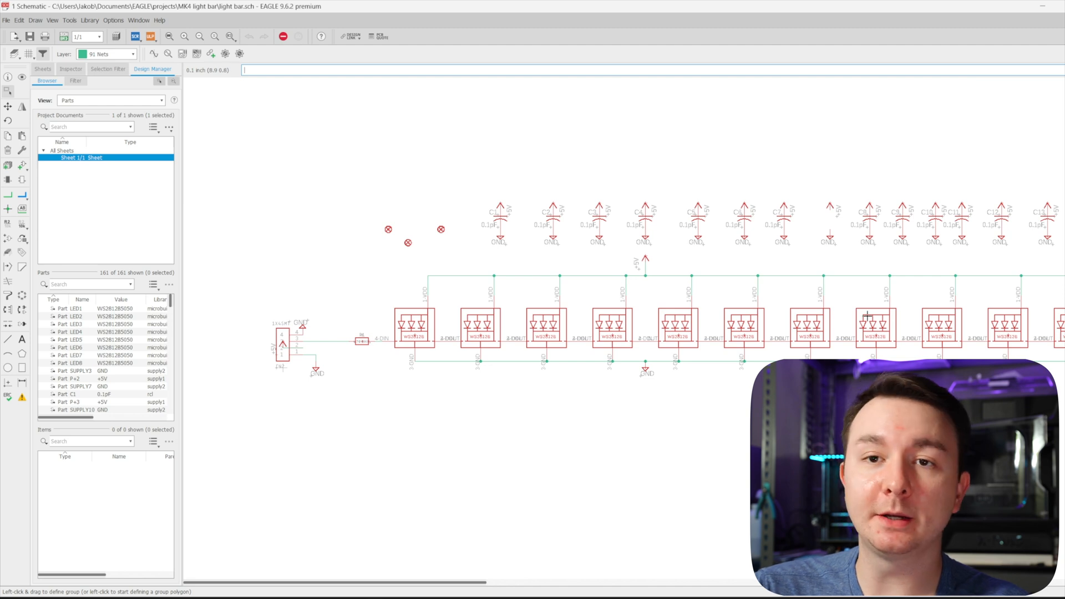
{"action": "mouse_move", "coordinate": [912, 313]}
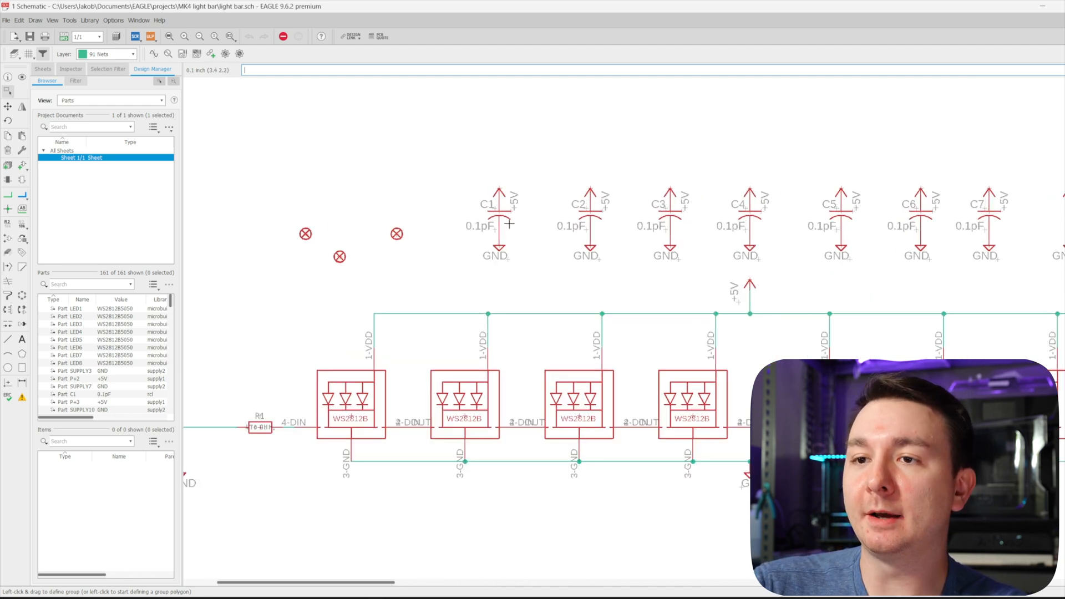
{"action": "mouse_move", "coordinate": [664, 297]}
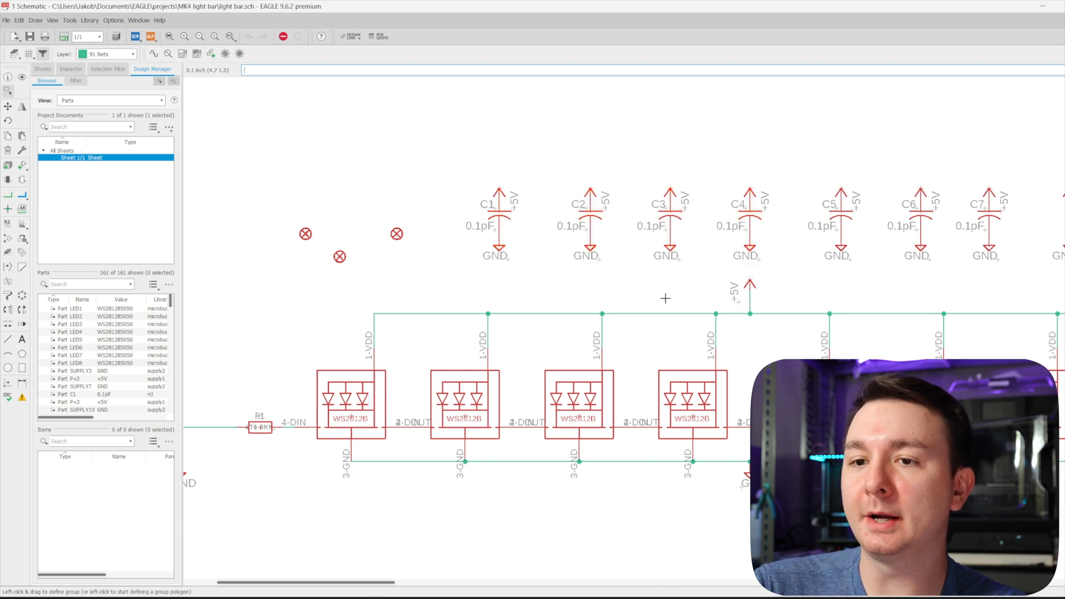
{"action": "mouse_move", "coordinate": [352, 435]}
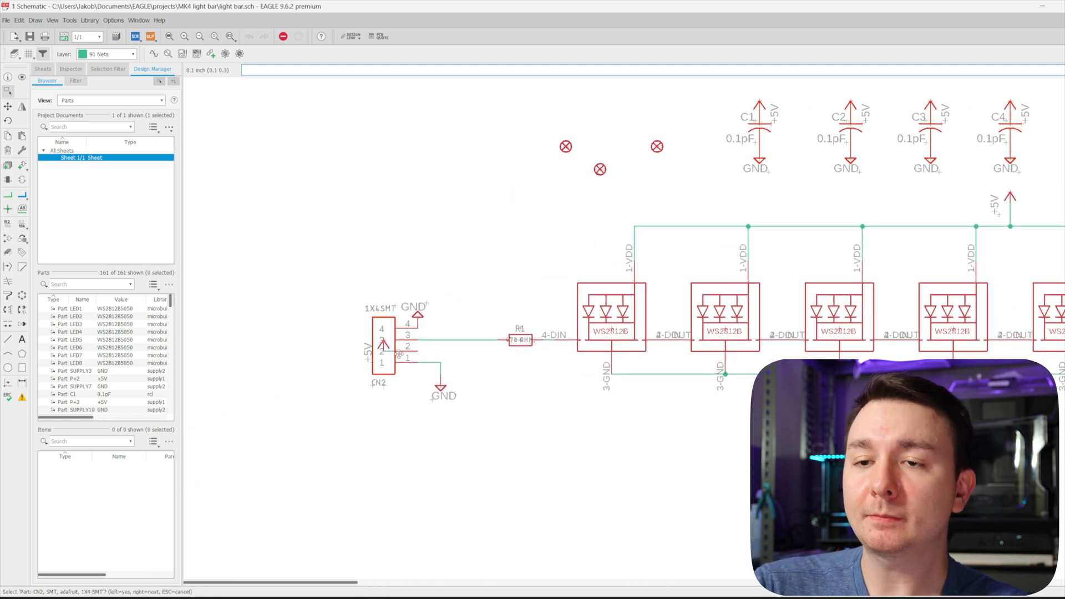
{"action": "mouse_move", "coordinate": [481, 360]}
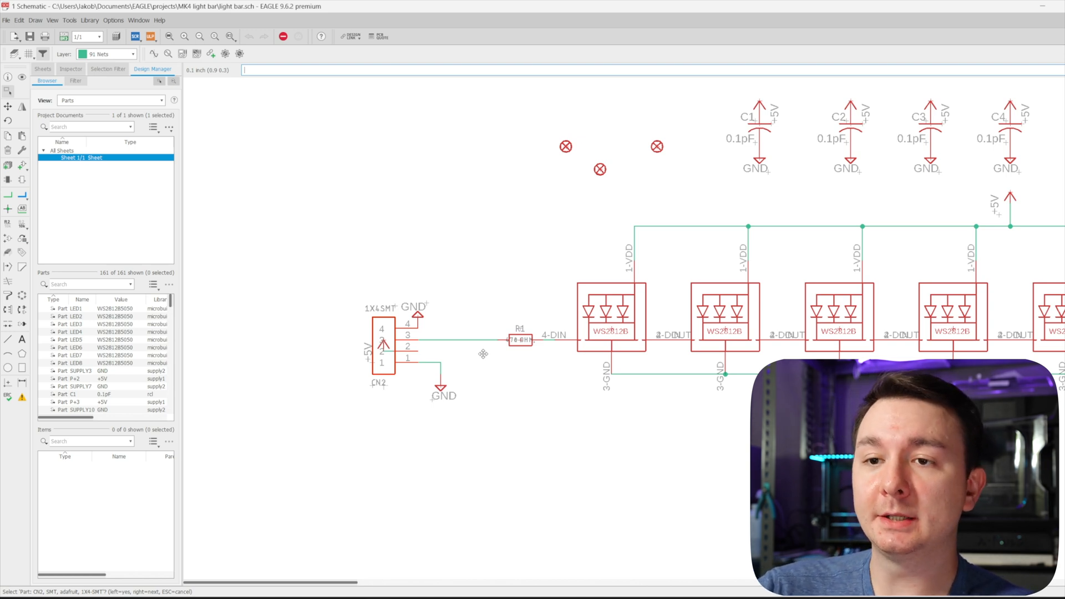
{"action": "mouse_move", "coordinate": [384, 324]}
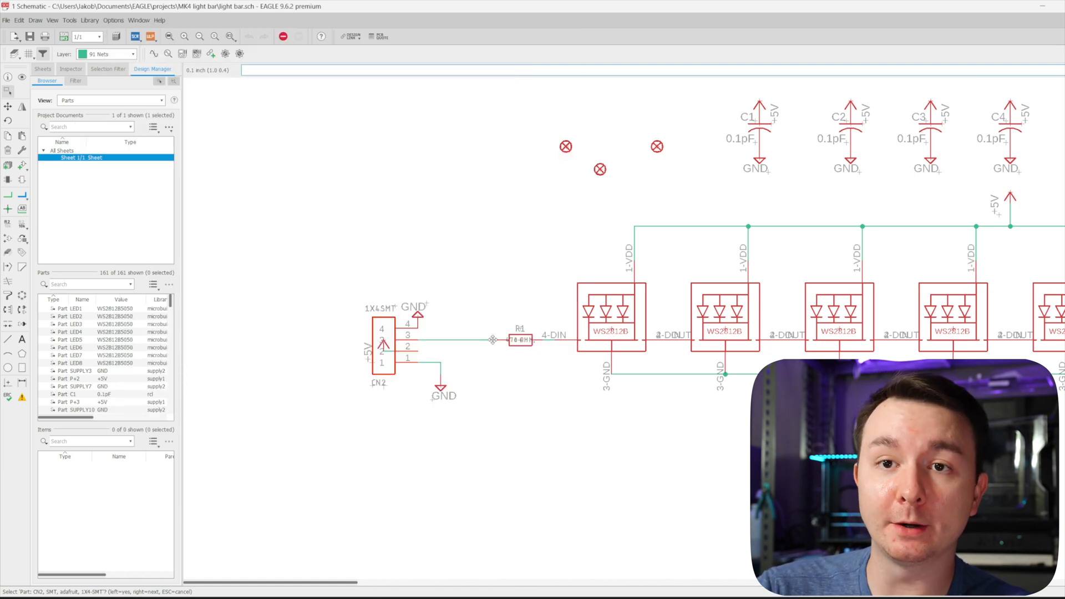
{"action": "mouse_move", "coordinate": [487, 346]}
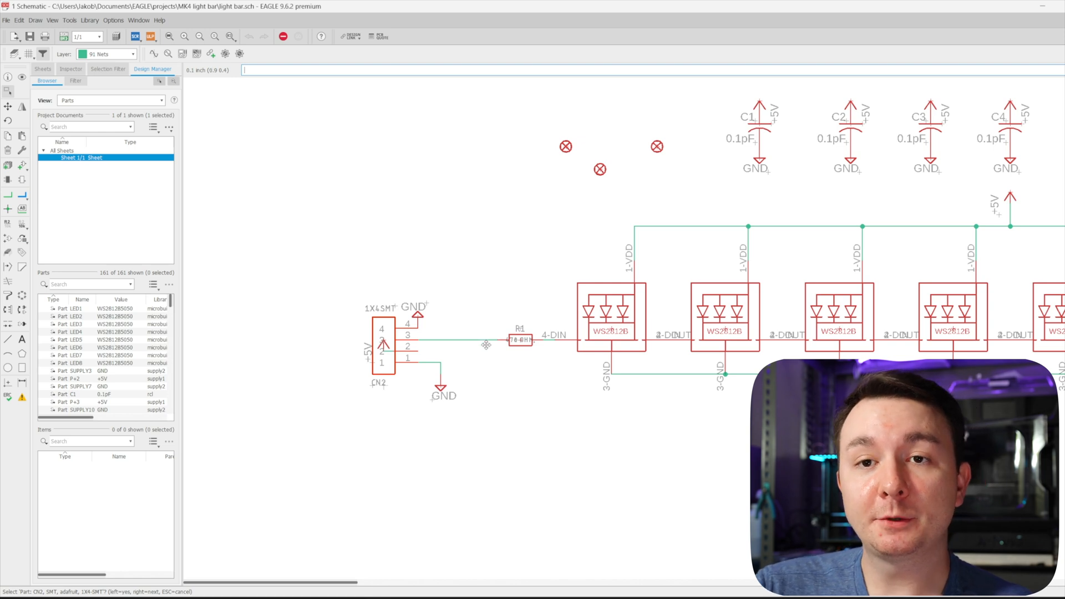
{"action": "mouse_move", "coordinate": [417, 348]}
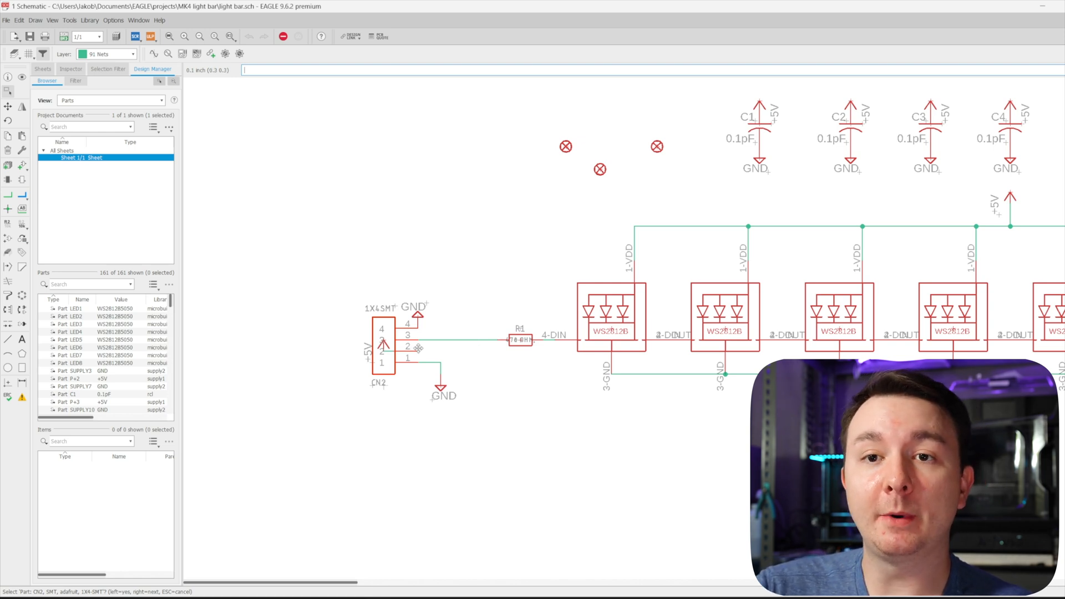
{"action": "mouse_move", "coordinate": [517, 348]}
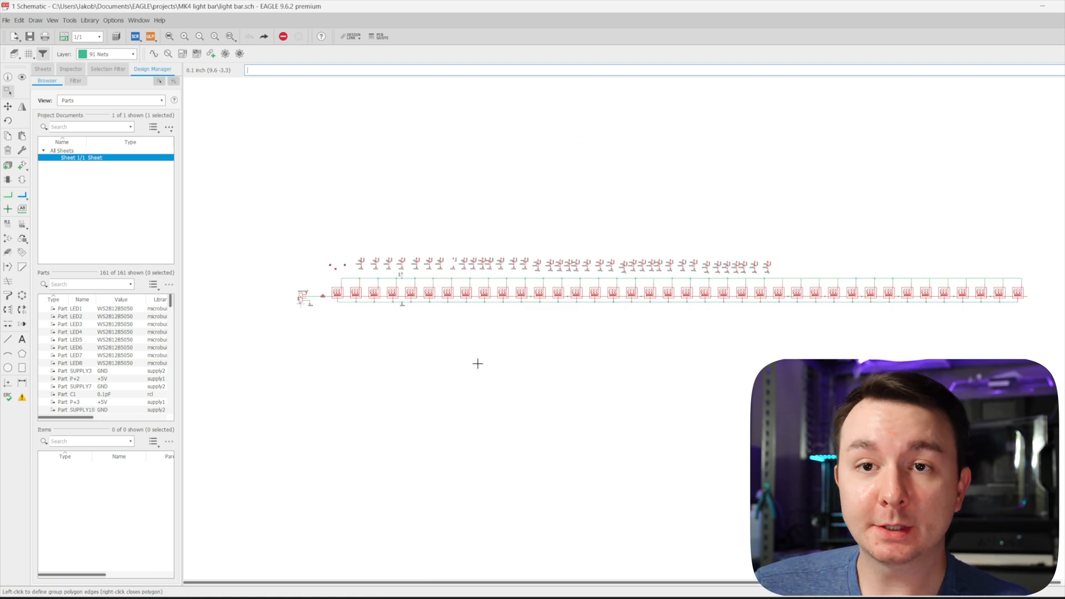
{"action": "mouse_move", "coordinate": [75, 37]}
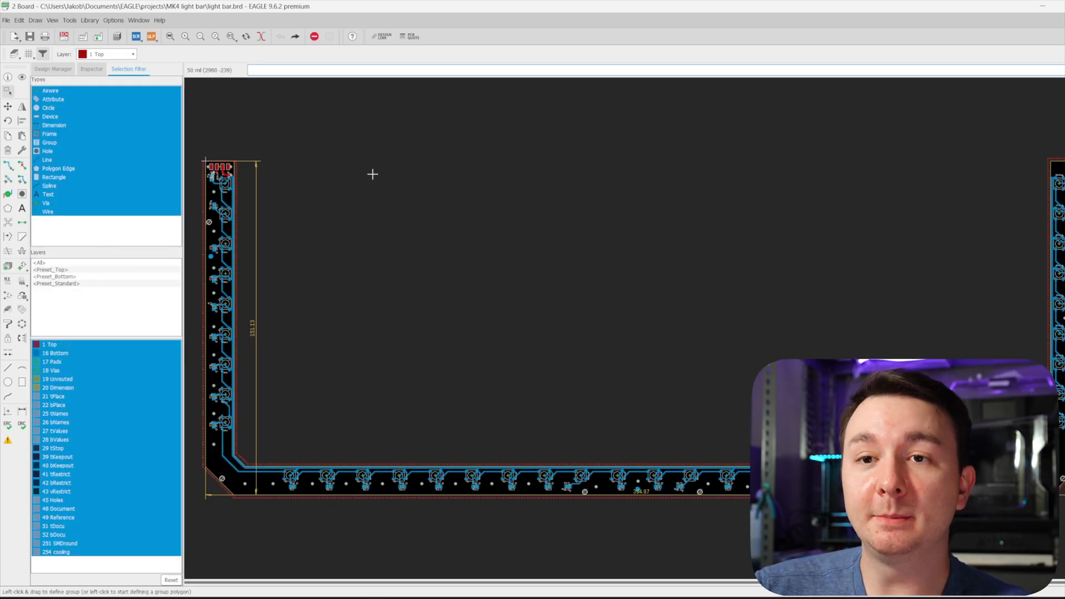
{"action": "mouse_move", "coordinate": [363, 188]}
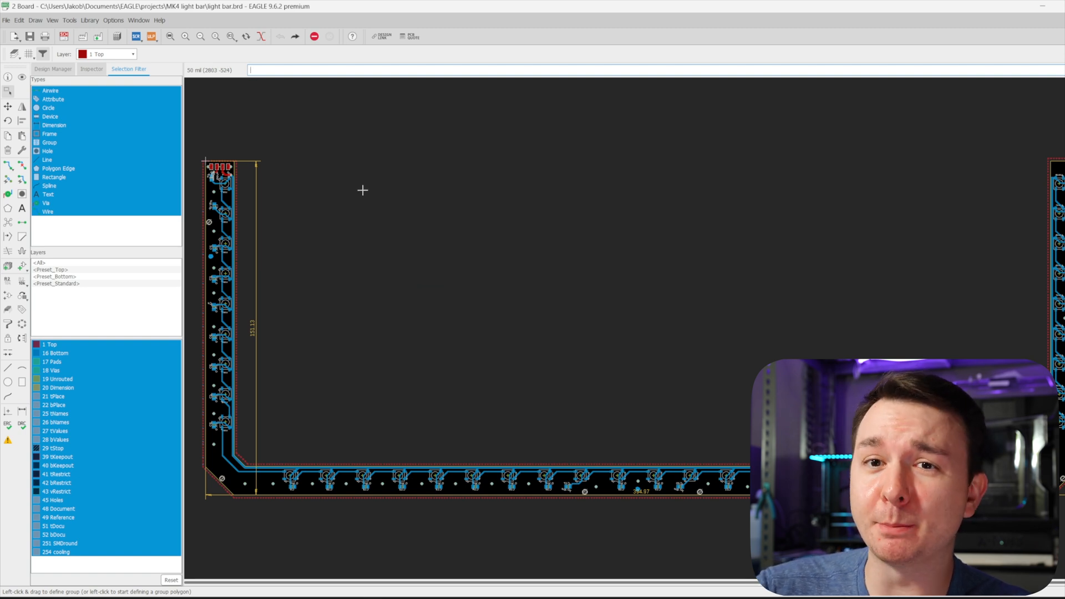
{"action": "mouse_move", "coordinate": [362, 195]}
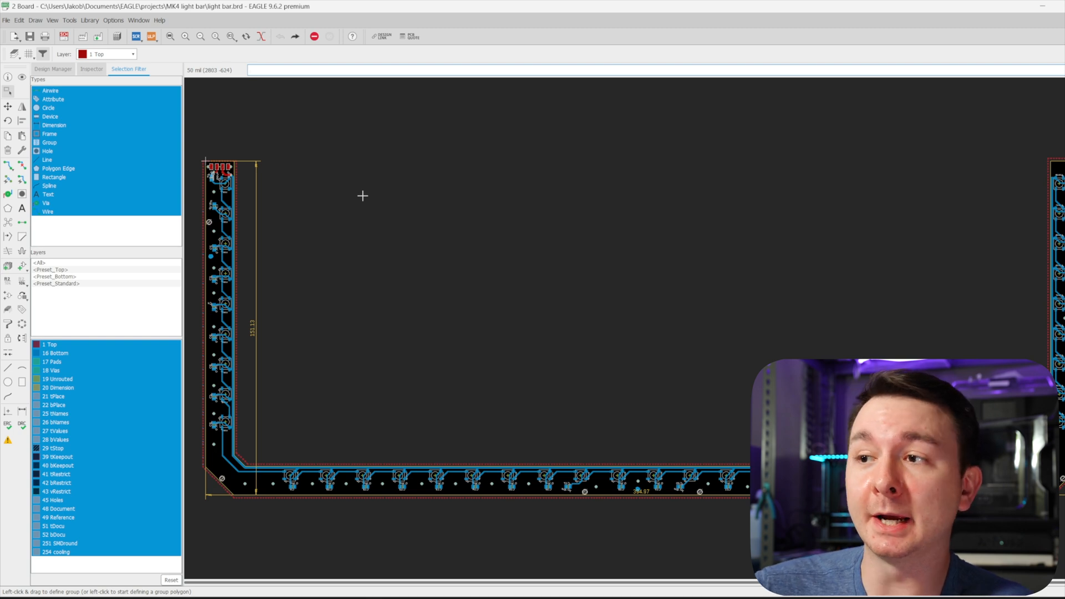
{"action": "mouse_move", "coordinate": [365, 200]}
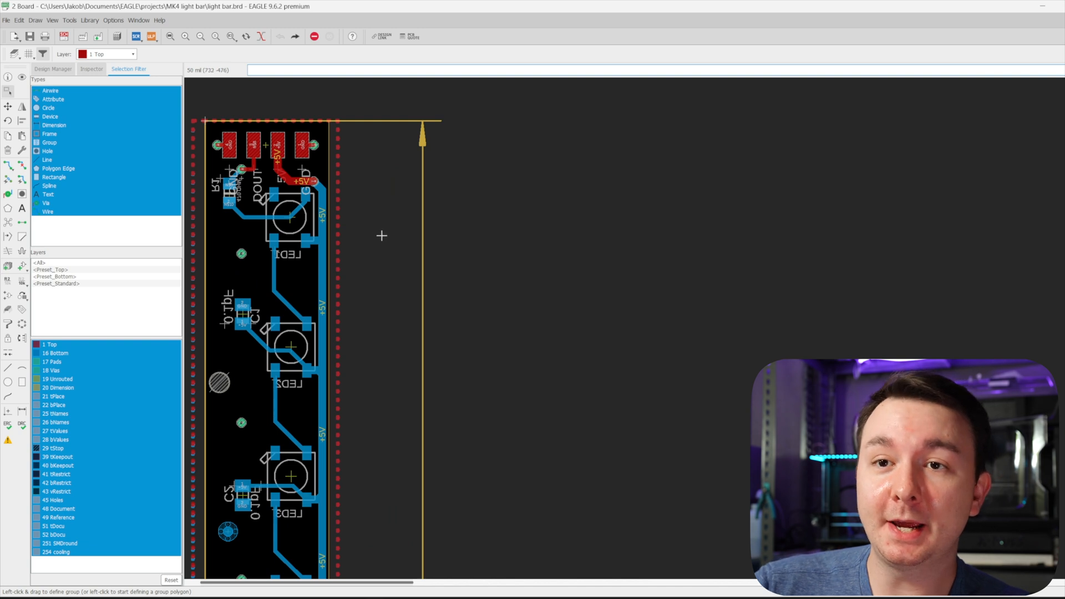
{"action": "mouse_move", "coordinate": [356, 209]}
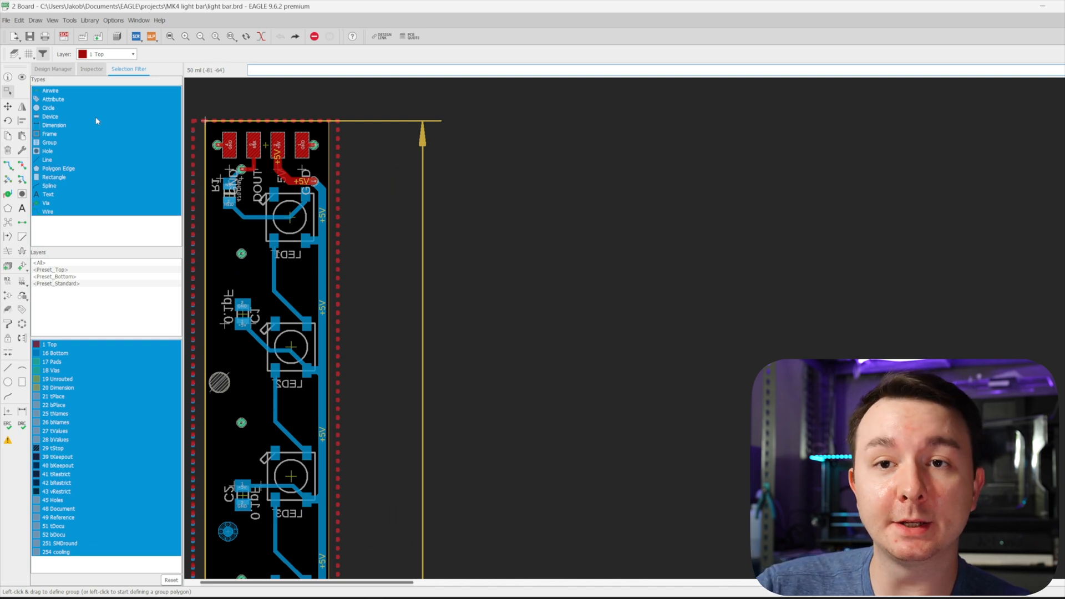
{"action": "mouse_move", "coordinate": [326, 218]}
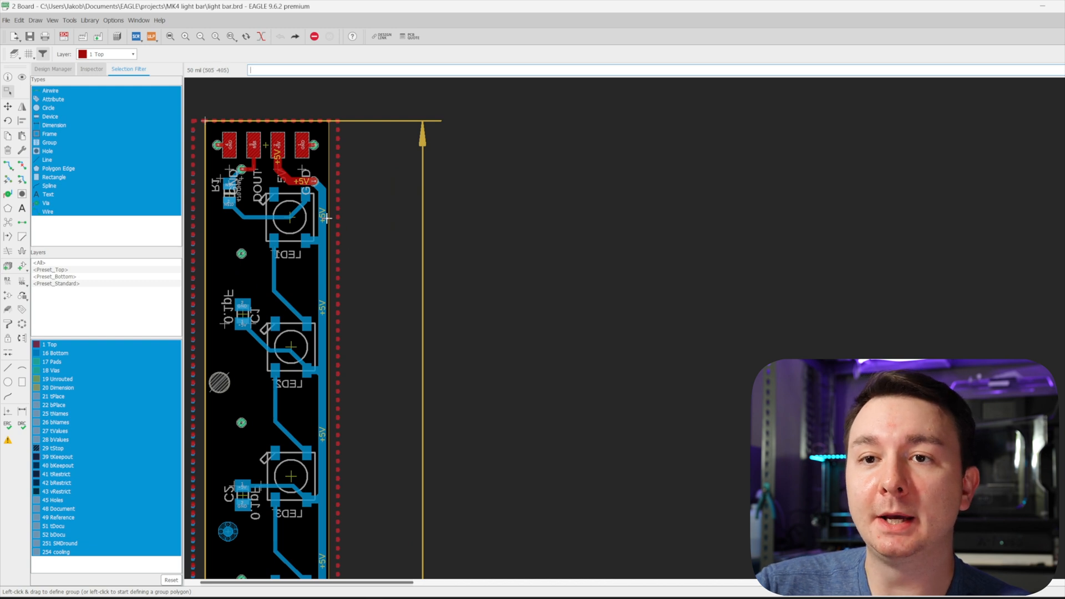
{"action": "mouse_move", "coordinate": [312, 360]}
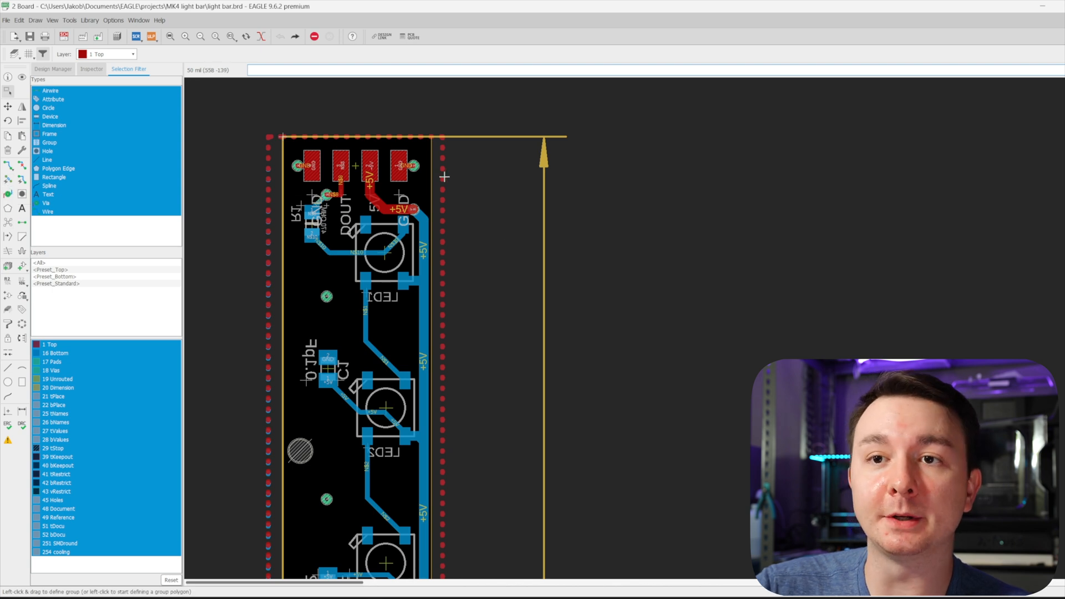
Highlight the GND signal by selecting a via along the strip's edge.
{"action": "left_click", "coordinate": [442, 238]}
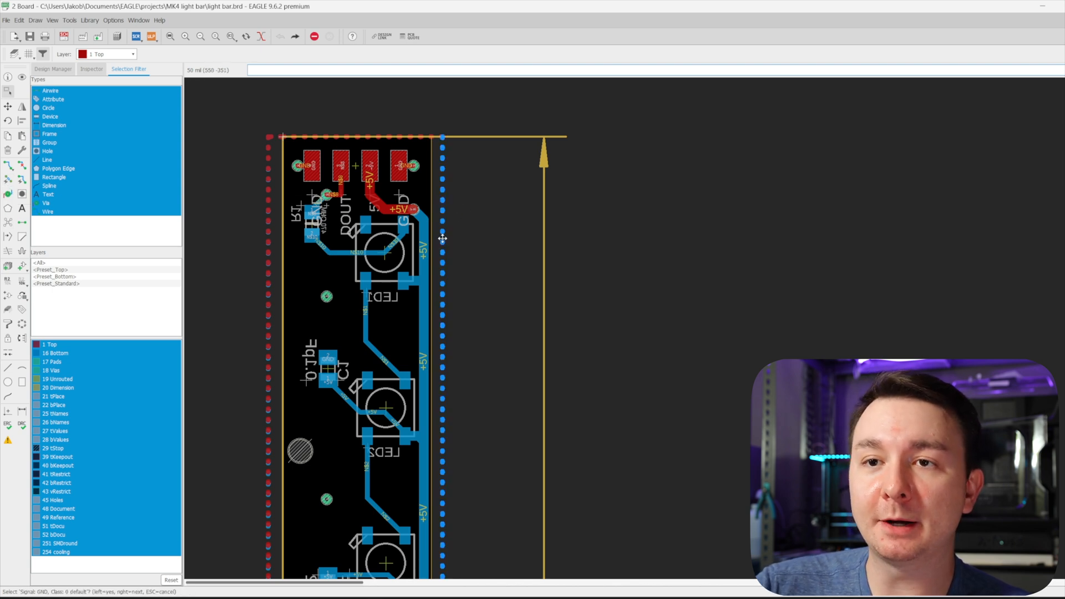
{"action": "mouse_move", "coordinate": [449, 367]}
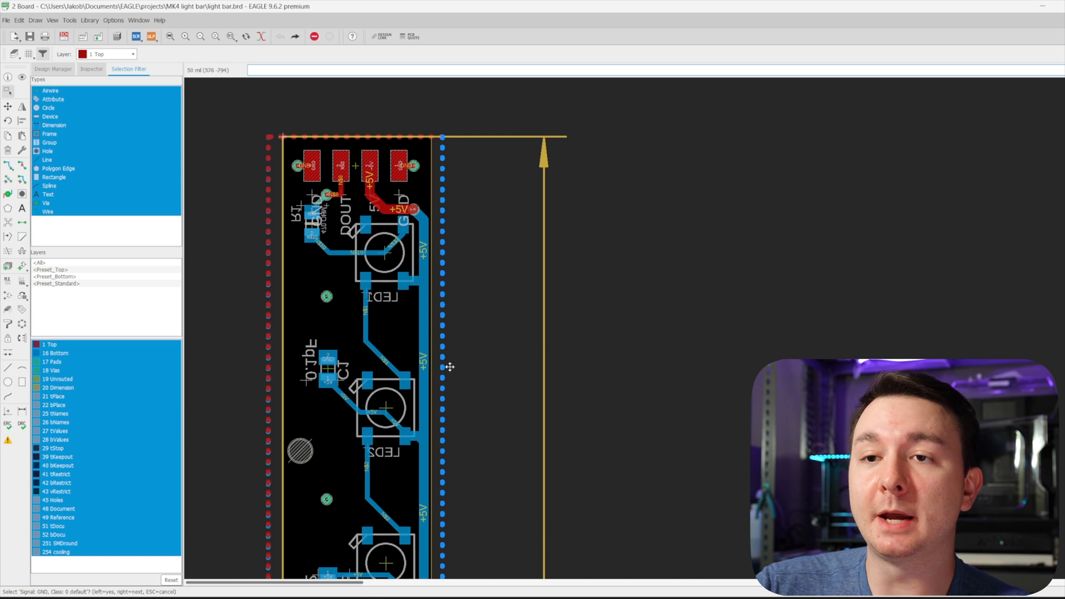
{"action": "mouse_move", "coordinate": [451, 269]}
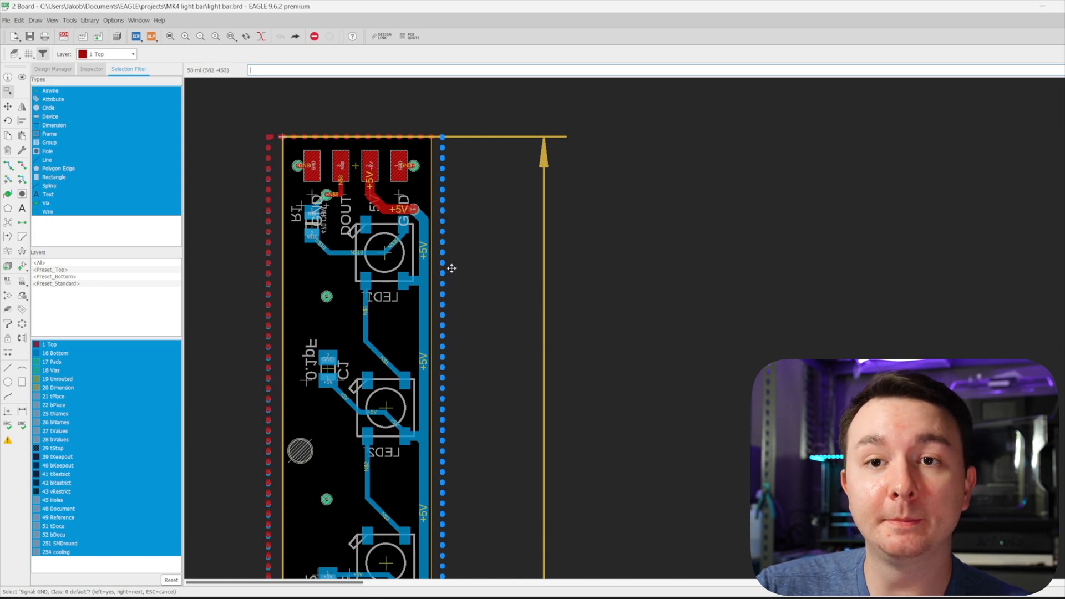
{"action": "mouse_move", "coordinate": [436, 260]}
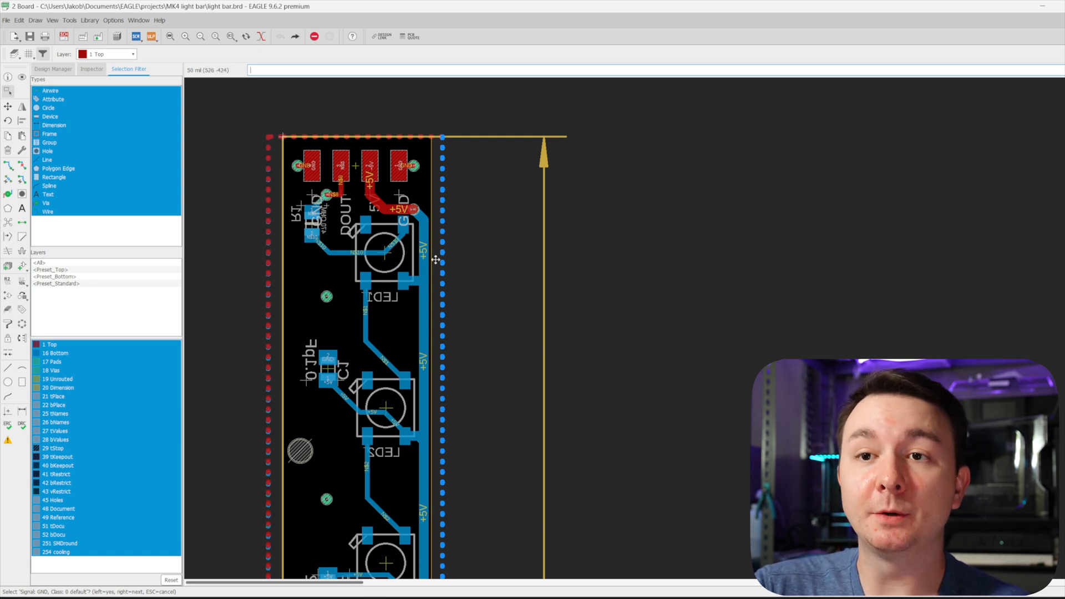
{"action": "mouse_move", "coordinate": [482, 274]}
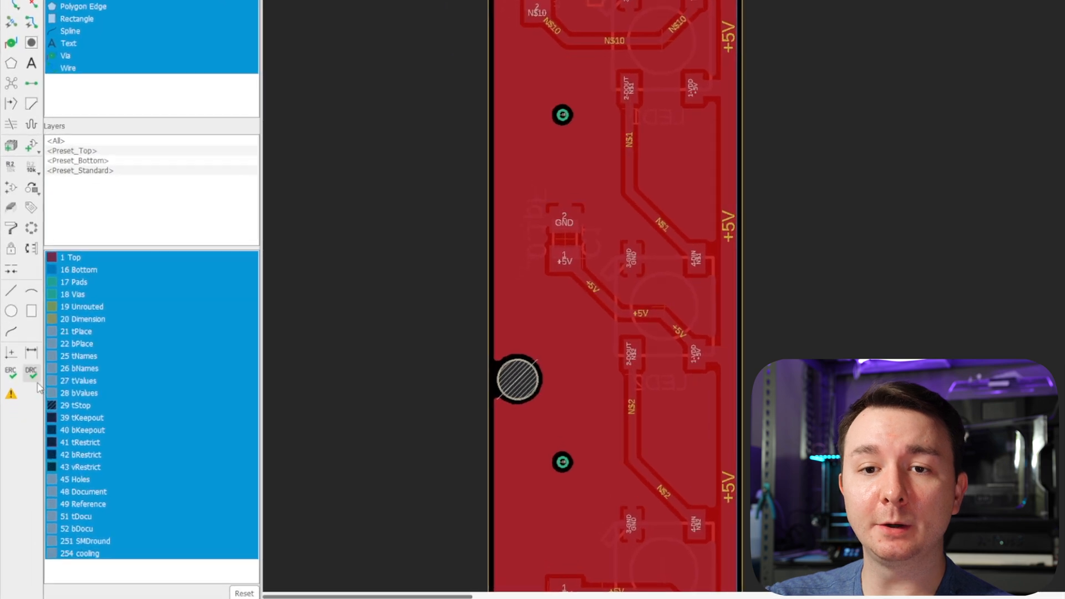
{"action": "left_click", "coordinate": [31, 370]}
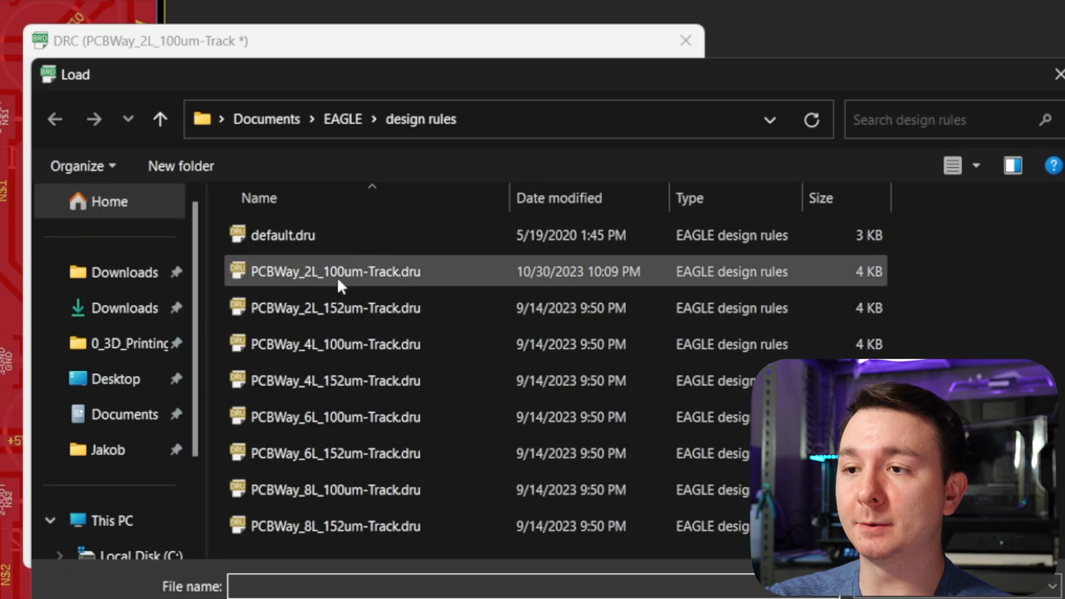
{"action": "double_click", "coordinate": [334, 272]}
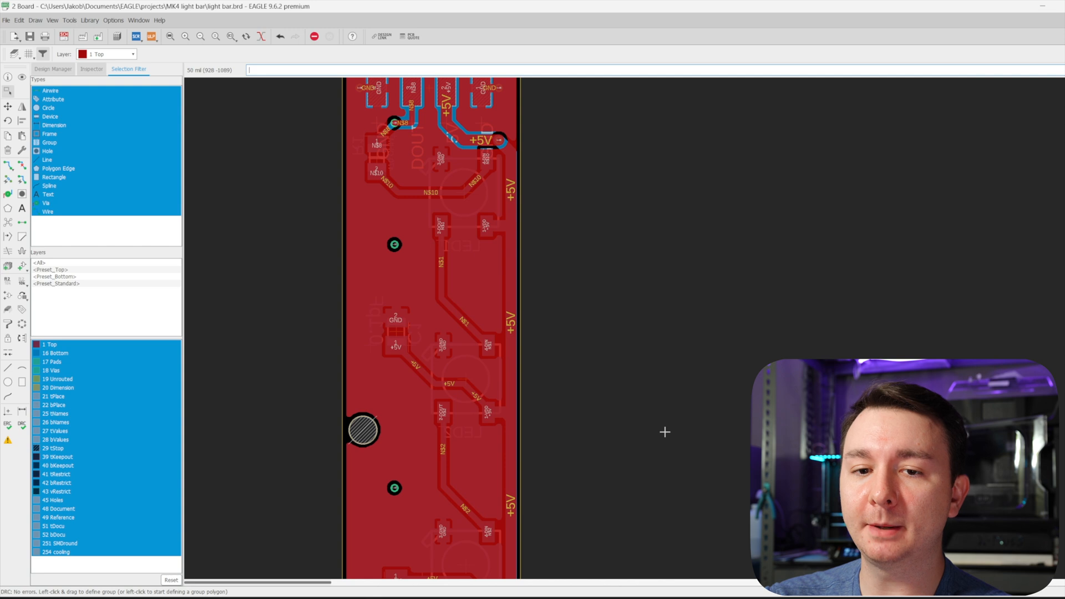
{"action": "mouse_move", "coordinate": [208, 529]}
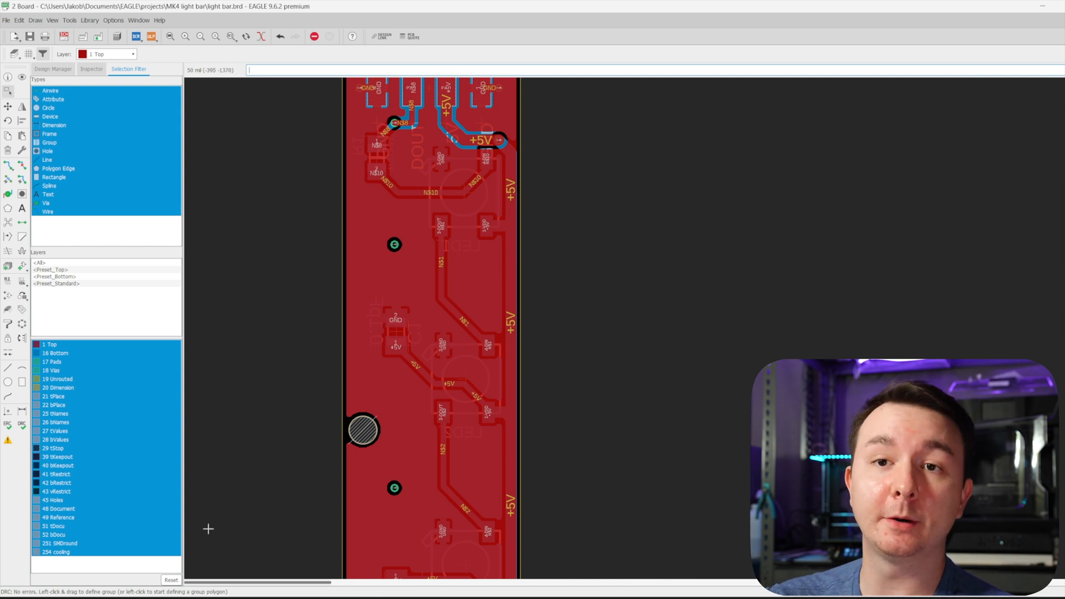
{"action": "mouse_move", "coordinate": [554, 456]}
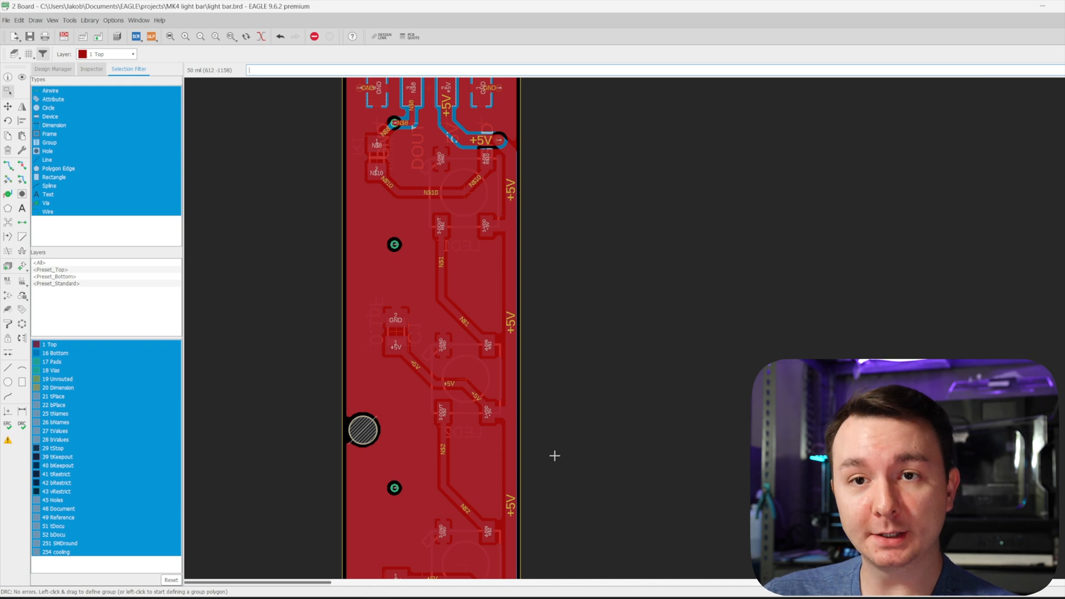
{"action": "scroll", "scroll_direction": "down", "scroll_amount": 3}
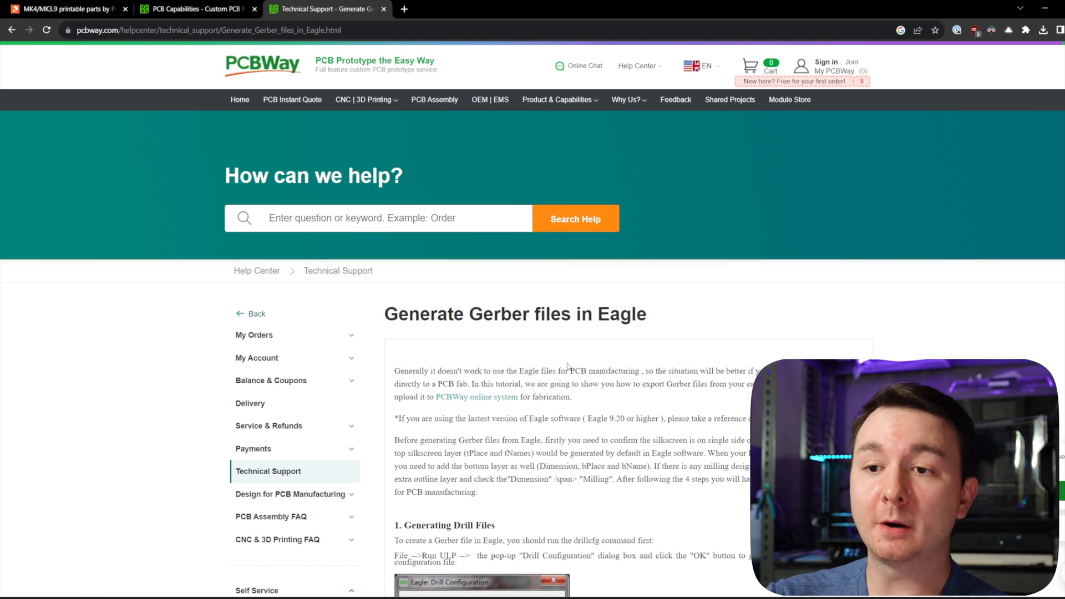
Open the Eagle 9.20 Gerber notes post in a new tab, then return to the guide.
{"action": "scroll", "scroll_direction": "down", "scroll_amount": 3}
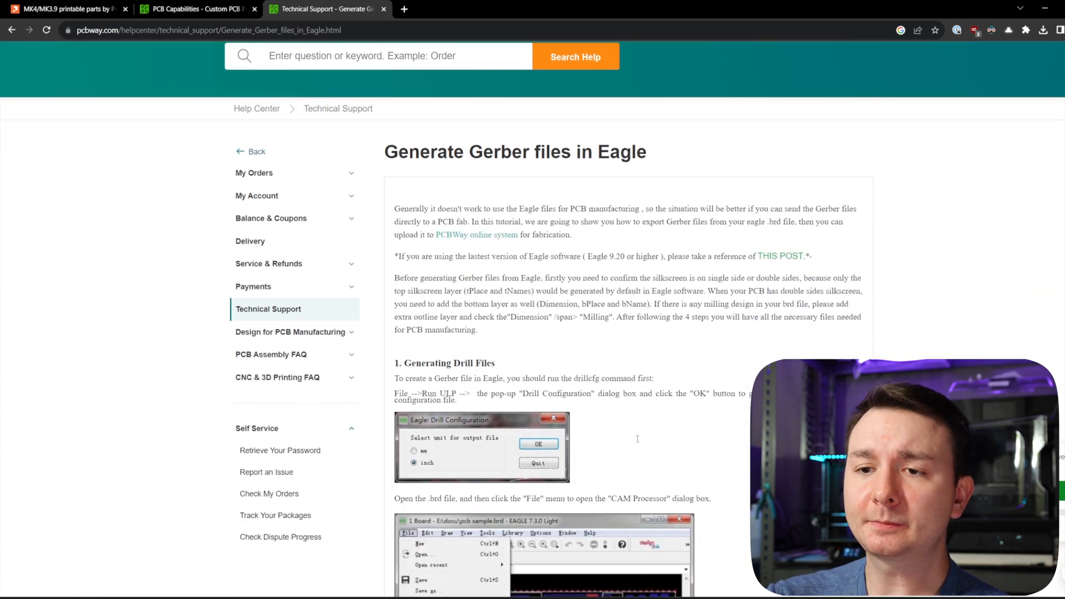
{"action": "scroll", "scroll_direction": "down", "scroll_amount": 3}
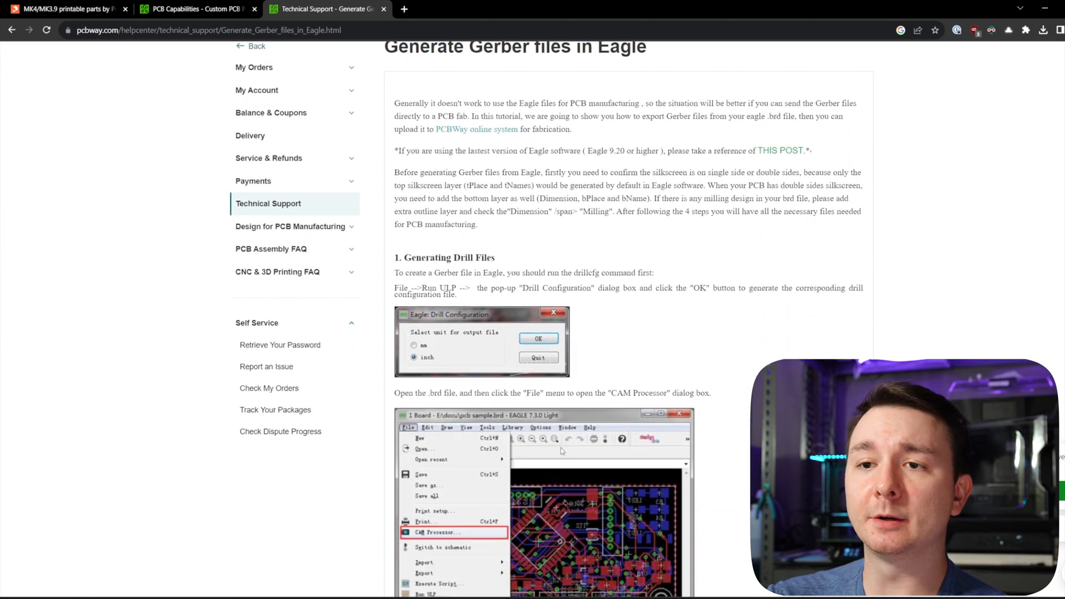
{"action": "scroll", "scroll_direction": "up", "scroll_amount": 3}
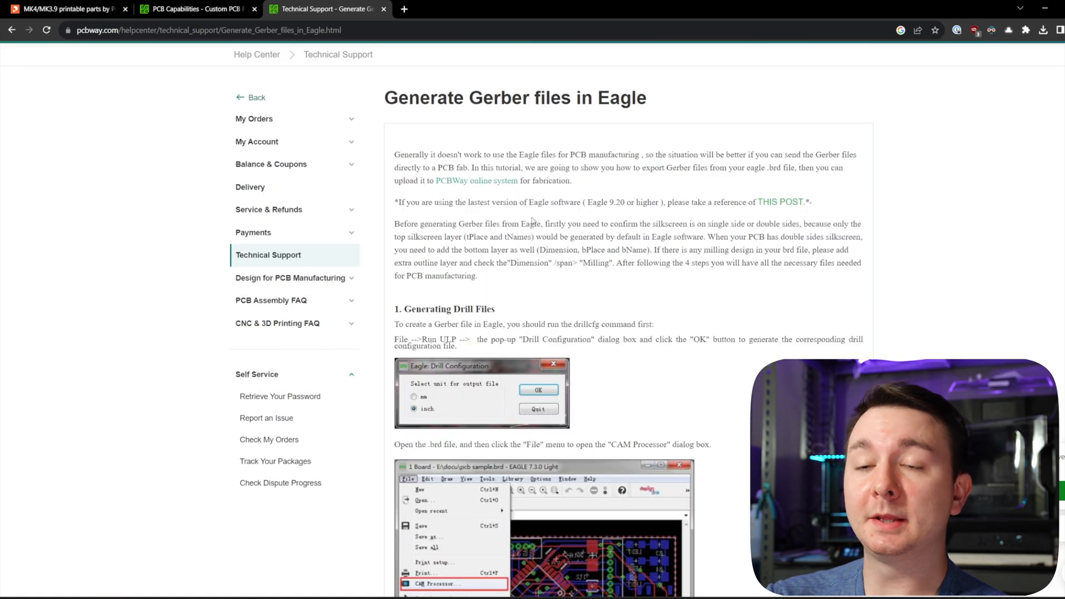
{"action": "mouse_move", "coordinate": [599, 218]}
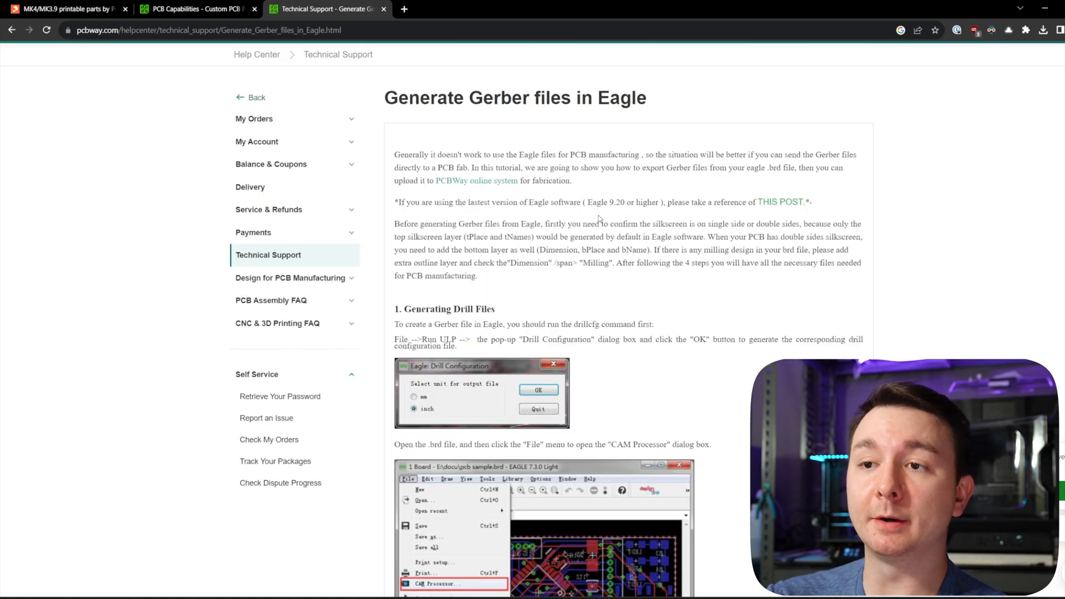
{"action": "double_click", "coordinate": [607, 202]}
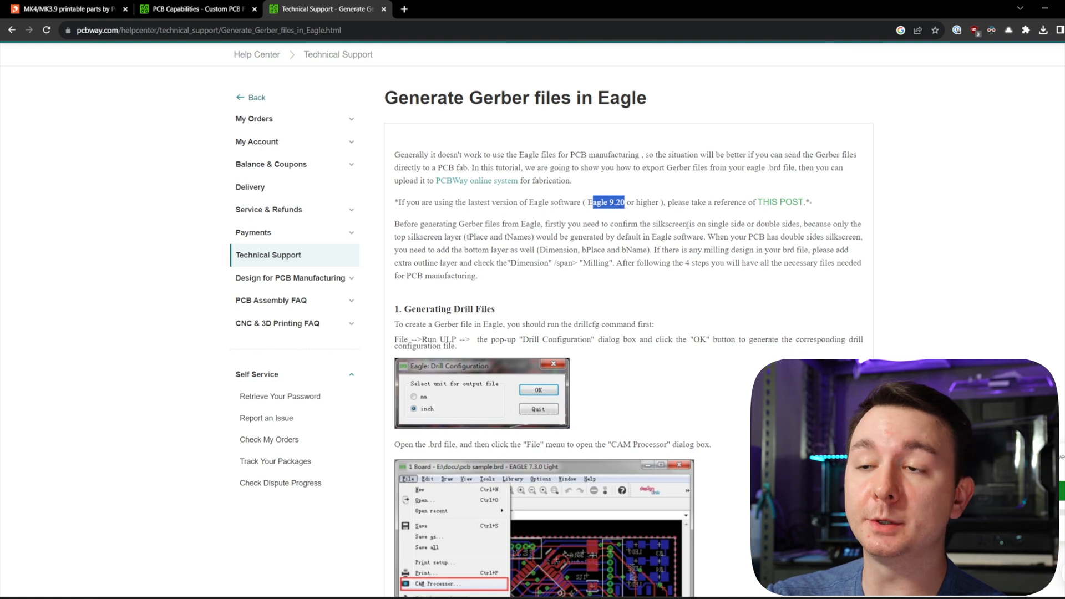
{"action": "left_click", "coordinate": [781, 202]}
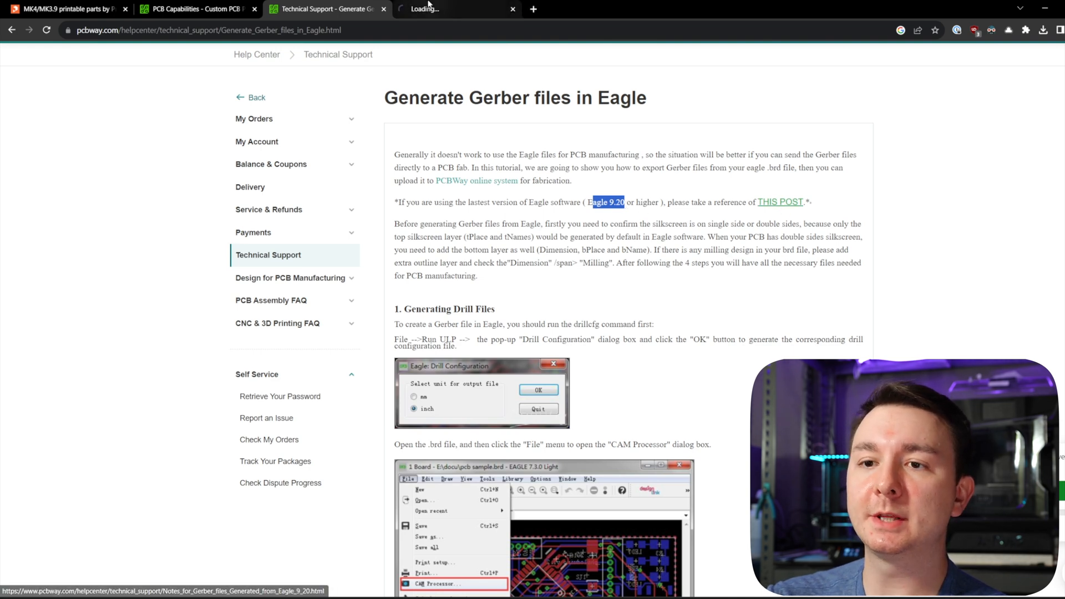
{"action": "left_click", "coordinate": [780, 202]}
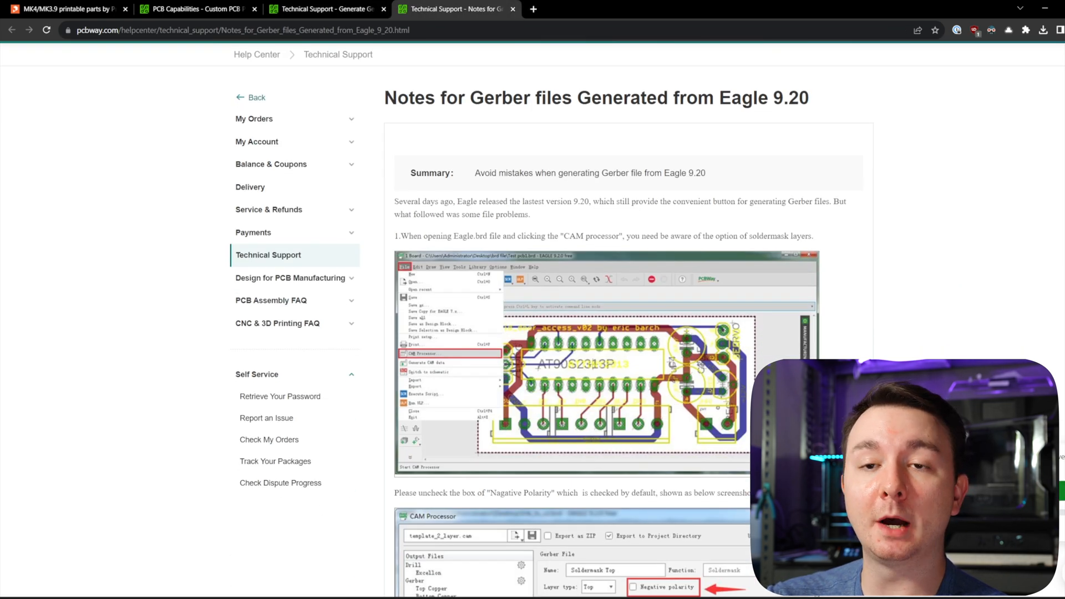
{"action": "left_click", "coordinate": [326, 8]}
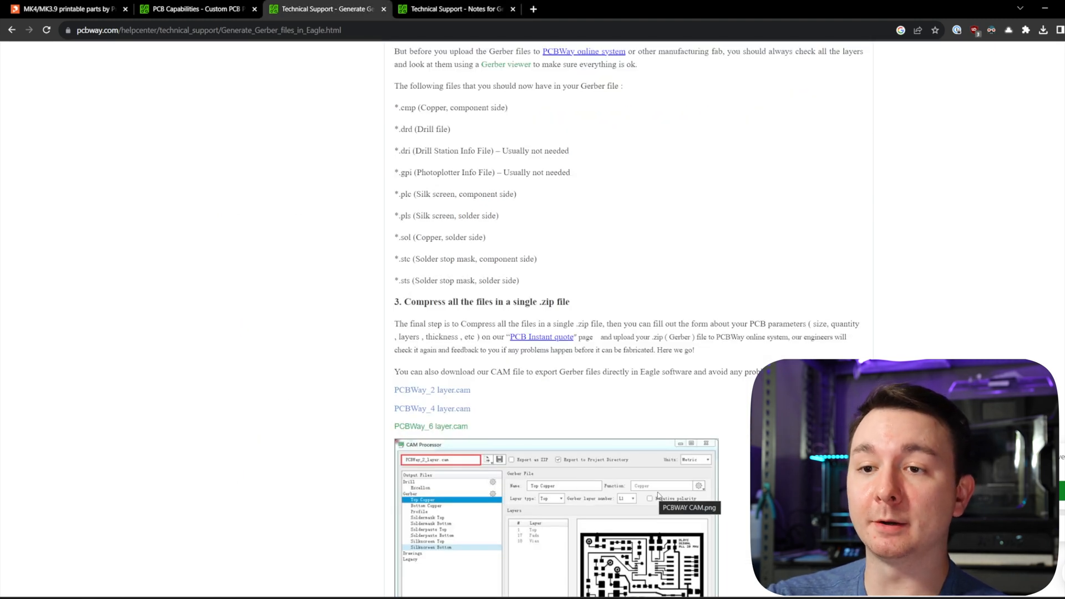
{"action": "mouse_move", "coordinate": [472, 396]}
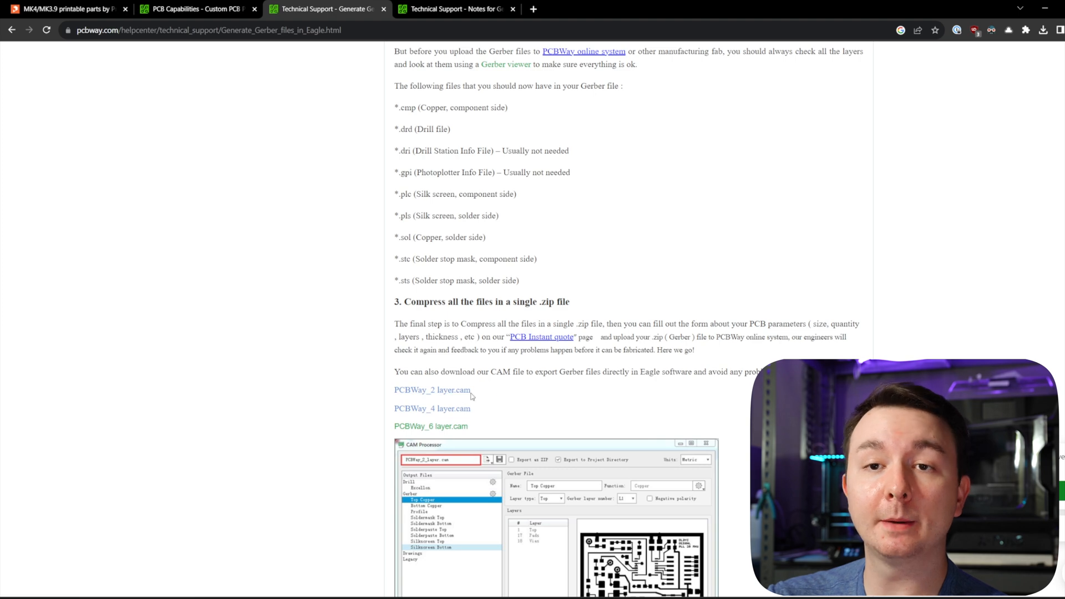
{"action": "mouse_move", "coordinate": [556, 411]}
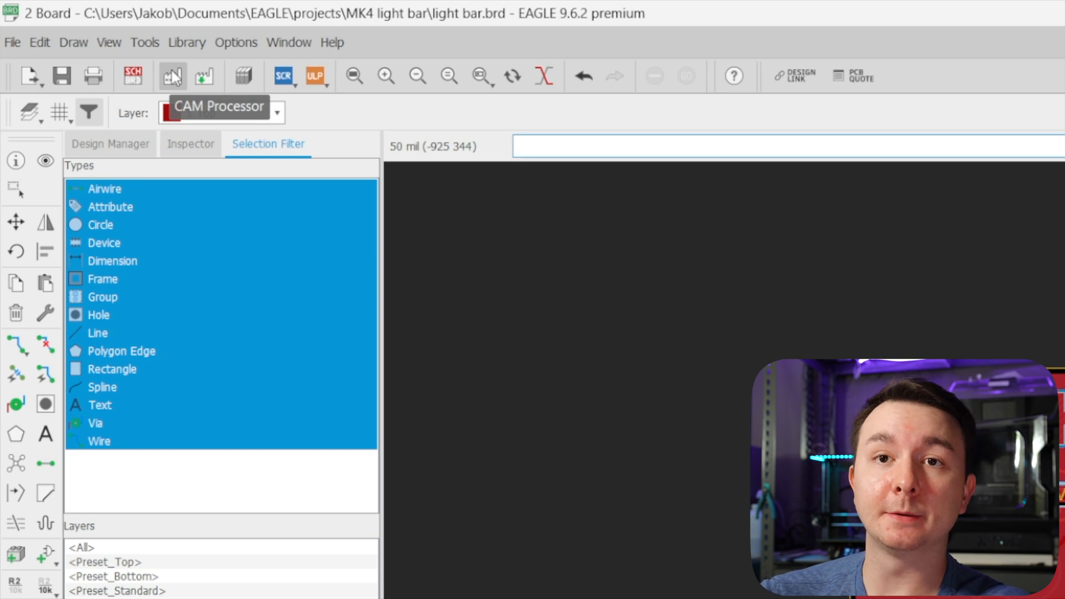
Load PCBWay_2_layer.cam from Local CAM Jobs in the CAM Processor.
{"action": "left_click", "coordinate": [172, 76]}
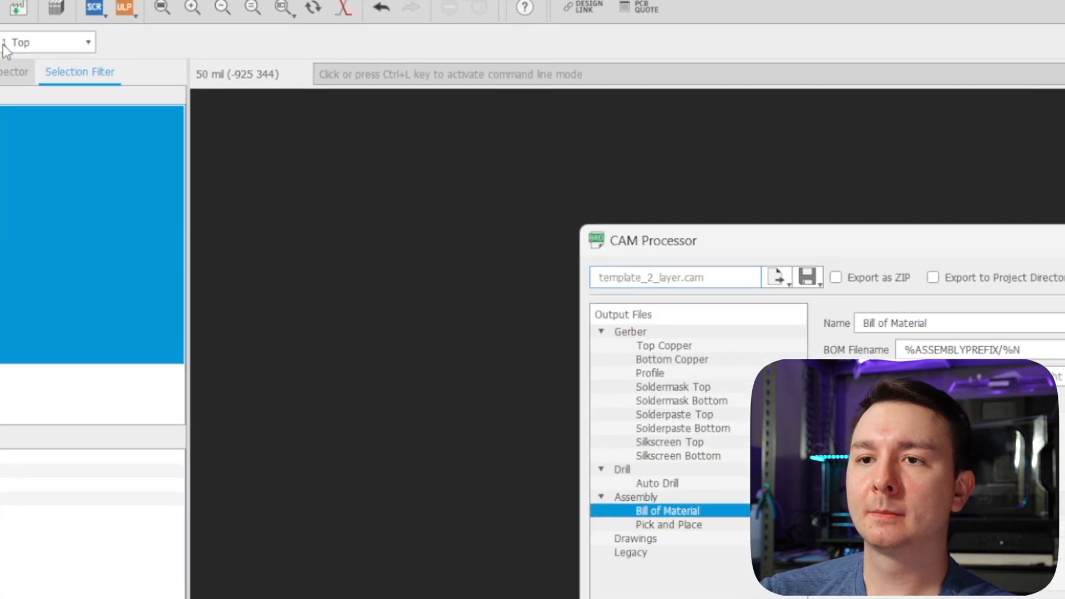
{"action": "mouse_move", "coordinate": [240, 78]}
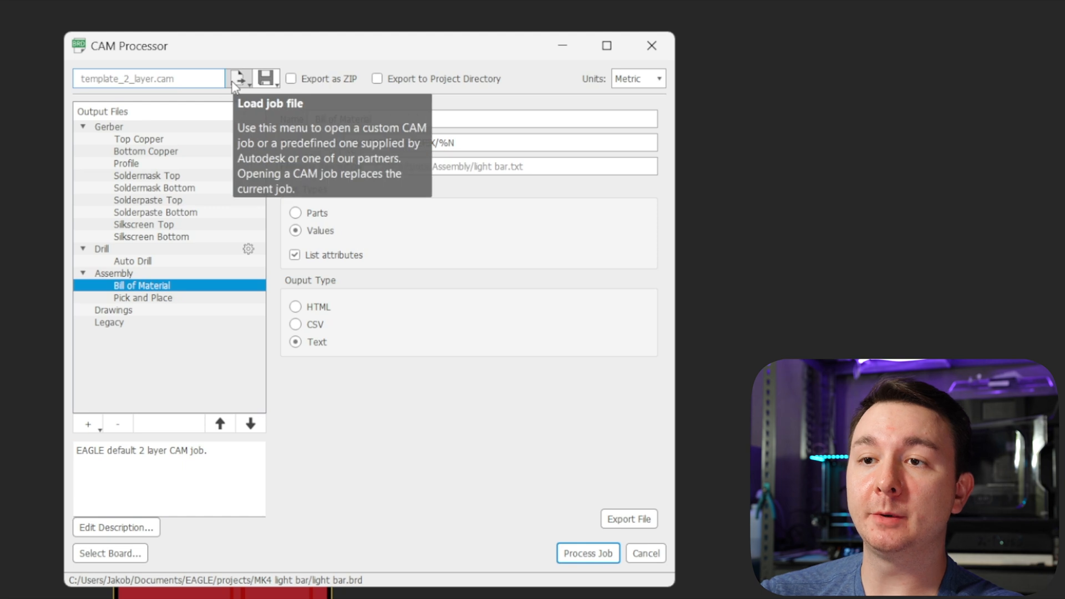
{"action": "left_click", "coordinate": [238, 79]}
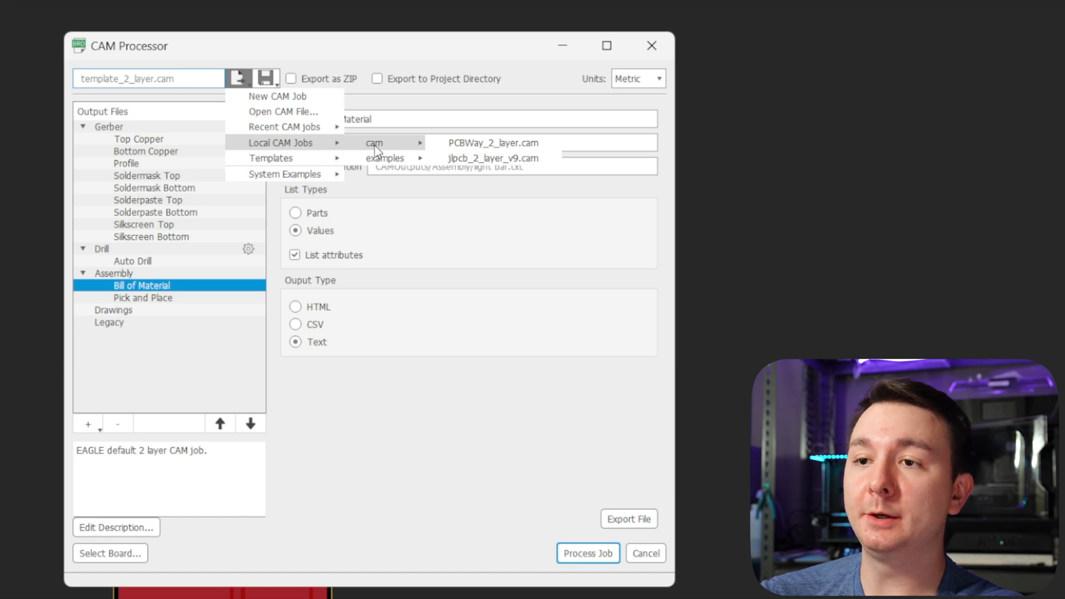
{"action": "mouse_move", "coordinate": [494, 143]}
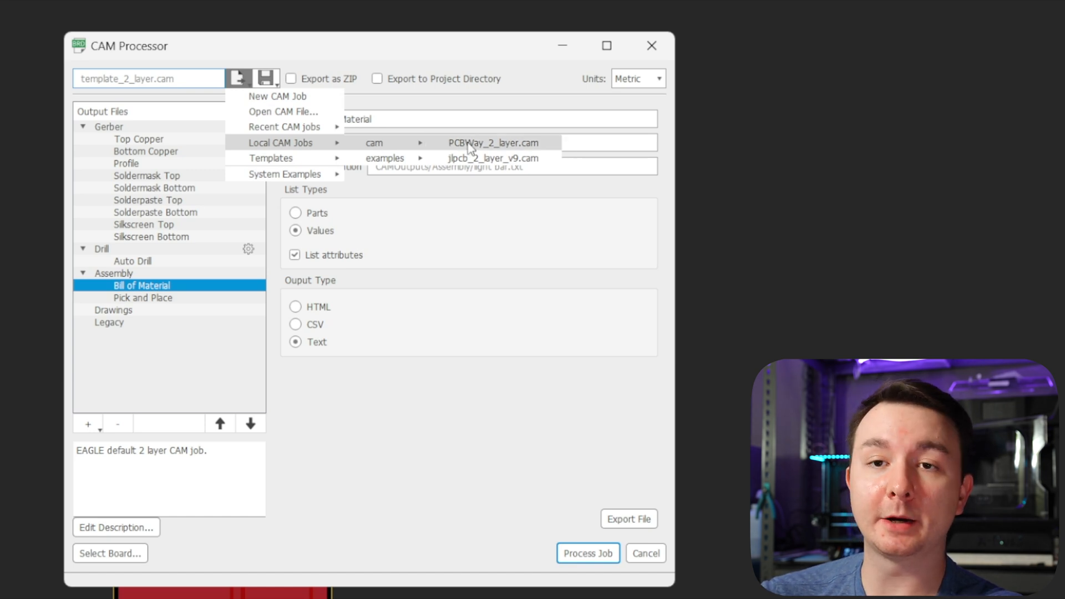
{"action": "left_click", "coordinate": [494, 143]}
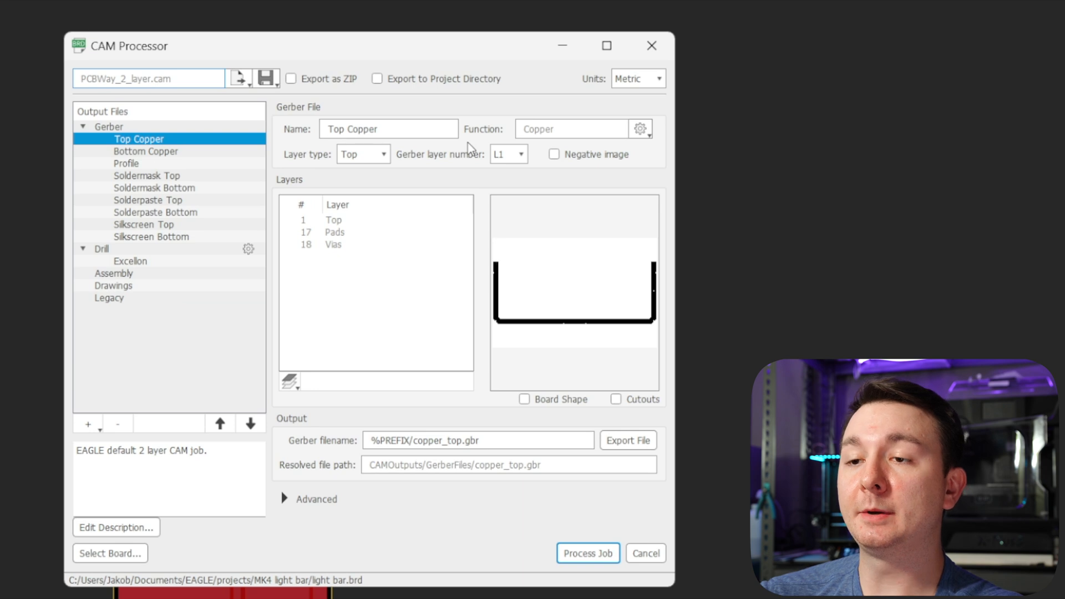
{"action": "mouse_move", "coordinate": [506, 324]}
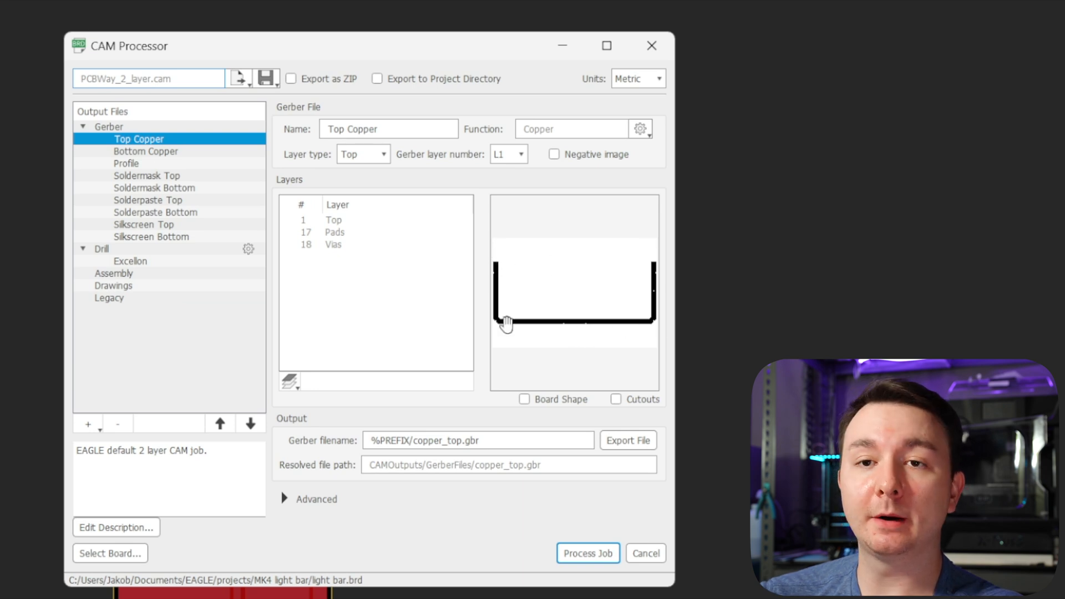
{"action": "mouse_move", "coordinate": [611, 345]}
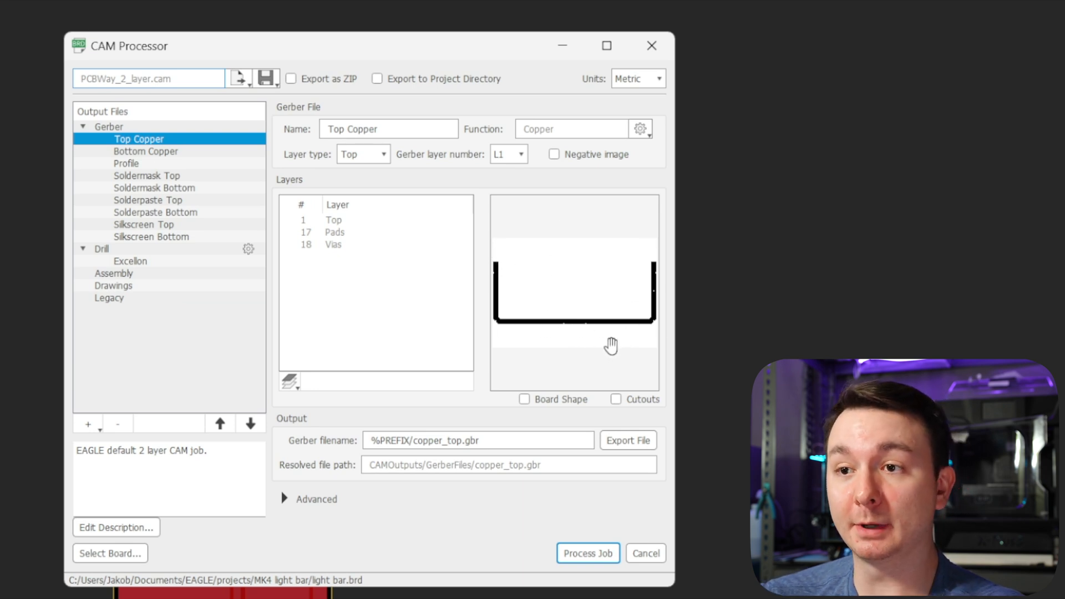
{"action": "mouse_move", "coordinate": [569, 314]}
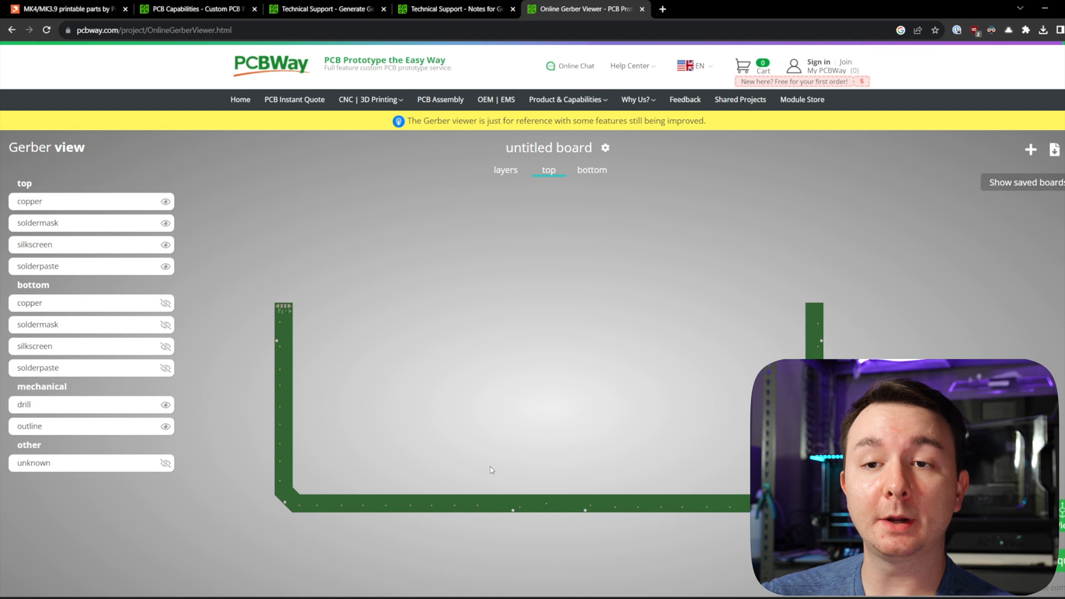
Switch the PCBWay Gerber viewer to the bottom side to inspect the LED footprints.
{"action": "left_click", "coordinate": [592, 170]}
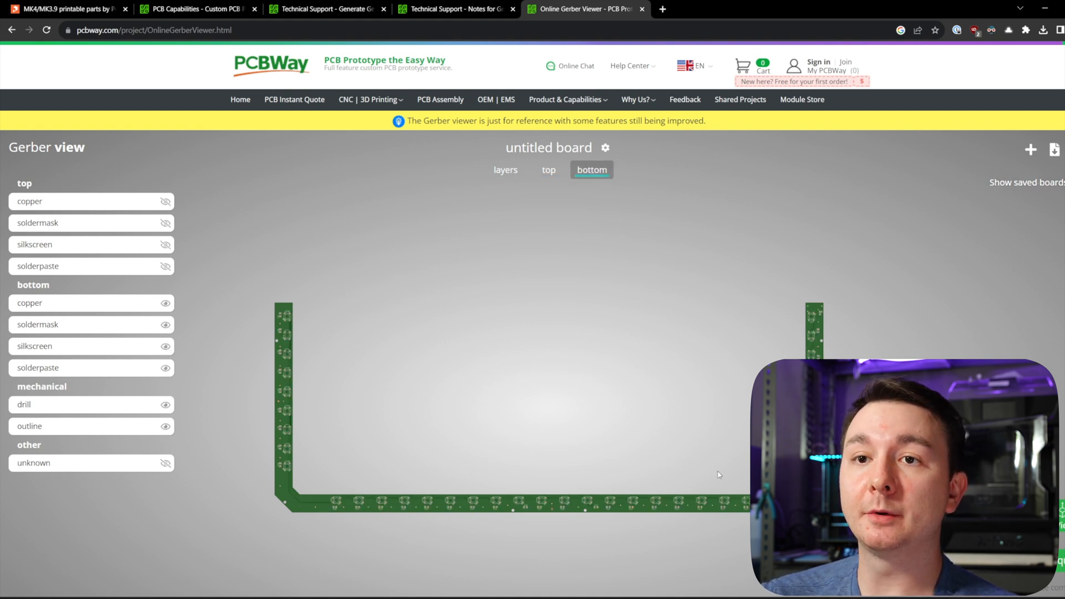
{"action": "left_click", "coordinate": [295, 100]}
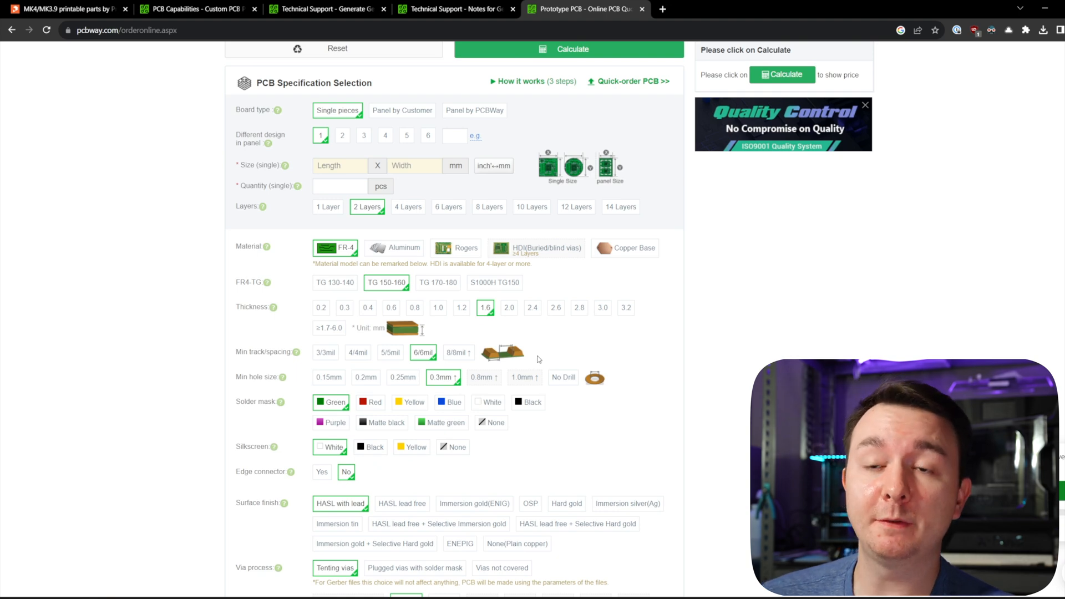
Scroll through the PCB Specification Selection options on PCBWay's instant quote form.
{"action": "scroll", "scroll_direction": "up", "scroll_amount": 3}
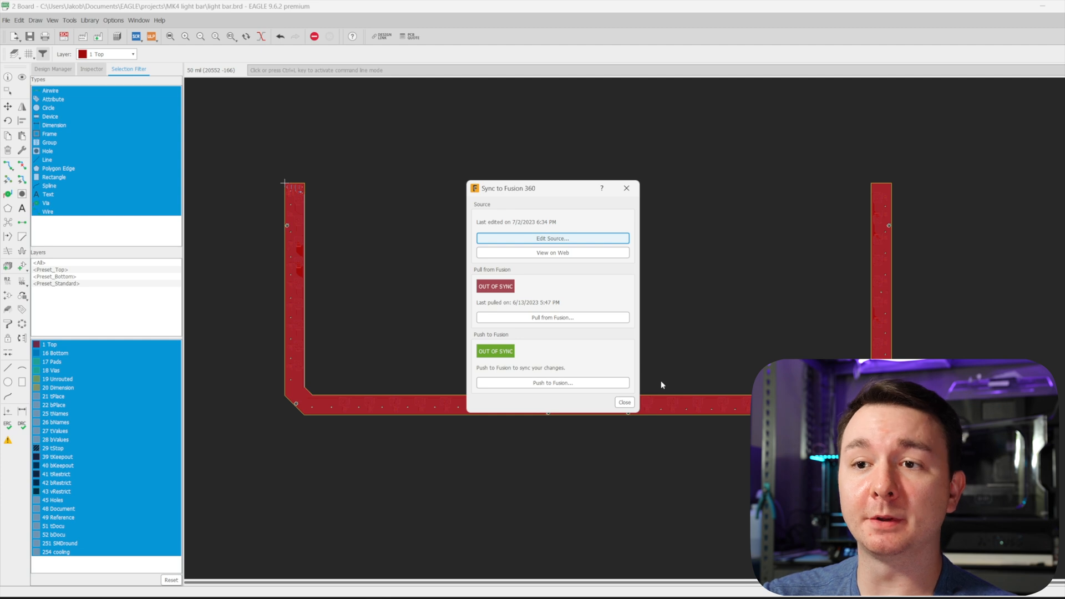
{"action": "mouse_move", "coordinate": [607, 350]}
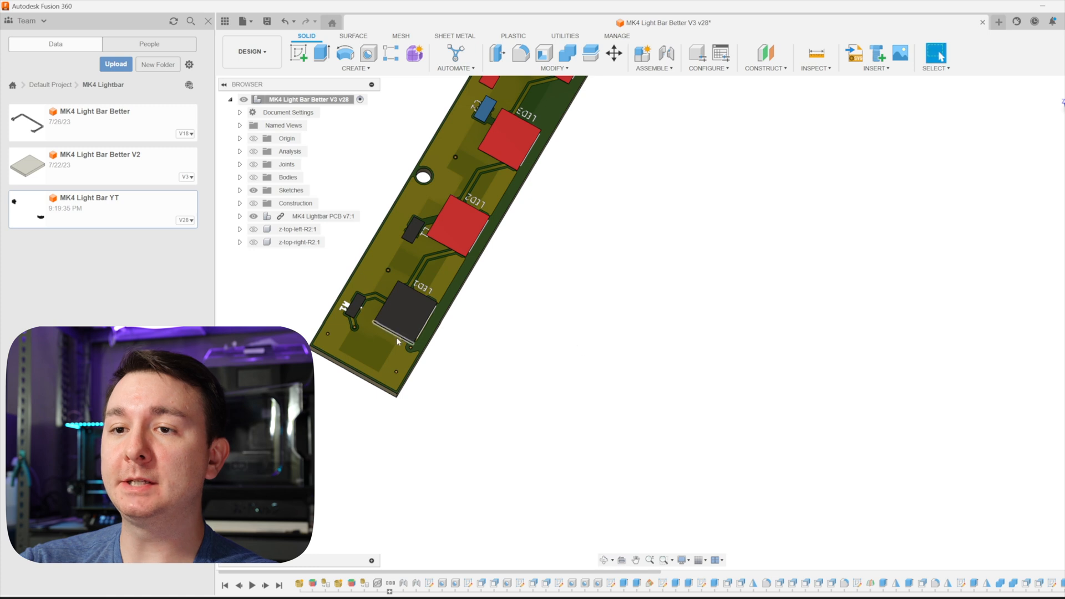
{"action": "mouse_move", "coordinate": [515, 305]}
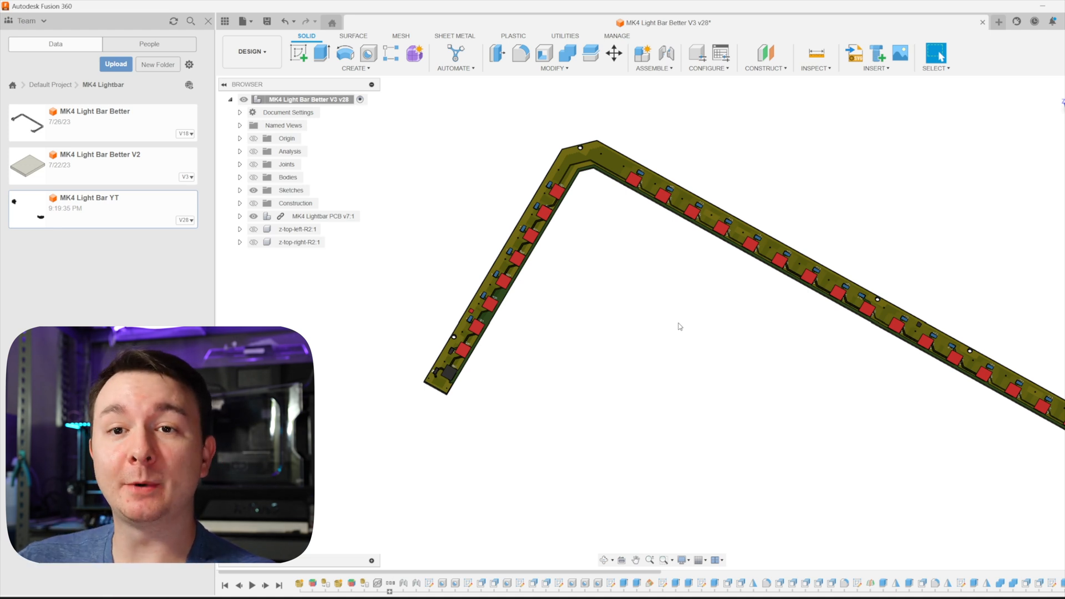
{"action": "mouse_move", "coordinate": [642, 299]}
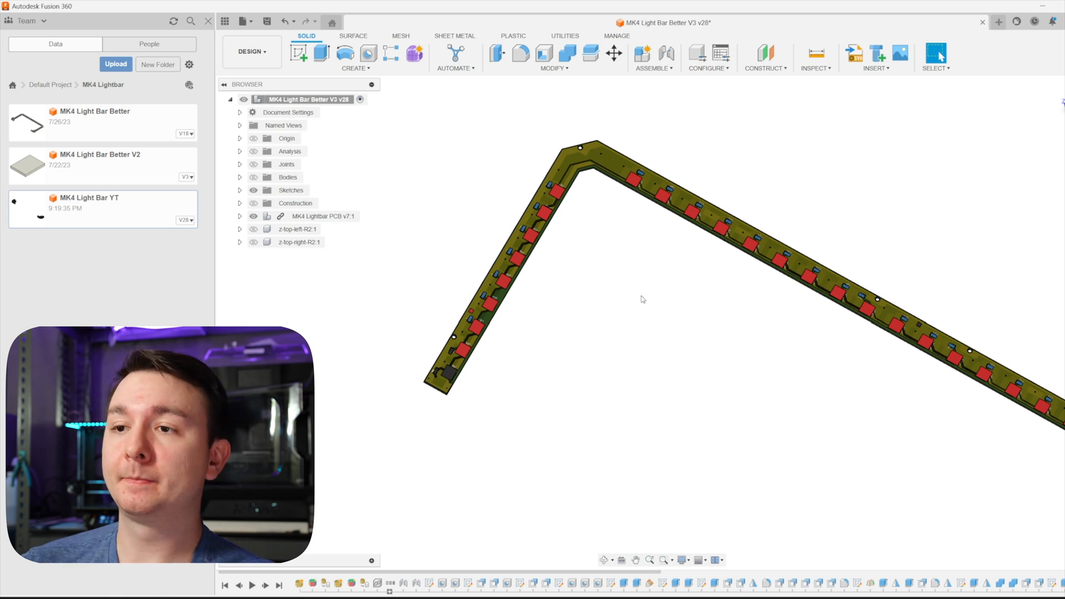
{"action": "mouse_move", "coordinate": [635, 299]}
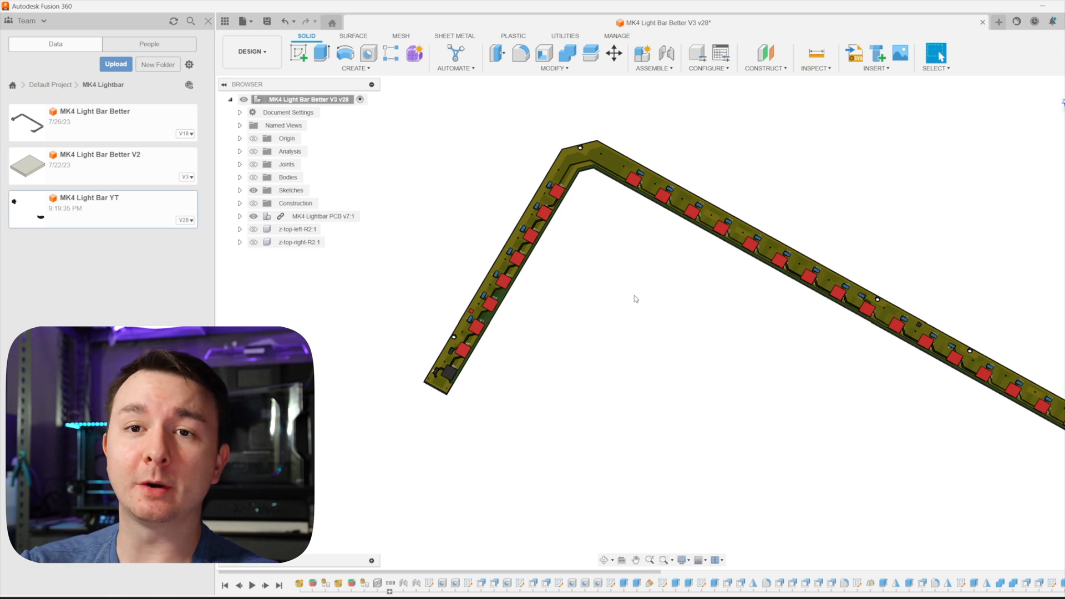
{"action": "mouse_move", "coordinate": [554, 287]}
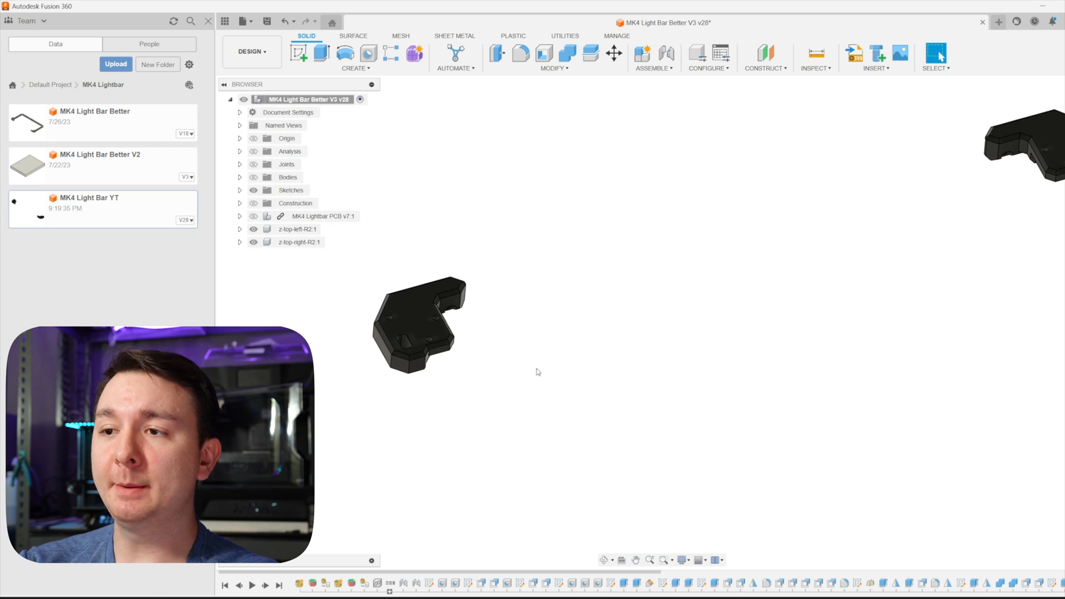
{"action": "mouse_move", "coordinate": [644, 573]}
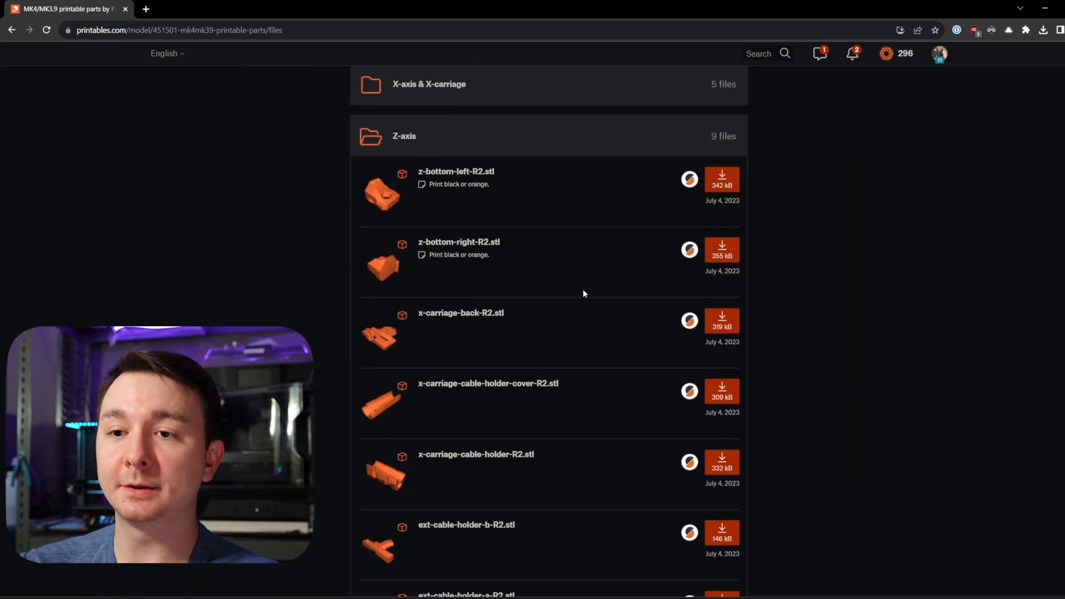
{"action": "mouse_move", "coordinate": [614, 331]}
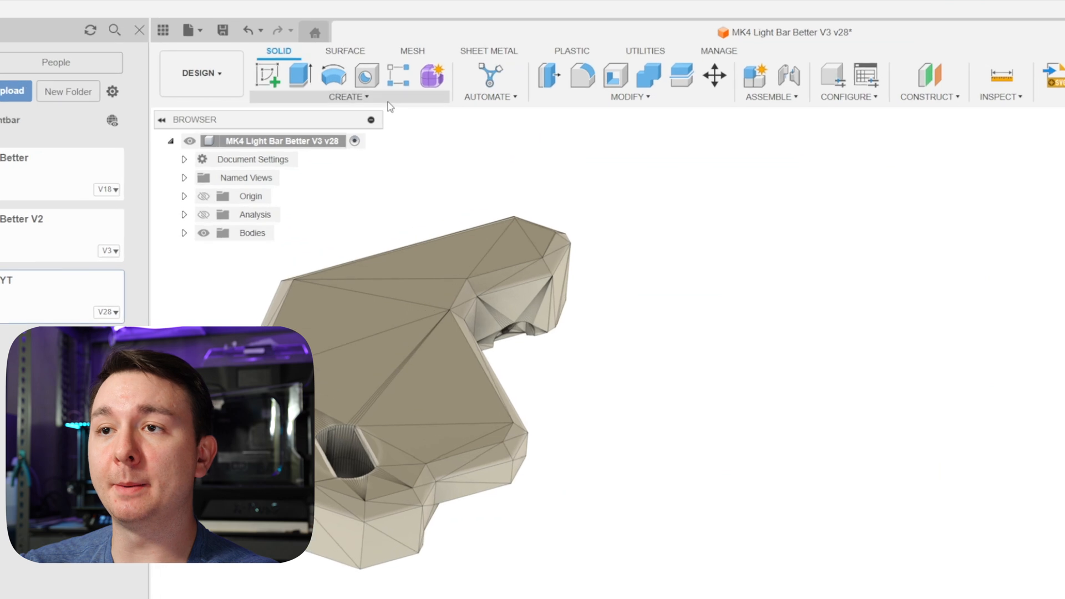
Compare the faceted STL mesh of the Z-axis mount with its clean remodelled solid body.
{"action": "left_click", "coordinate": [412, 50]}
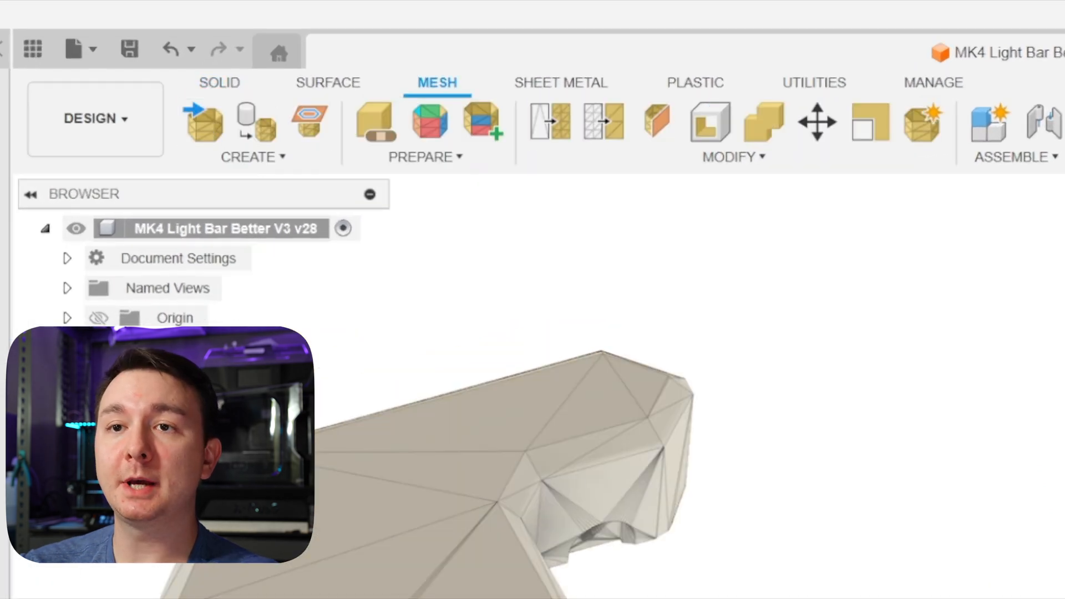
{"action": "mouse_move", "coordinate": [430, 121]}
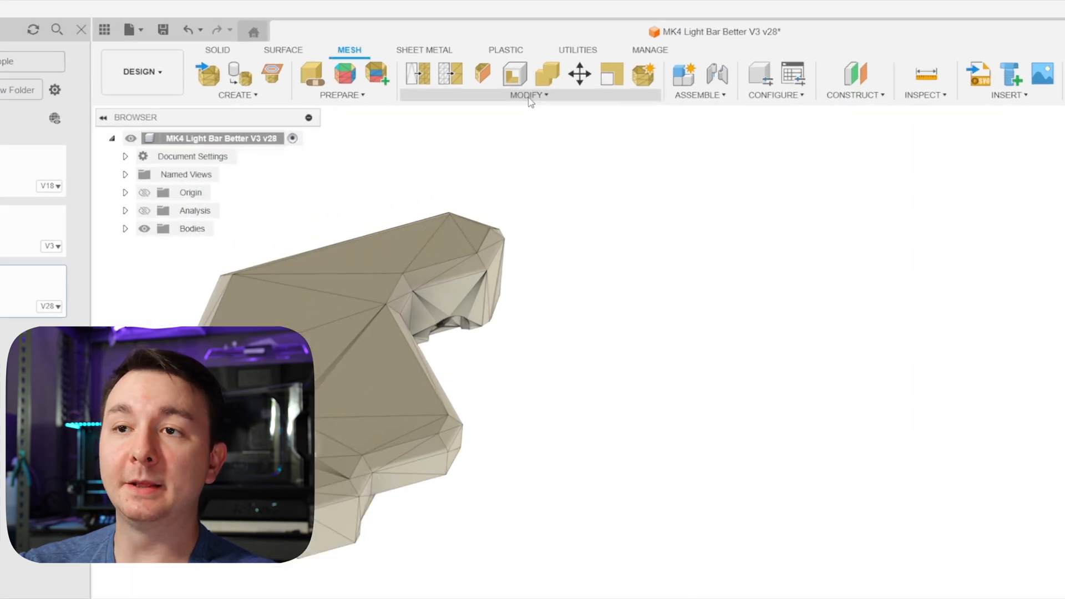
{"action": "left_click", "coordinate": [528, 94]}
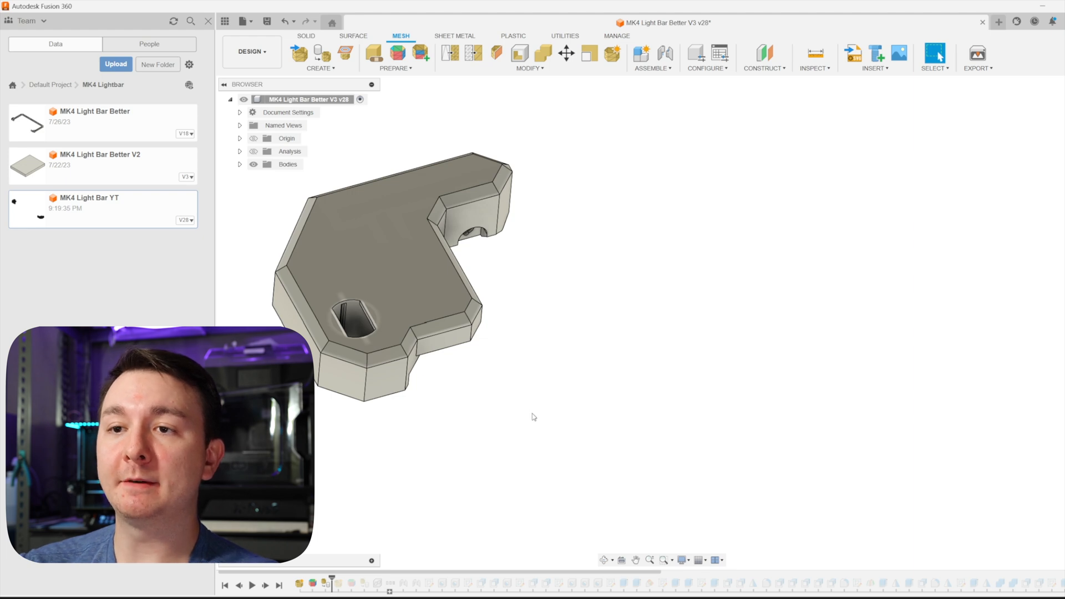
{"action": "mouse_move", "coordinate": [514, 423]}
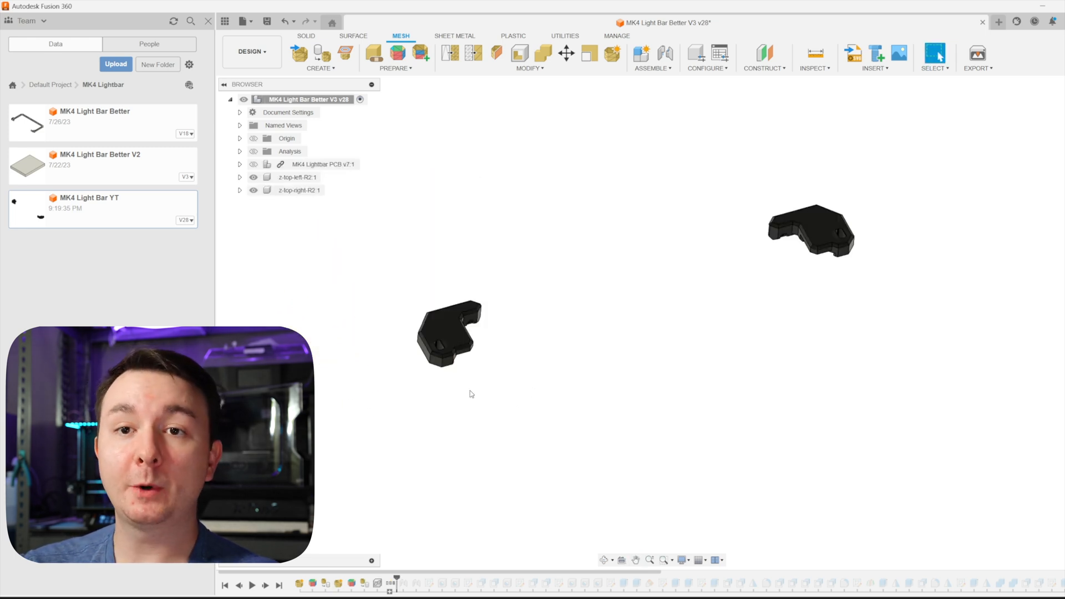
{"action": "mouse_move", "coordinate": [718, 241]}
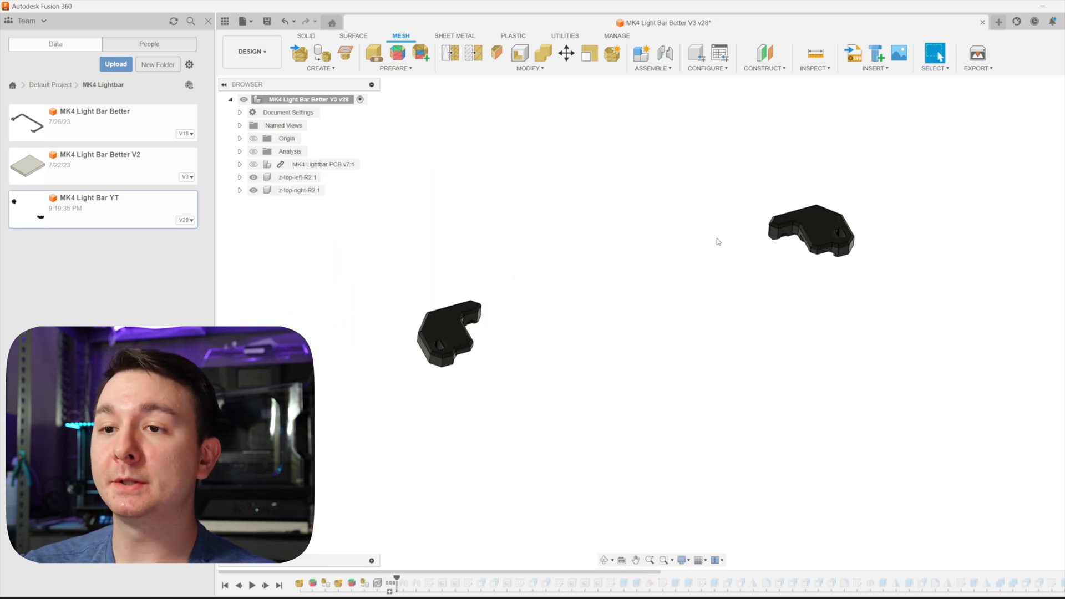
{"action": "mouse_move", "coordinate": [772, 272]}
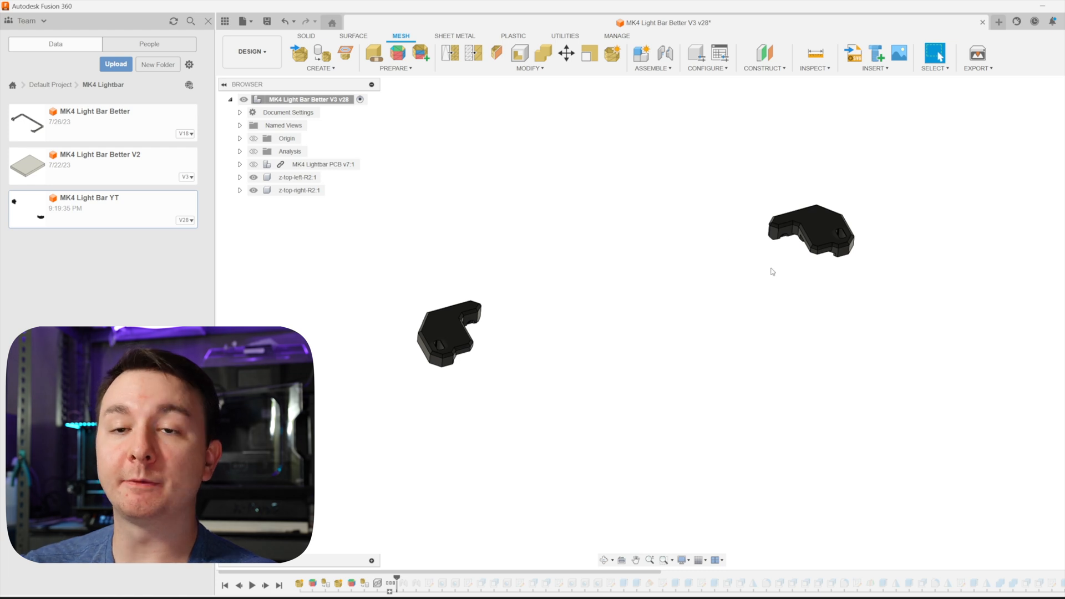
{"action": "mouse_move", "coordinate": [647, 281]}
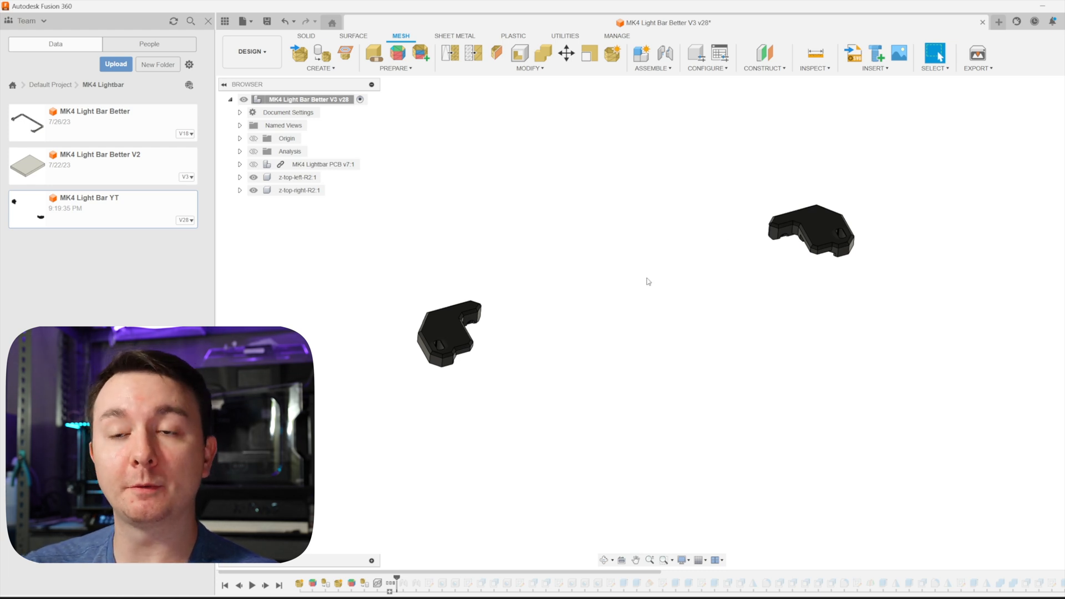
{"action": "mouse_move", "coordinate": [662, 261]}
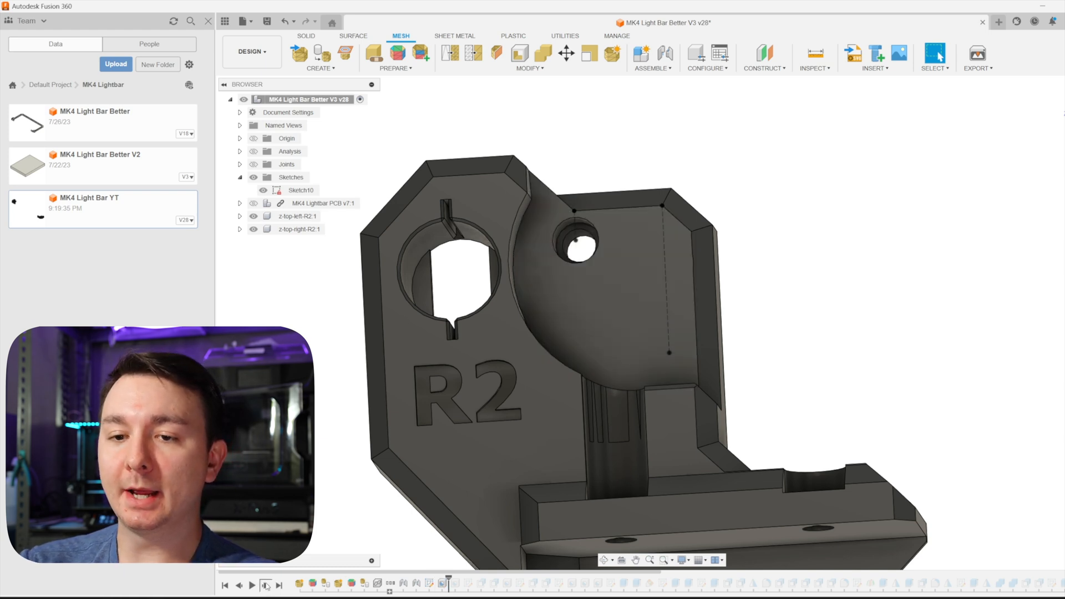
Advance the timeline one feature to apply the hole on Sketch10's point.
{"action": "left_click", "coordinate": [263, 585]}
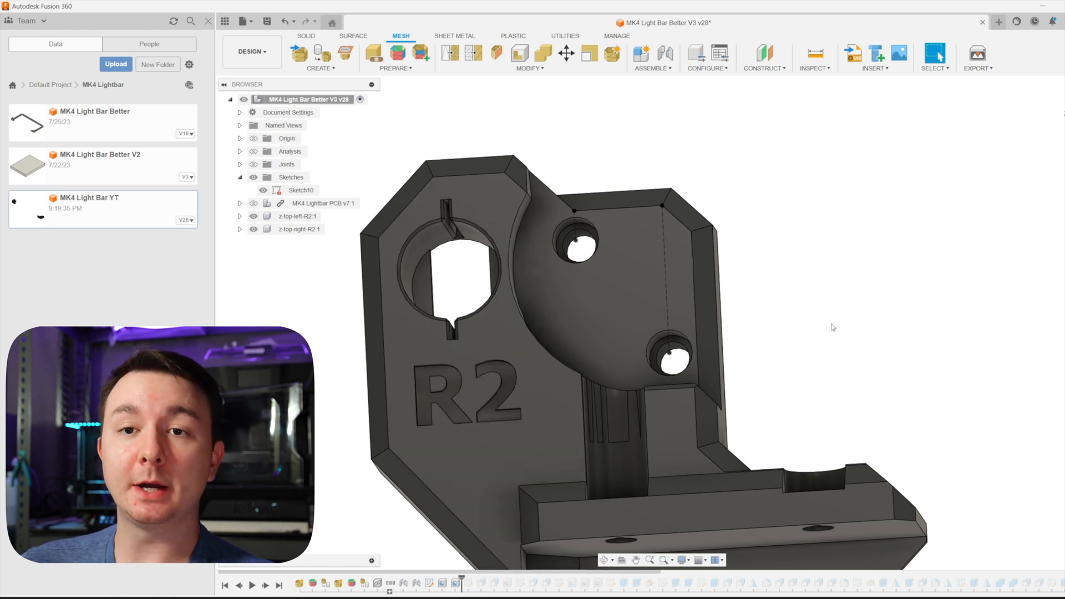
{"action": "mouse_move", "coordinate": [841, 305]}
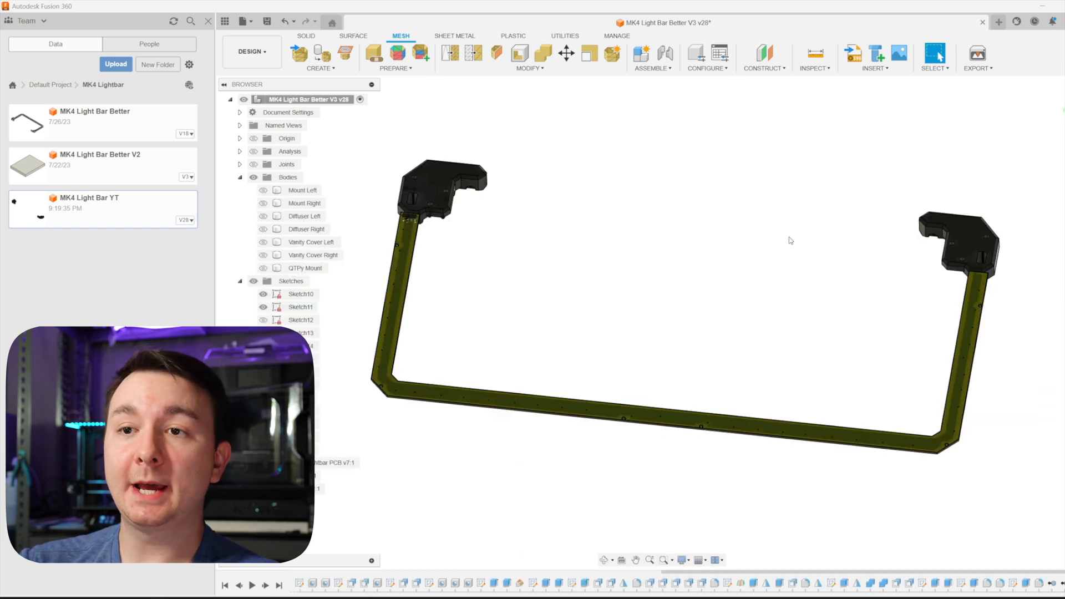
{"action": "mouse_move", "coordinate": [714, 393]}
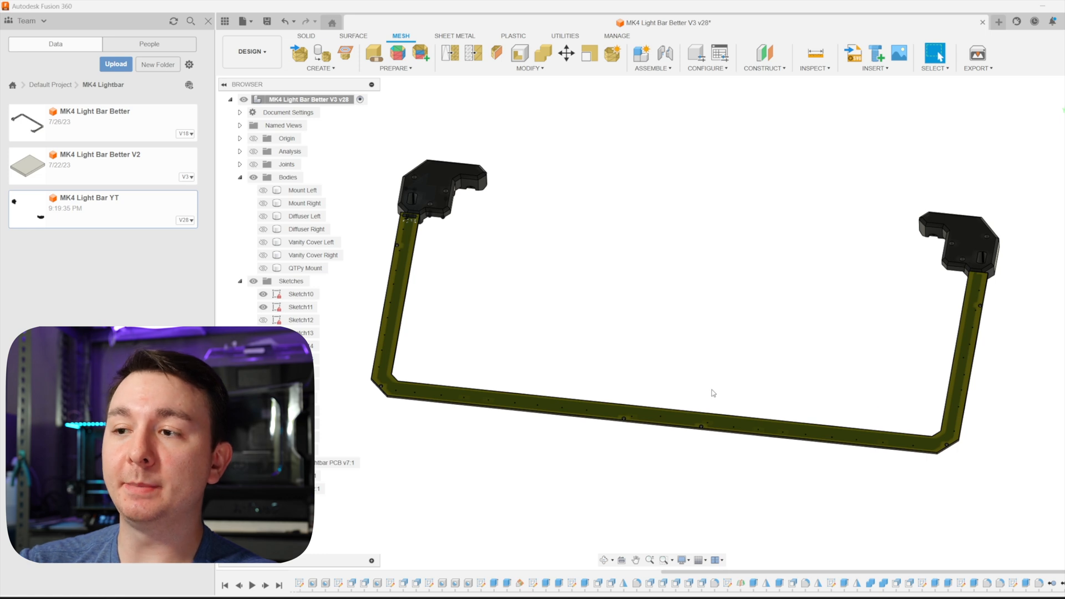
{"action": "mouse_move", "coordinate": [574, 408]}
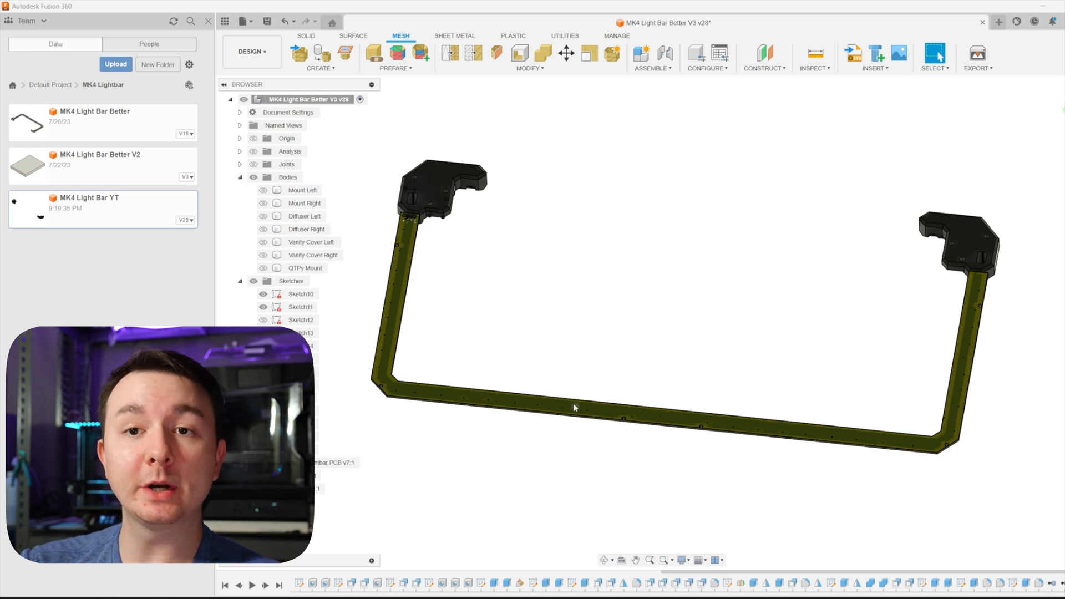
{"action": "mouse_move", "coordinate": [582, 333]}
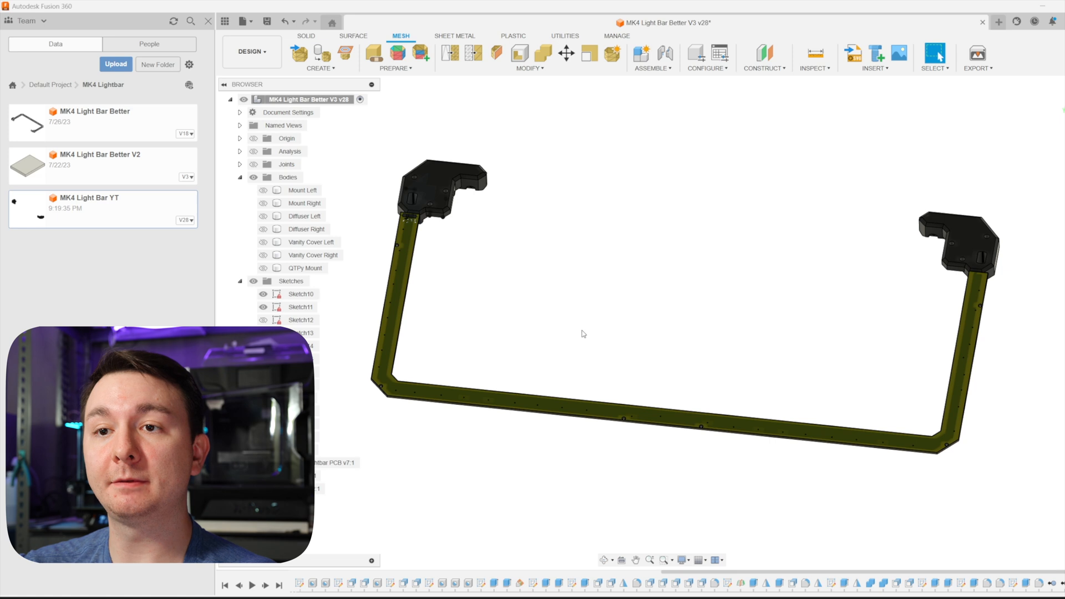
{"action": "mouse_move", "coordinate": [263, 190]}
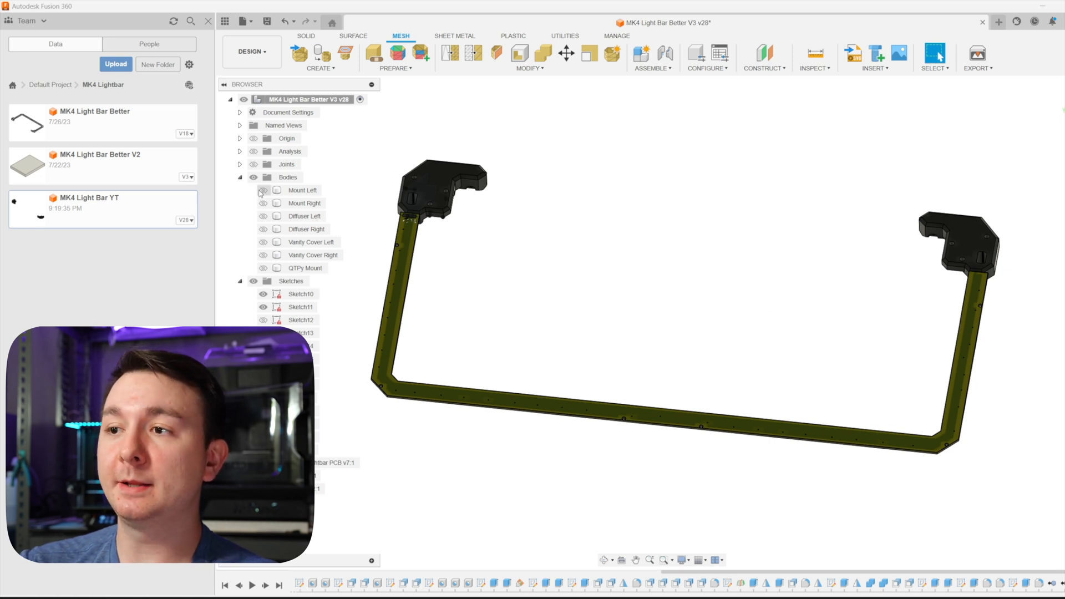
Show Mount Left, then orbit and zoom to inspect the frame rails and long bottom rail.
{"action": "left_click", "coordinate": [263, 190]}
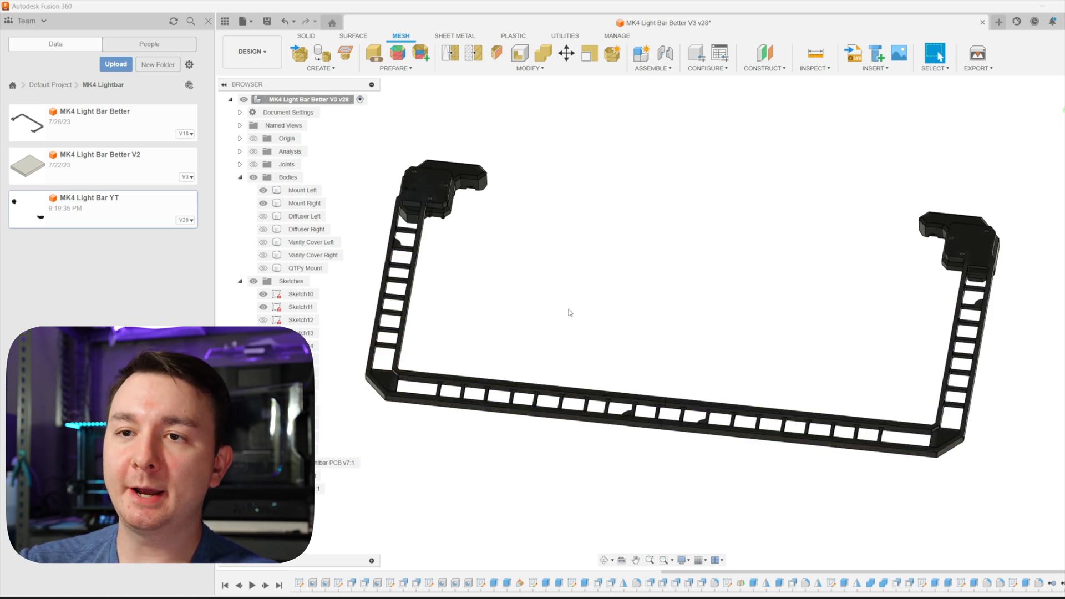
{"action": "left_click", "coordinate": [303, 190]}
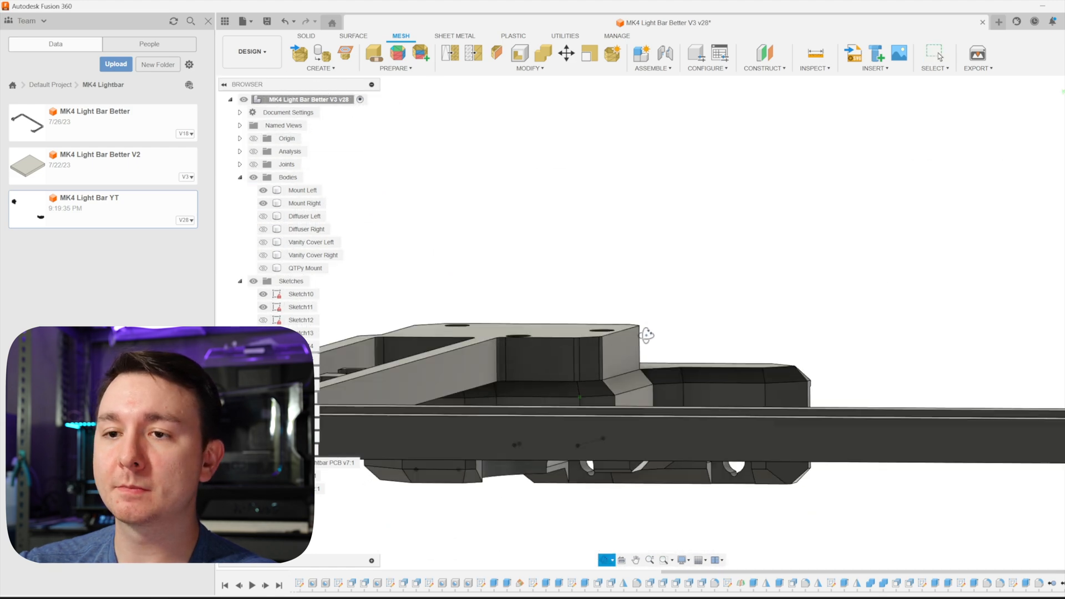
{"action": "left_click", "coordinate": [303, 190]}
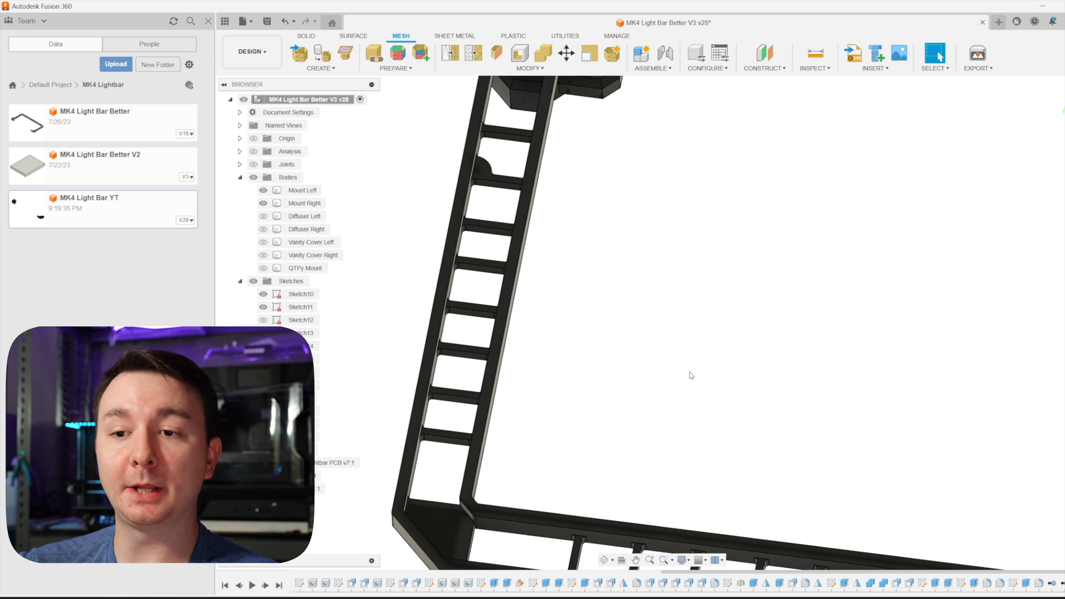
{"action": "left_click", "coordinate": [302, 189]}
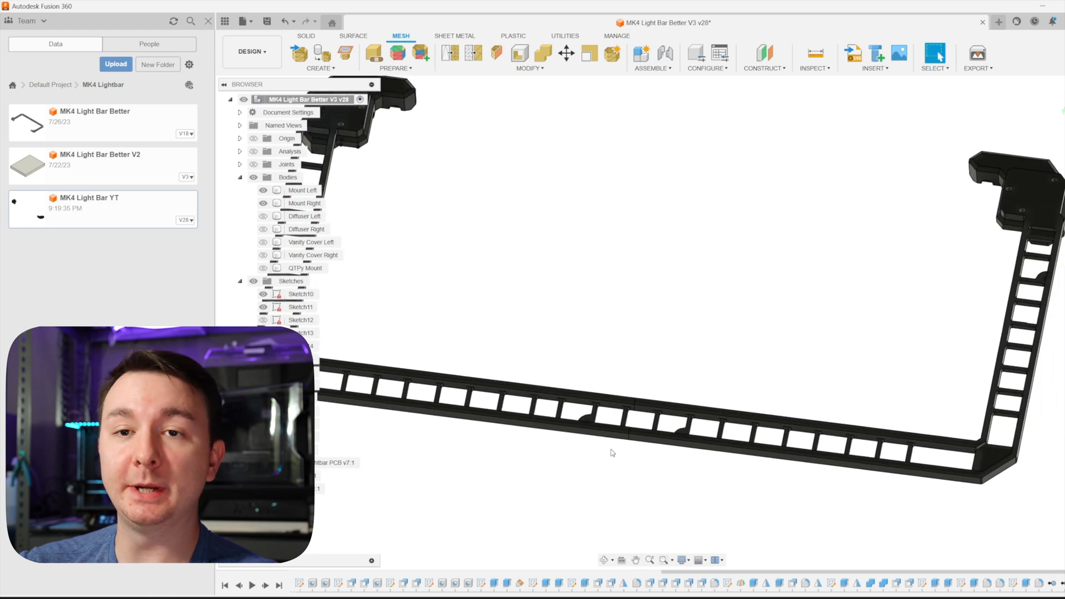
{"action": "mouse_move", "coordinate": [635, 451]}
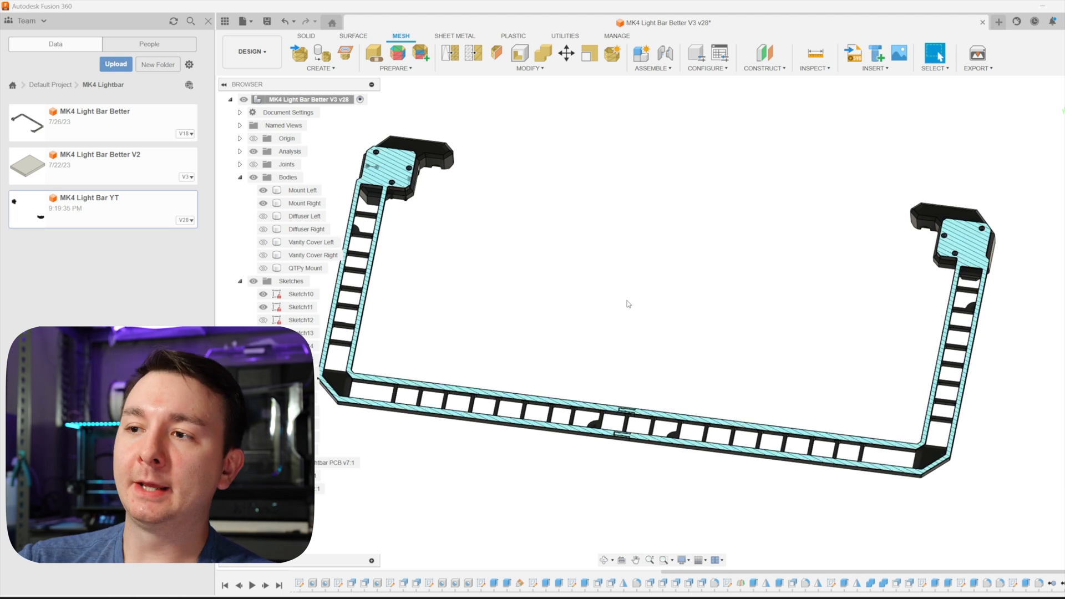
{"action": "mouse_move", "coordinate": [621, 308]}
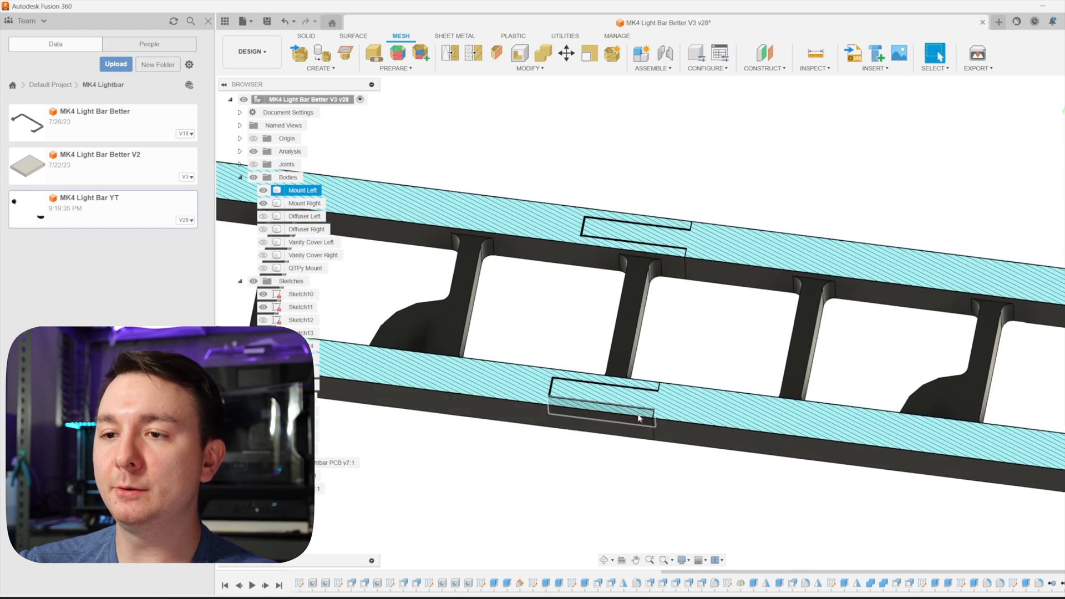
Hide Mount Left to inspect Mount Right's stepped lap joint, then show it again.
{"action": "left_click", "coordinate": [303, 202]}
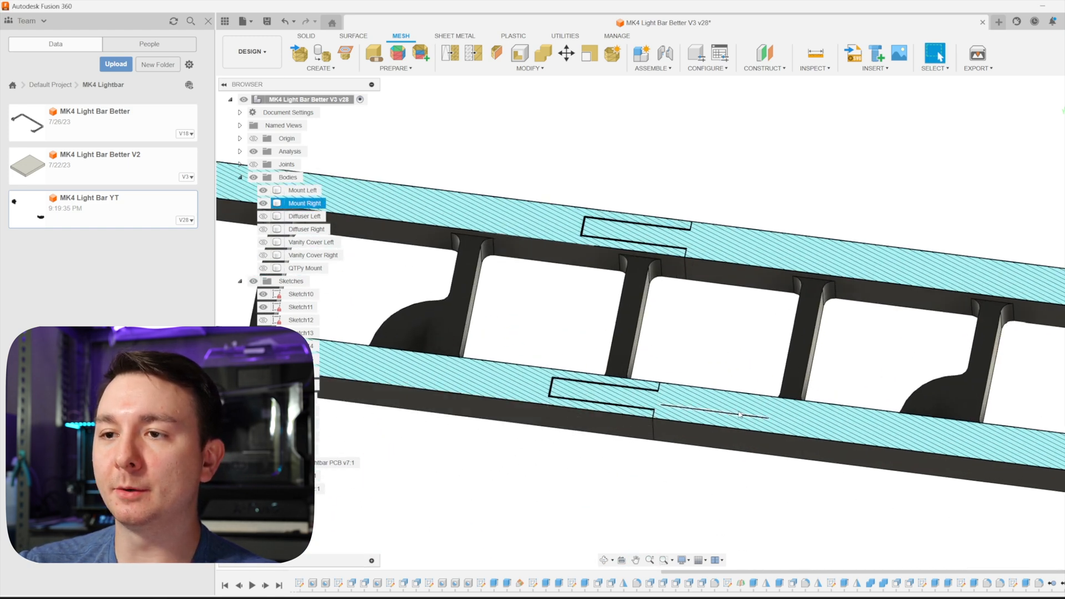
{"action": "left_click", "coordinate": [302, 190]}
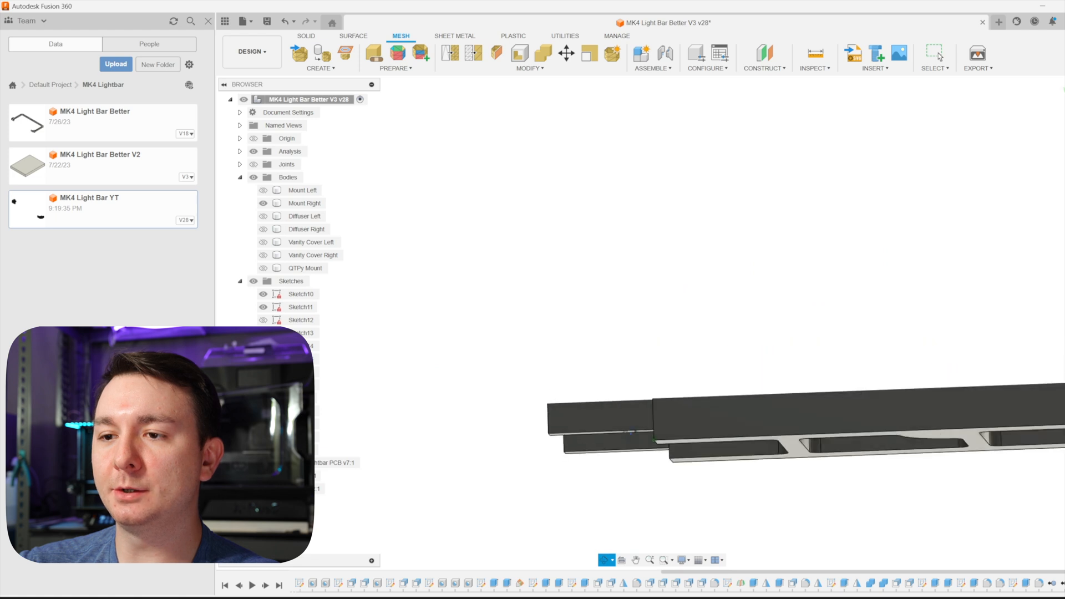
{"action": "left_click", "coordinate": [305, 203]}
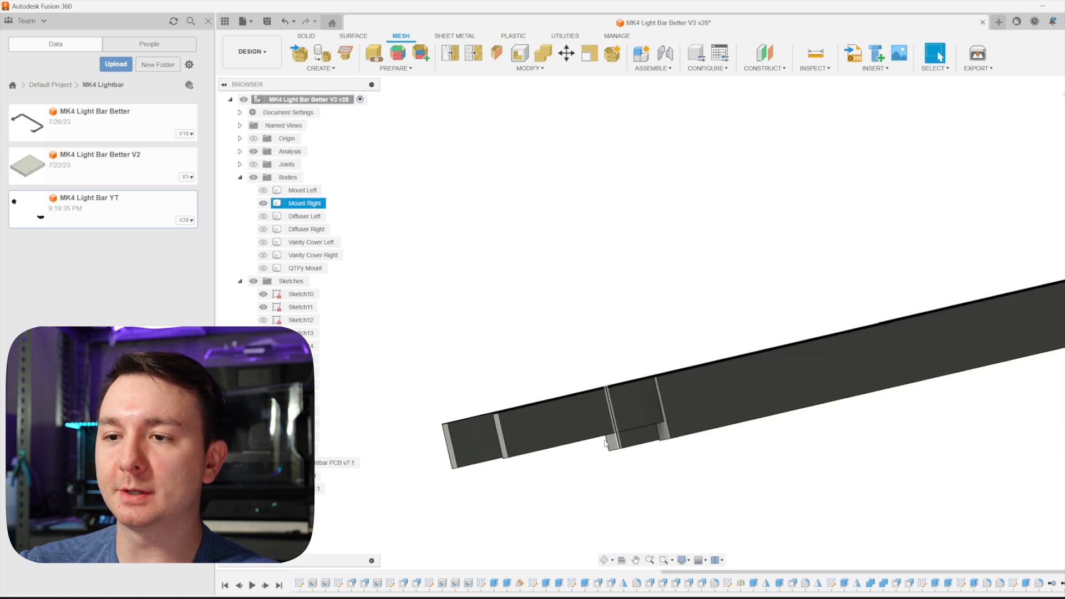
{"action": "left_click", "coordinate": [665, 465]}
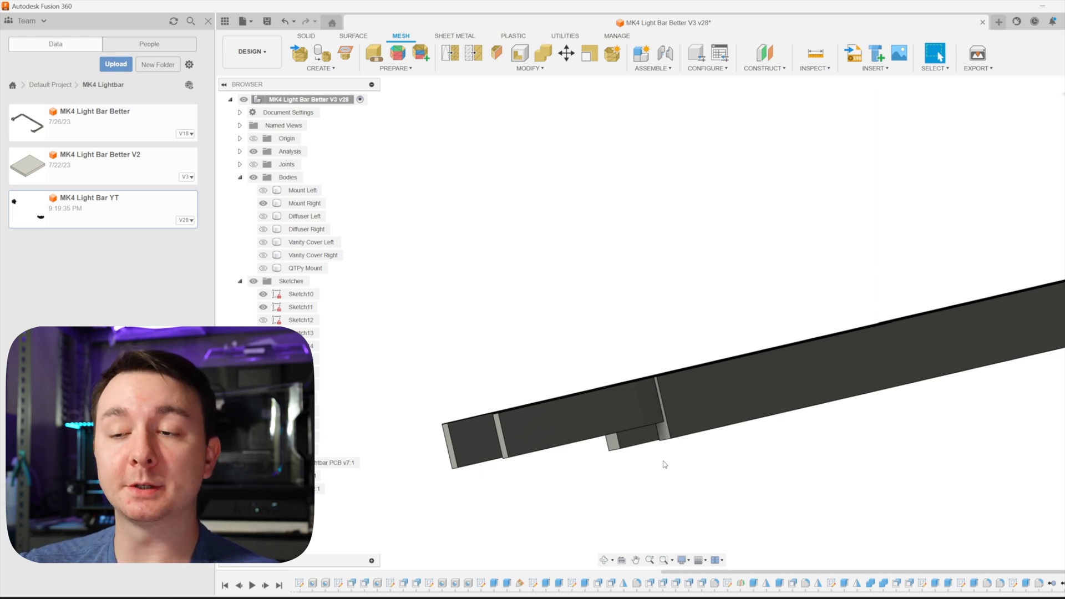
{"action": "left_click", "coordinate": [304, 203]}
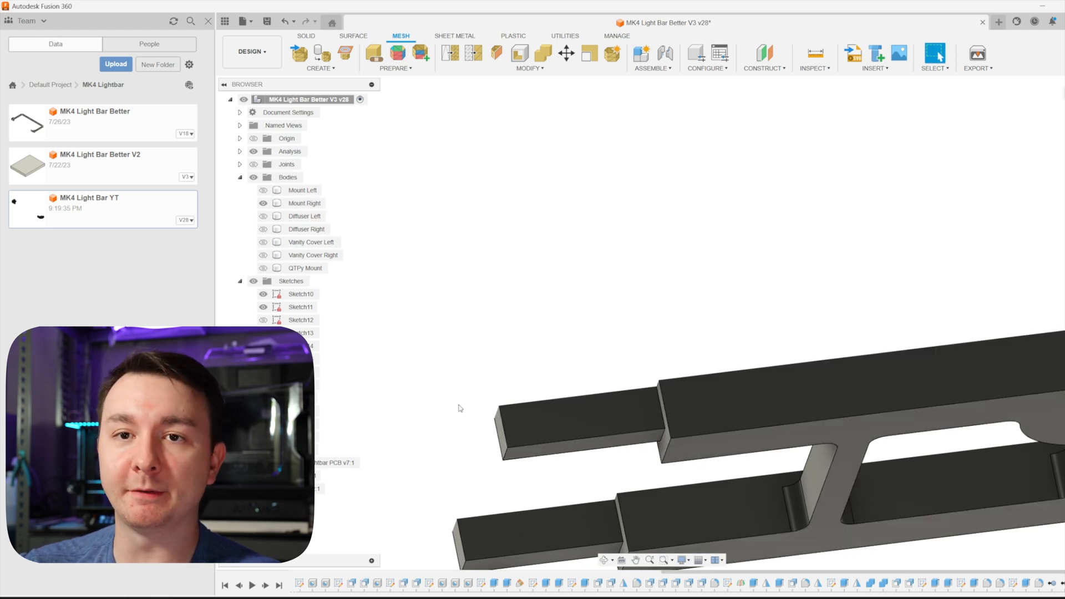
{"action": "left_click", "coordinate": [302, 191]}
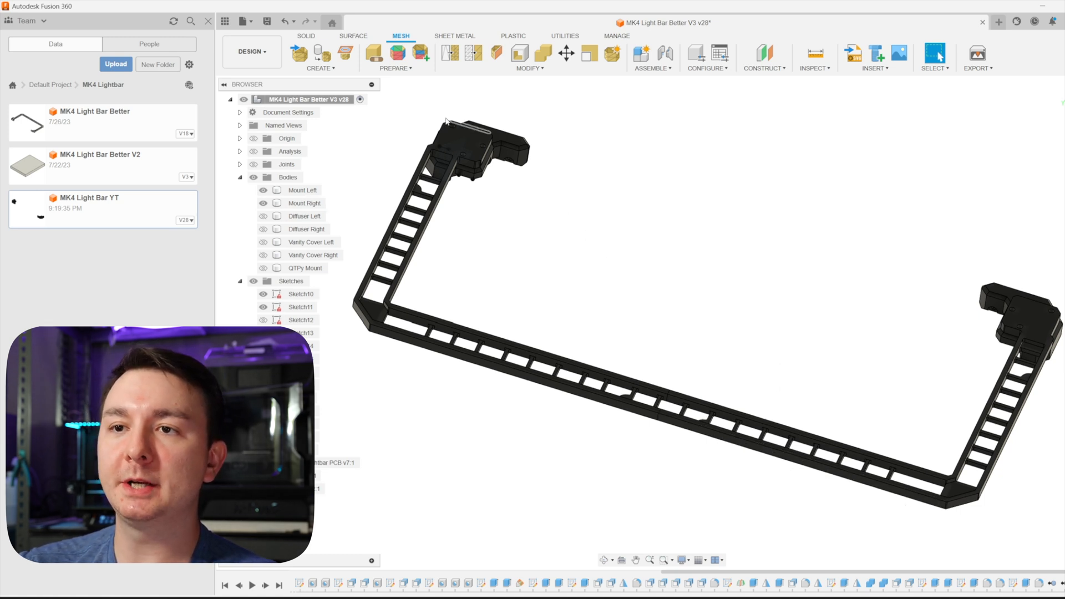
Show Diffuser Left and Diffuser Right and orbit closer to the left diffuser end.
{"action": "left_click", "coordinate": [301, 189]}
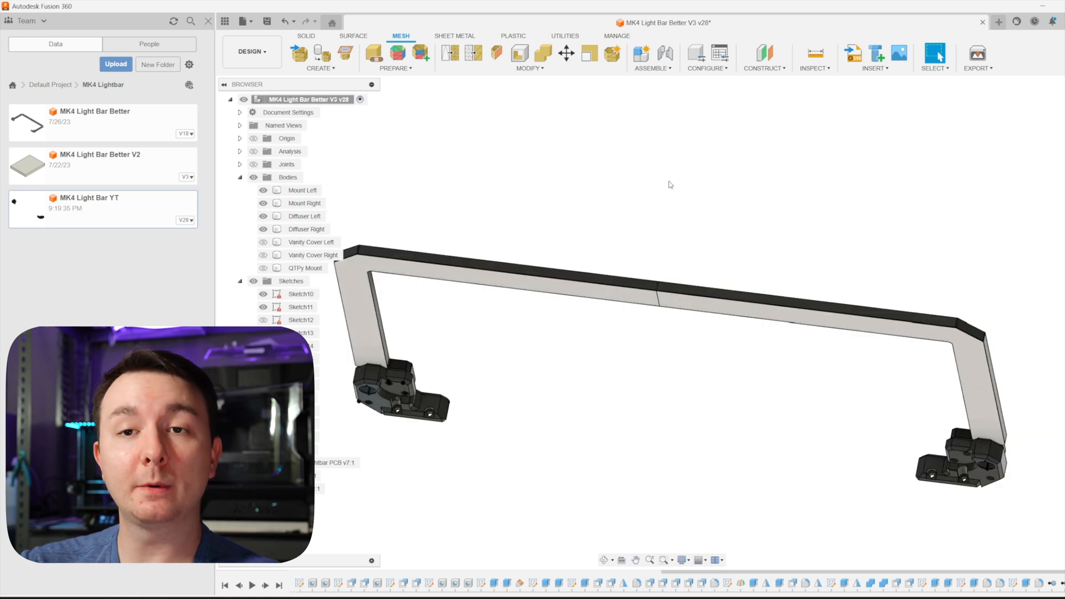
{"action": "left_click", "coordinate": [302, 190]}
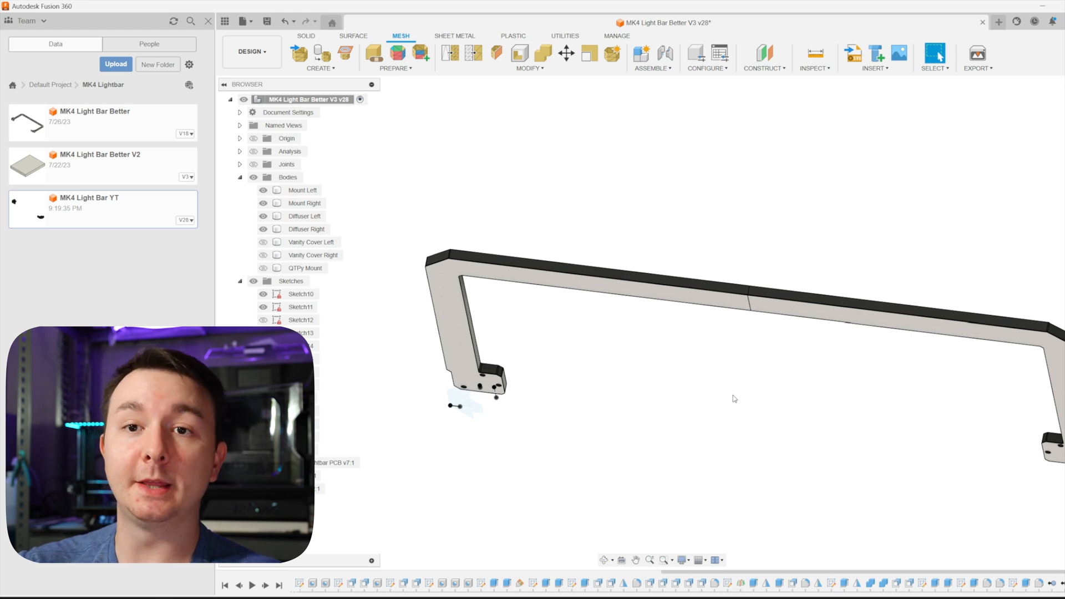
{"action": "mouse_move", "coordinate": [727, 391]}
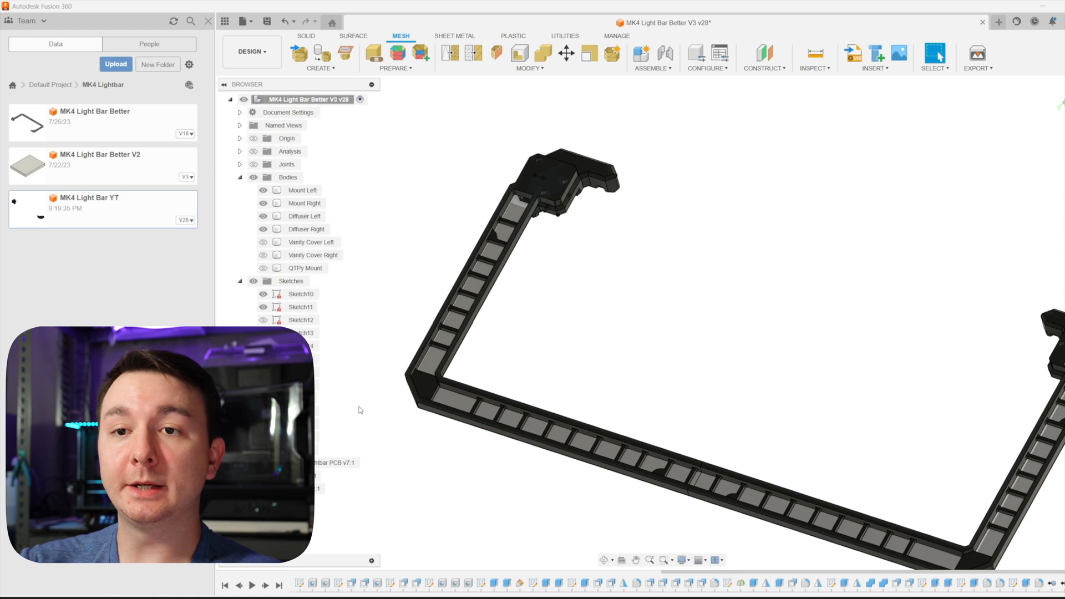
Hide the mount and diffuser bodies, leaving only QTPy Mount visible.
{"action": "left_click", "coordinate": [311, 242]}
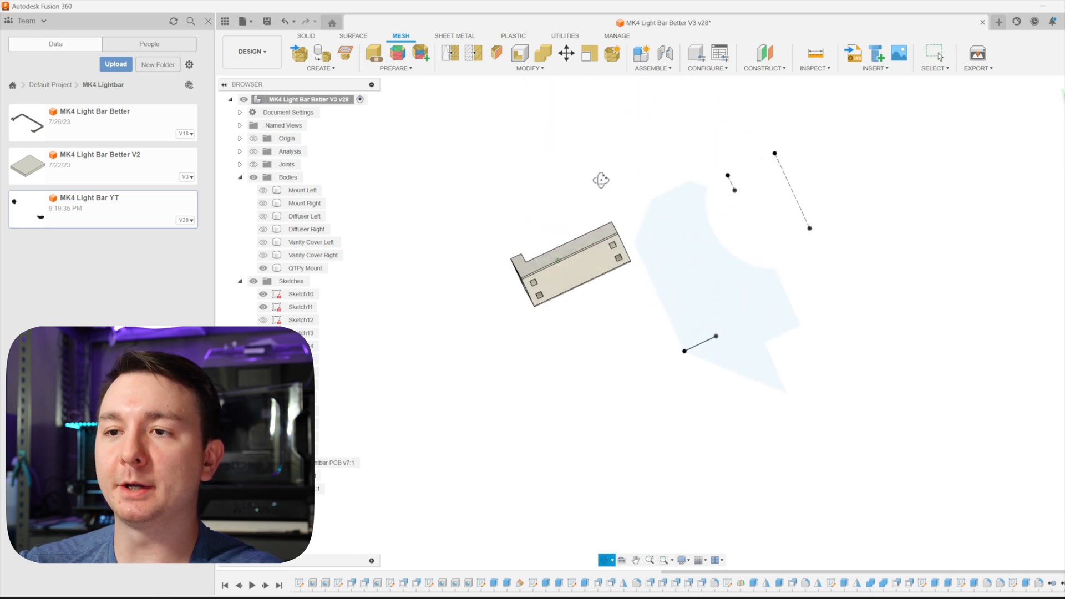
{"action": "left_click", "coordinate": [304, 268]}
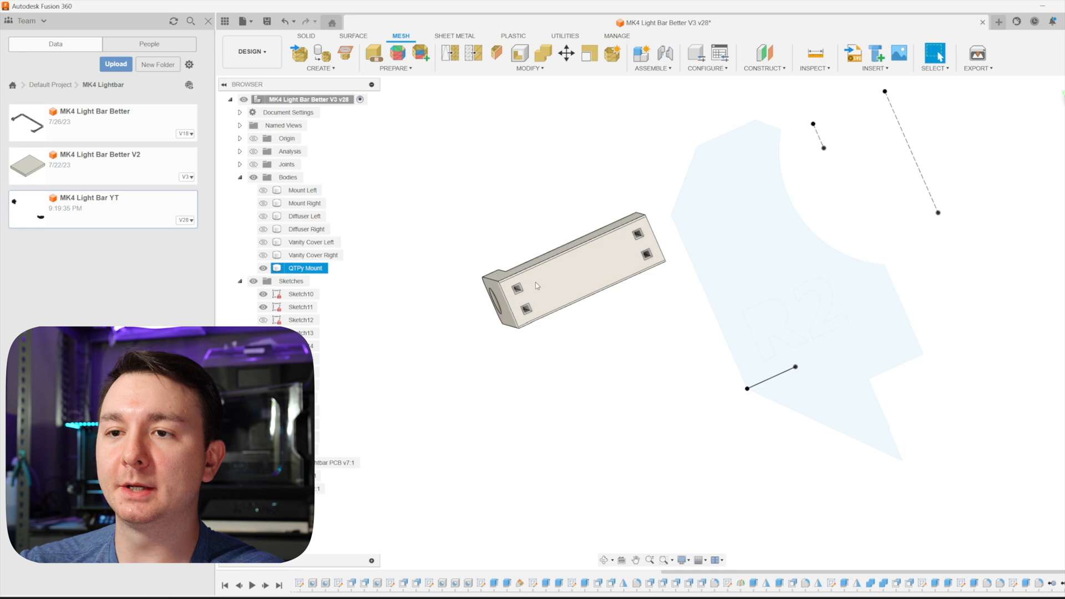